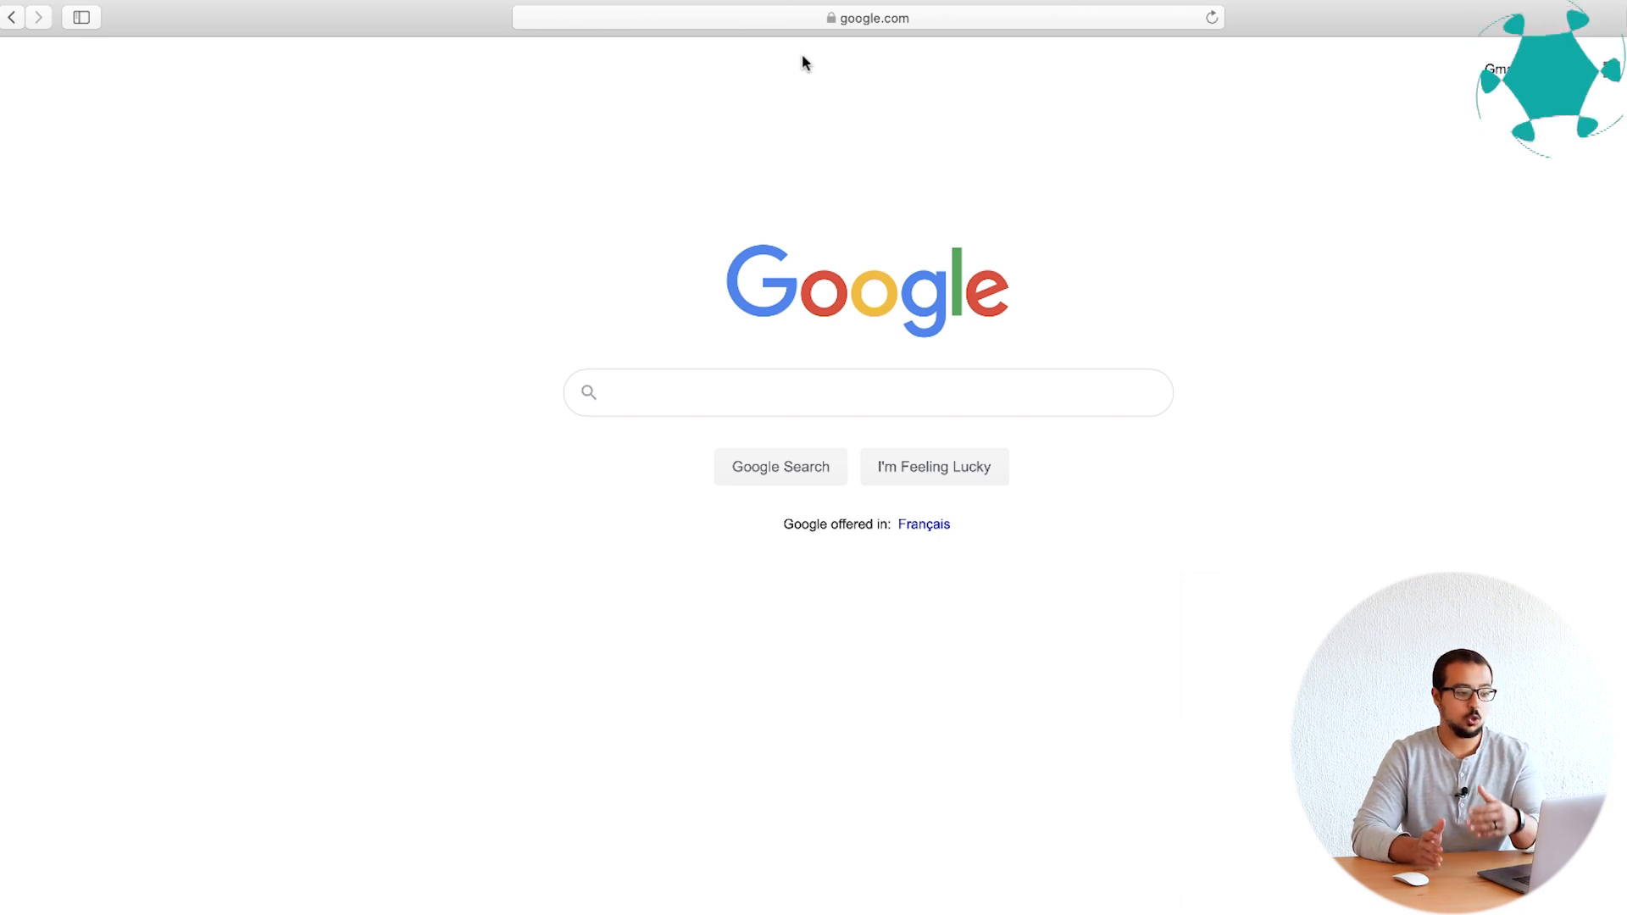
Navigate Safari to help.sap.com, the SAP Help Portal home page.
{"action": "left_click", "coordinate": [866, 17]}
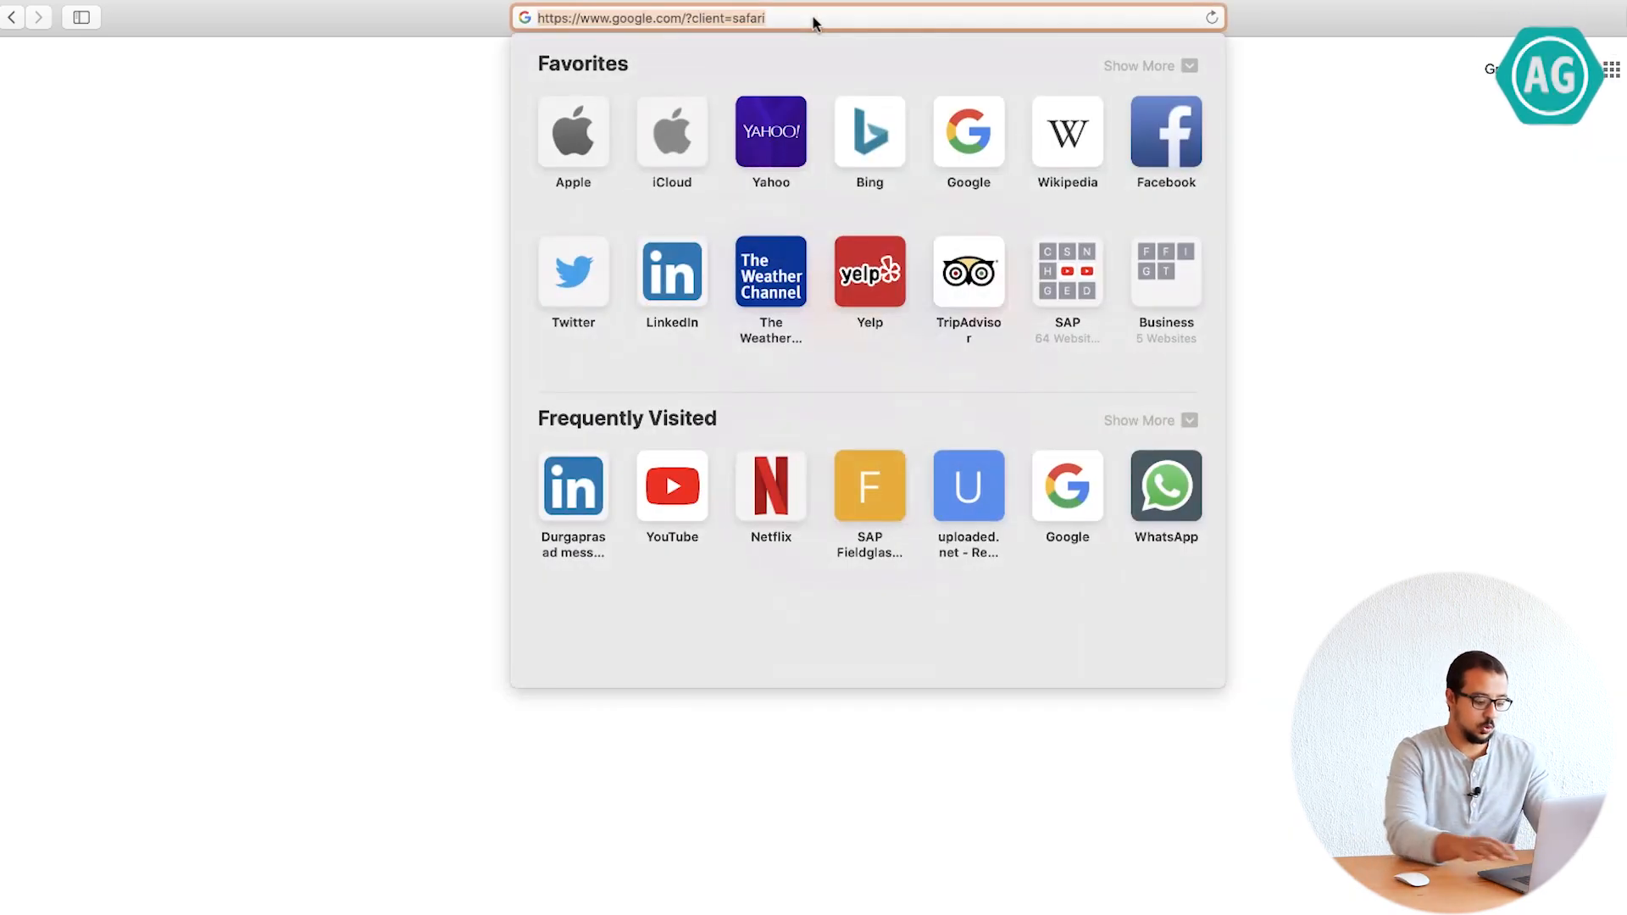
{"action": "type", "text": "help.sap.com"}
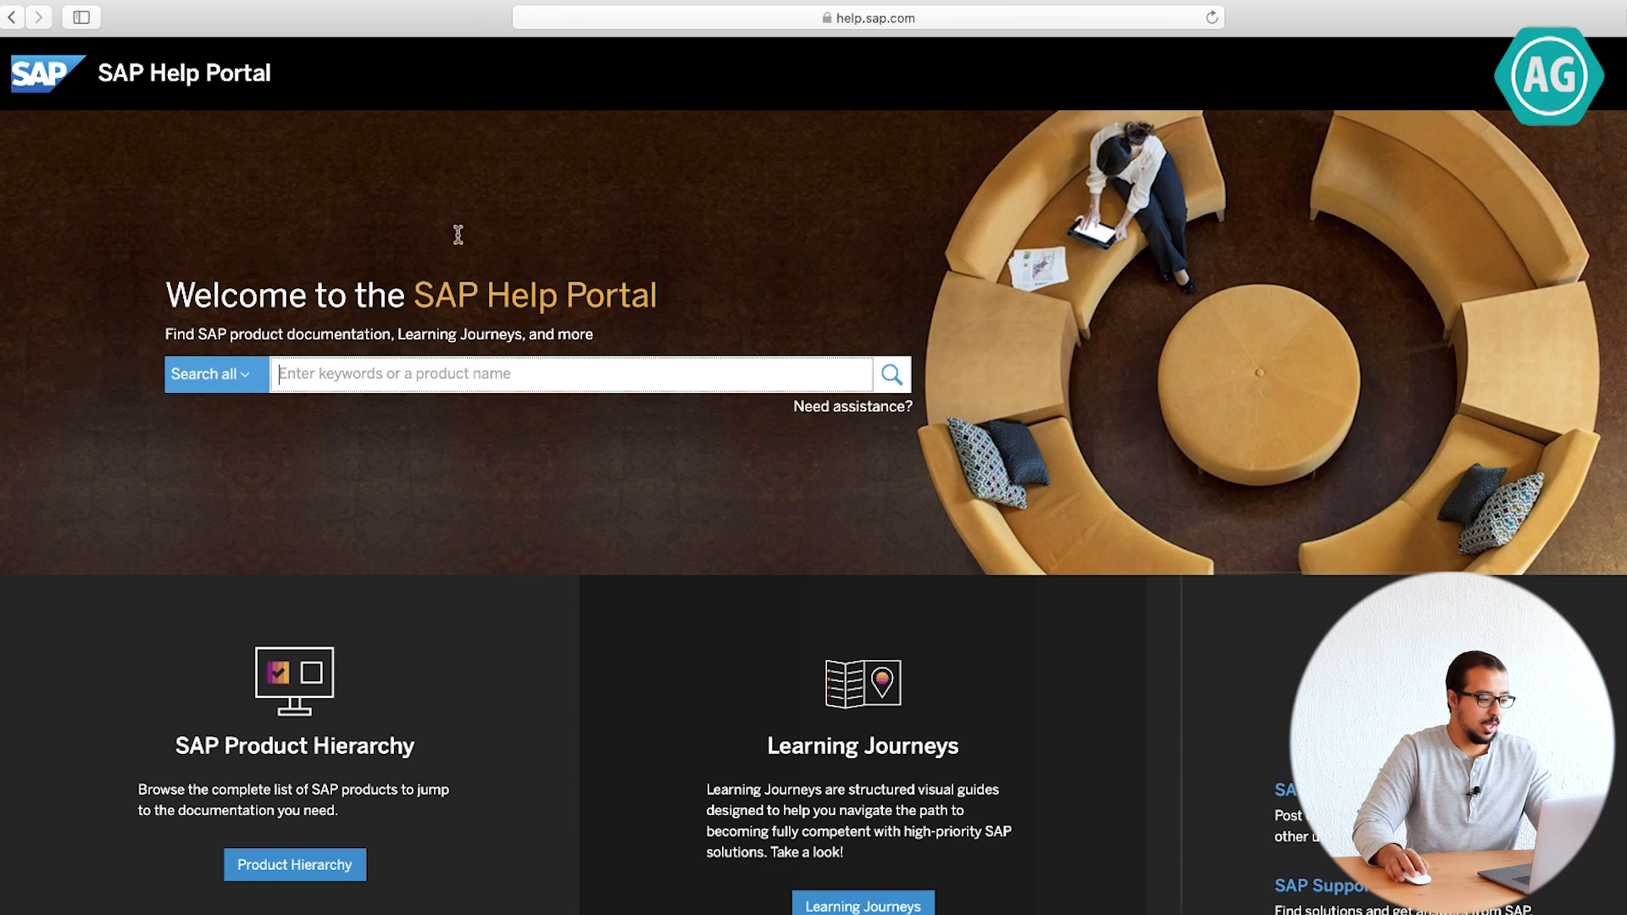
Search the portal for 'simplification list' and show the matching results.
{"action": "type", "text": "simplification list"}
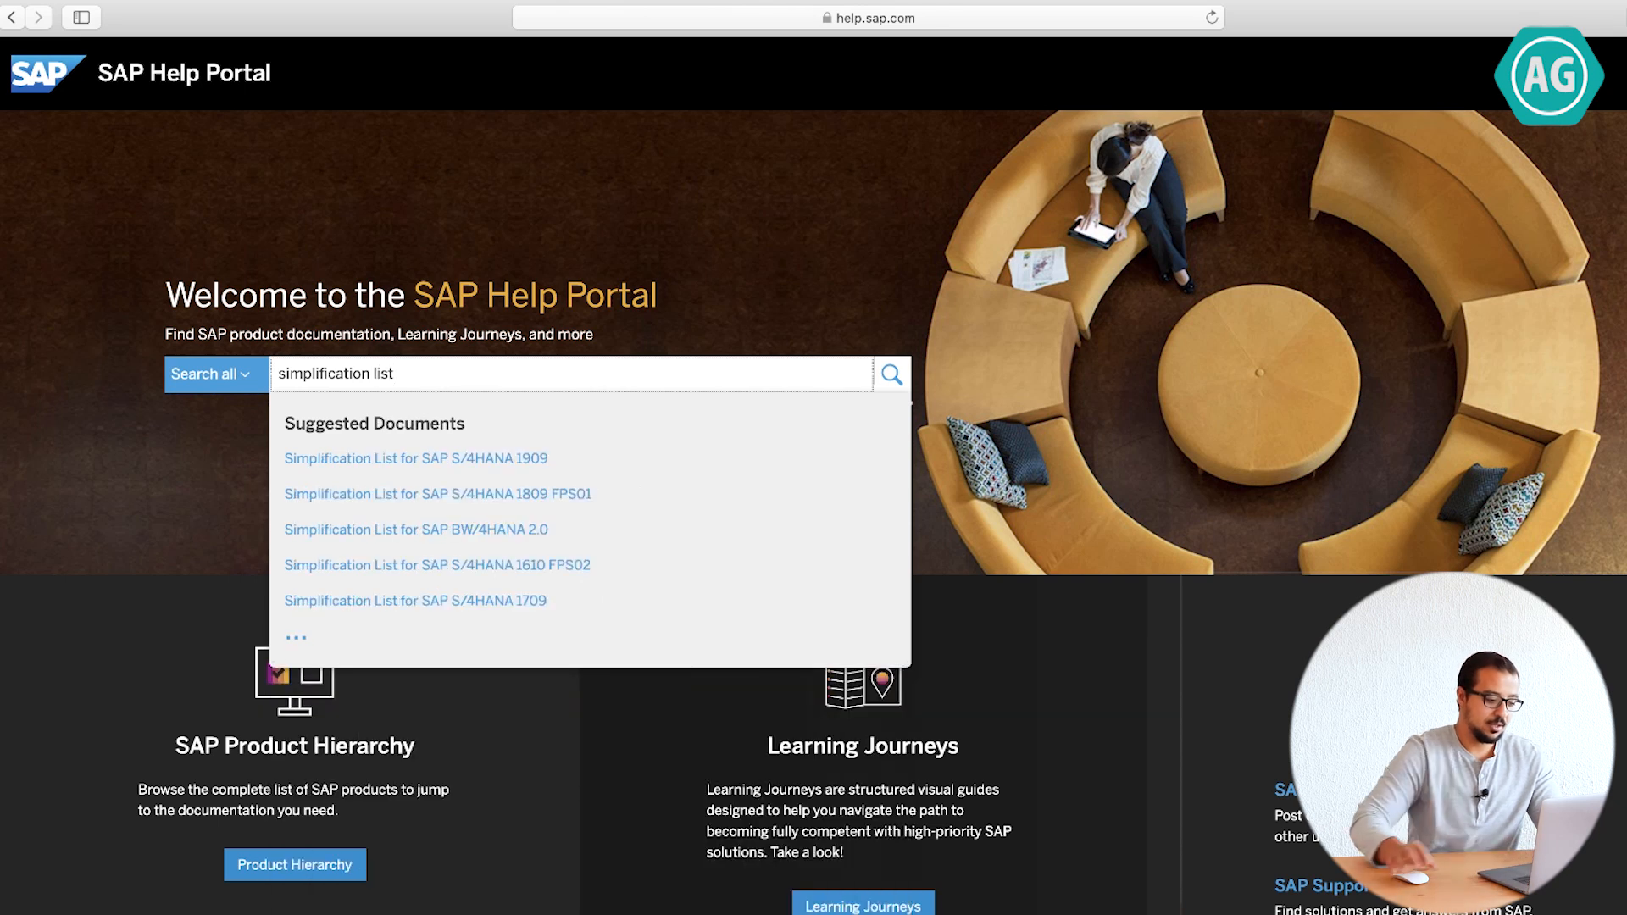
{"action": "left_click", "coordinate": [890, 373]}
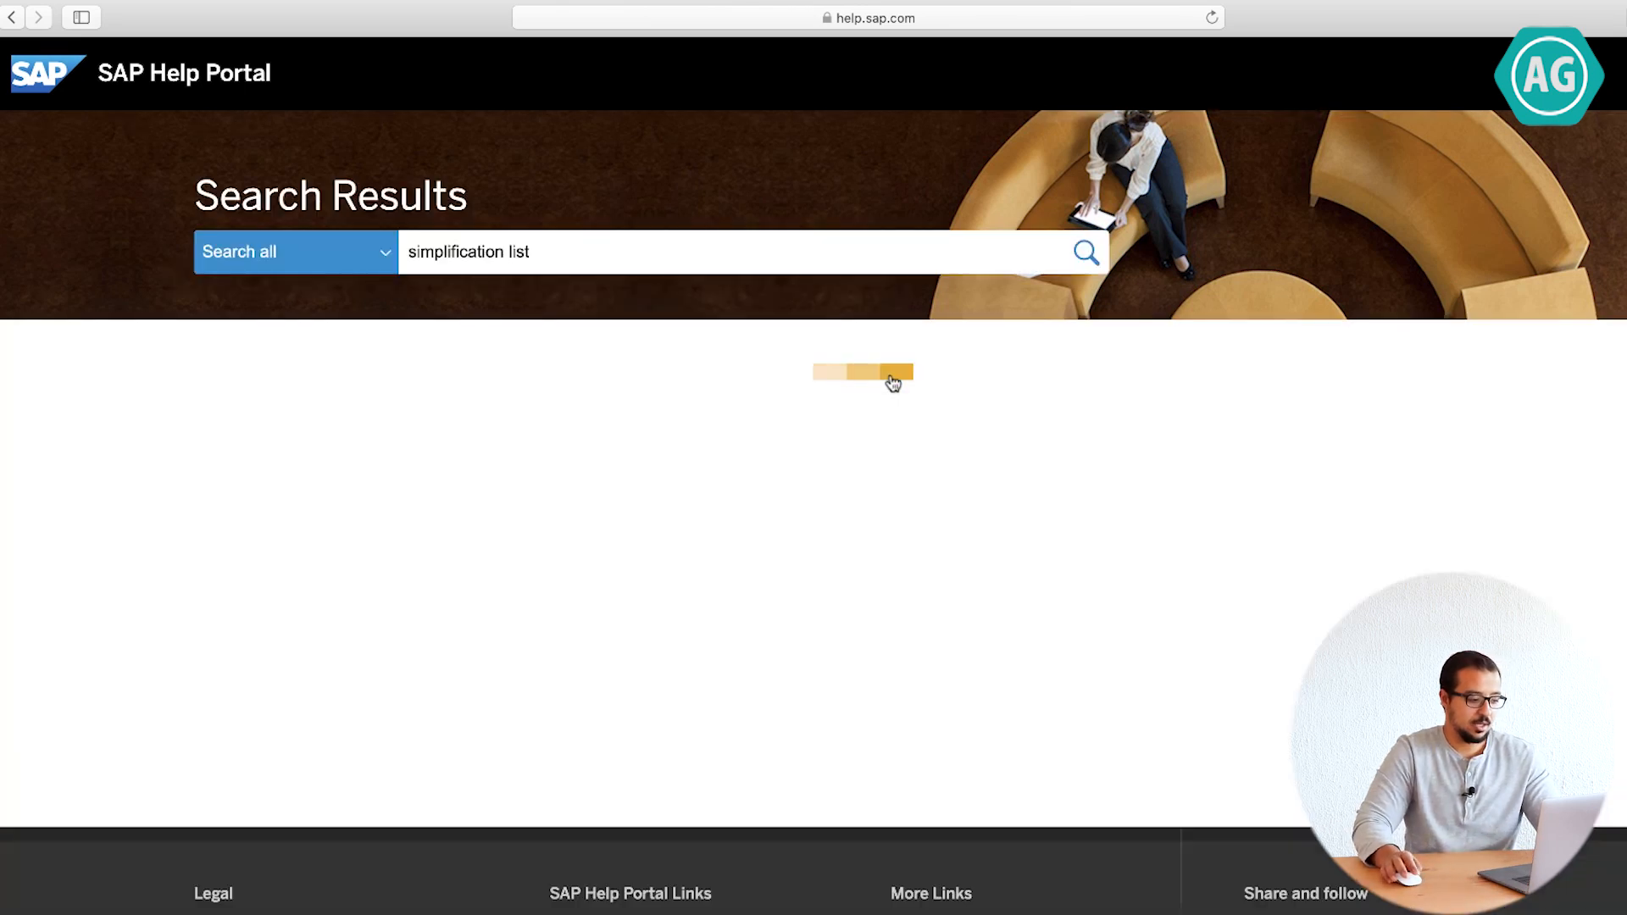
{"action": "left_click", "coordinate": [1085, 252]}
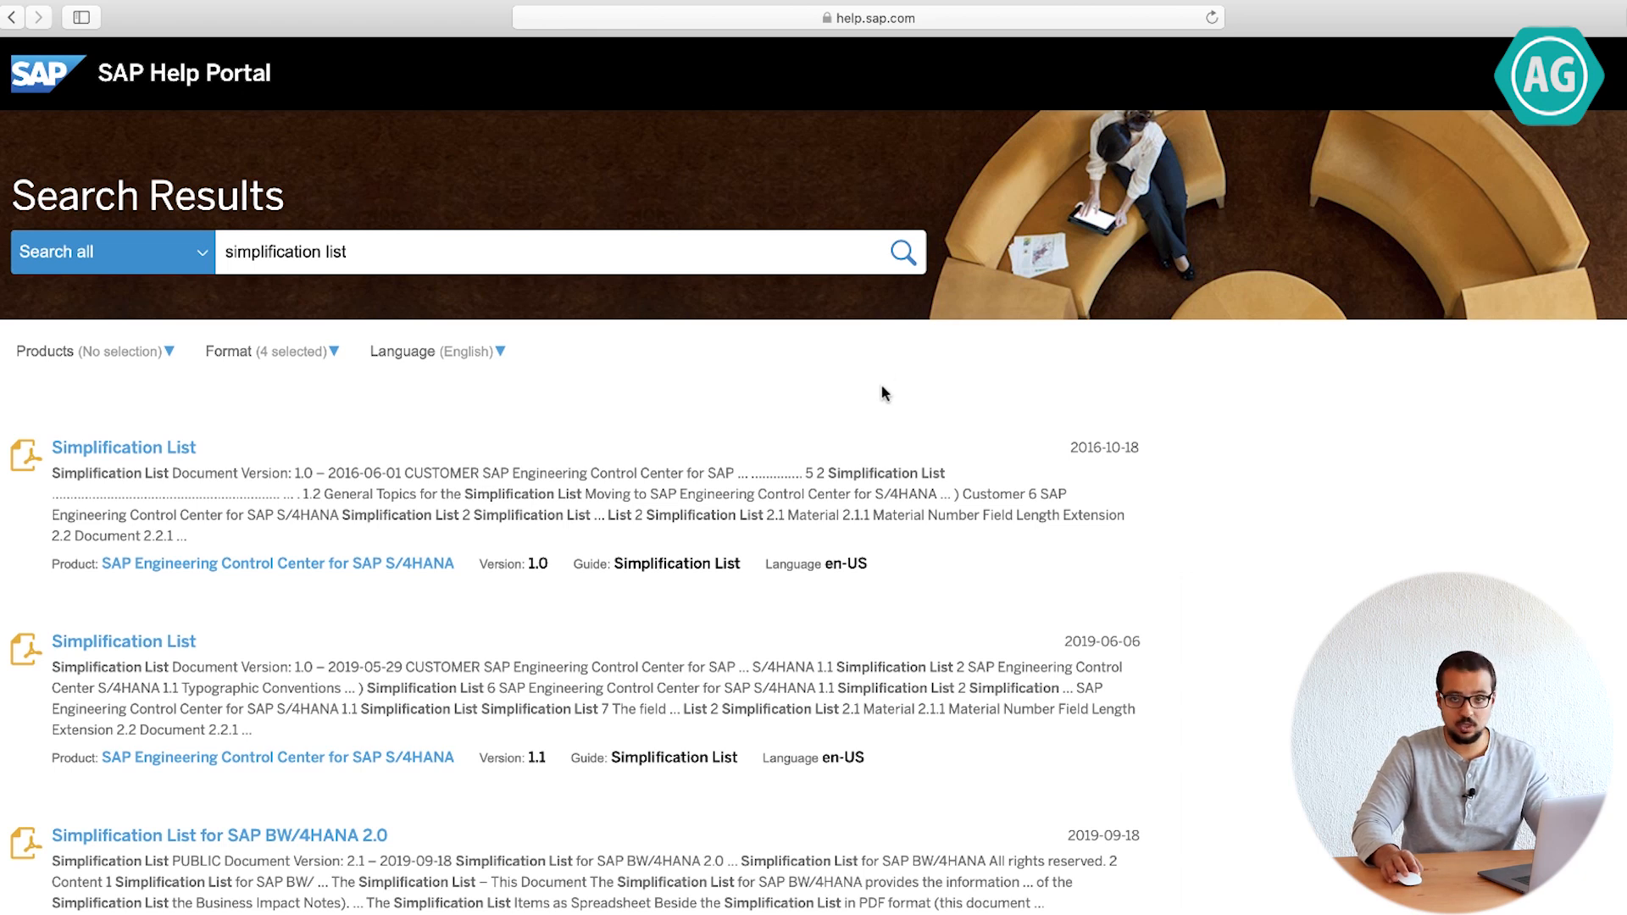
Filter the results by product SAP S/4HANA using the 's4h' search.
{"action": "left_click", "coordinate": [93, 350]}
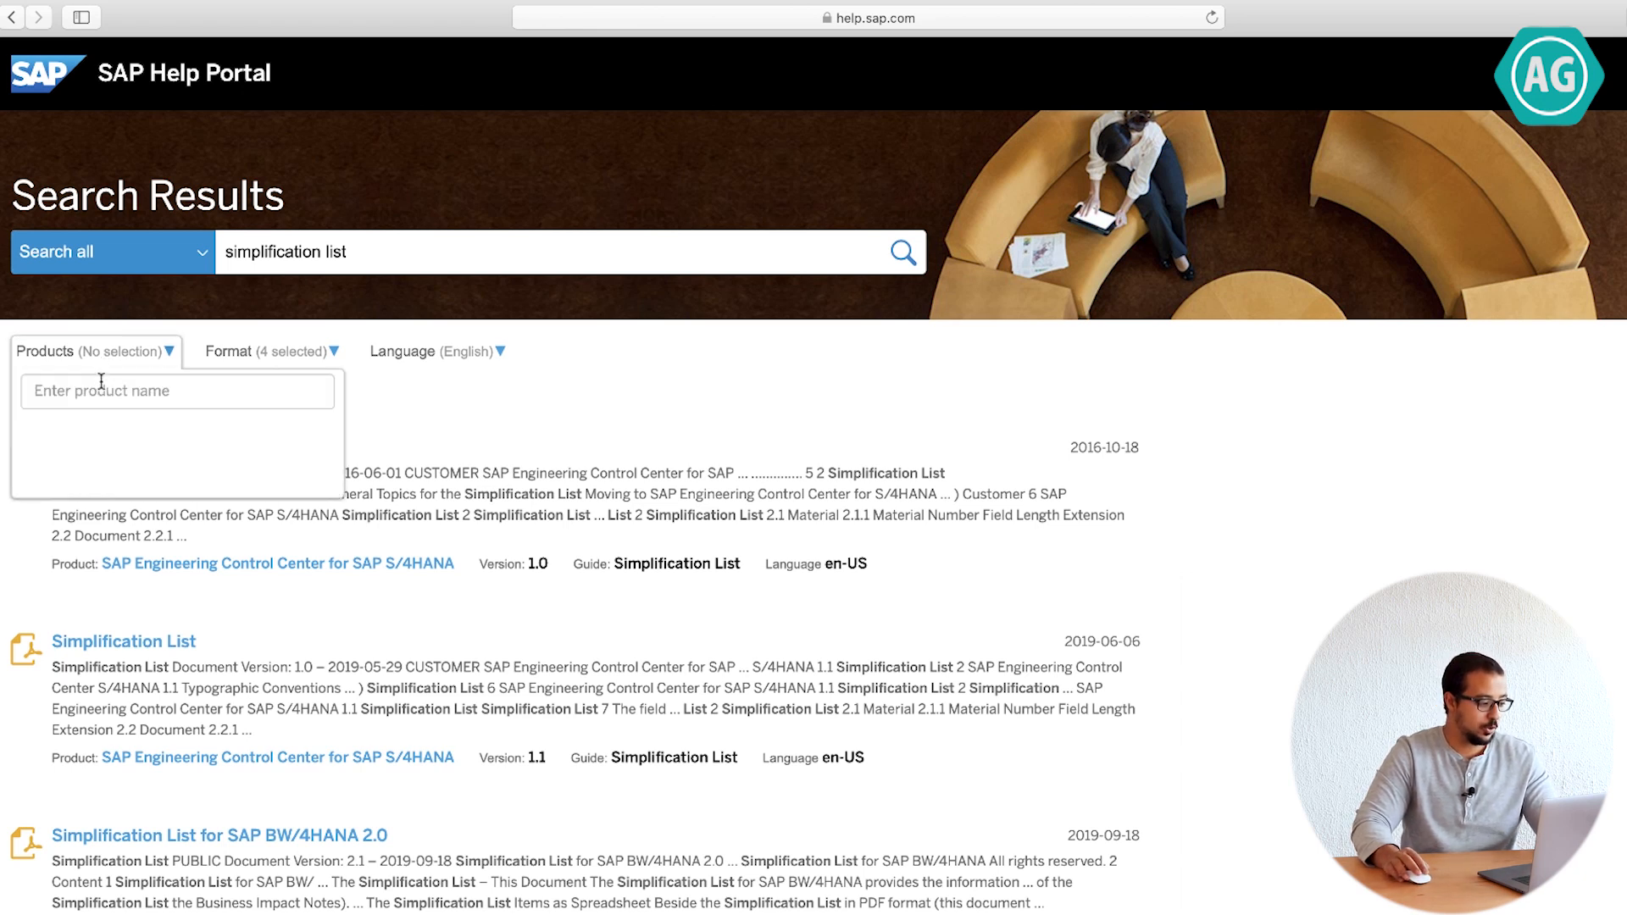
{"action": "type", "text": "s4h"}
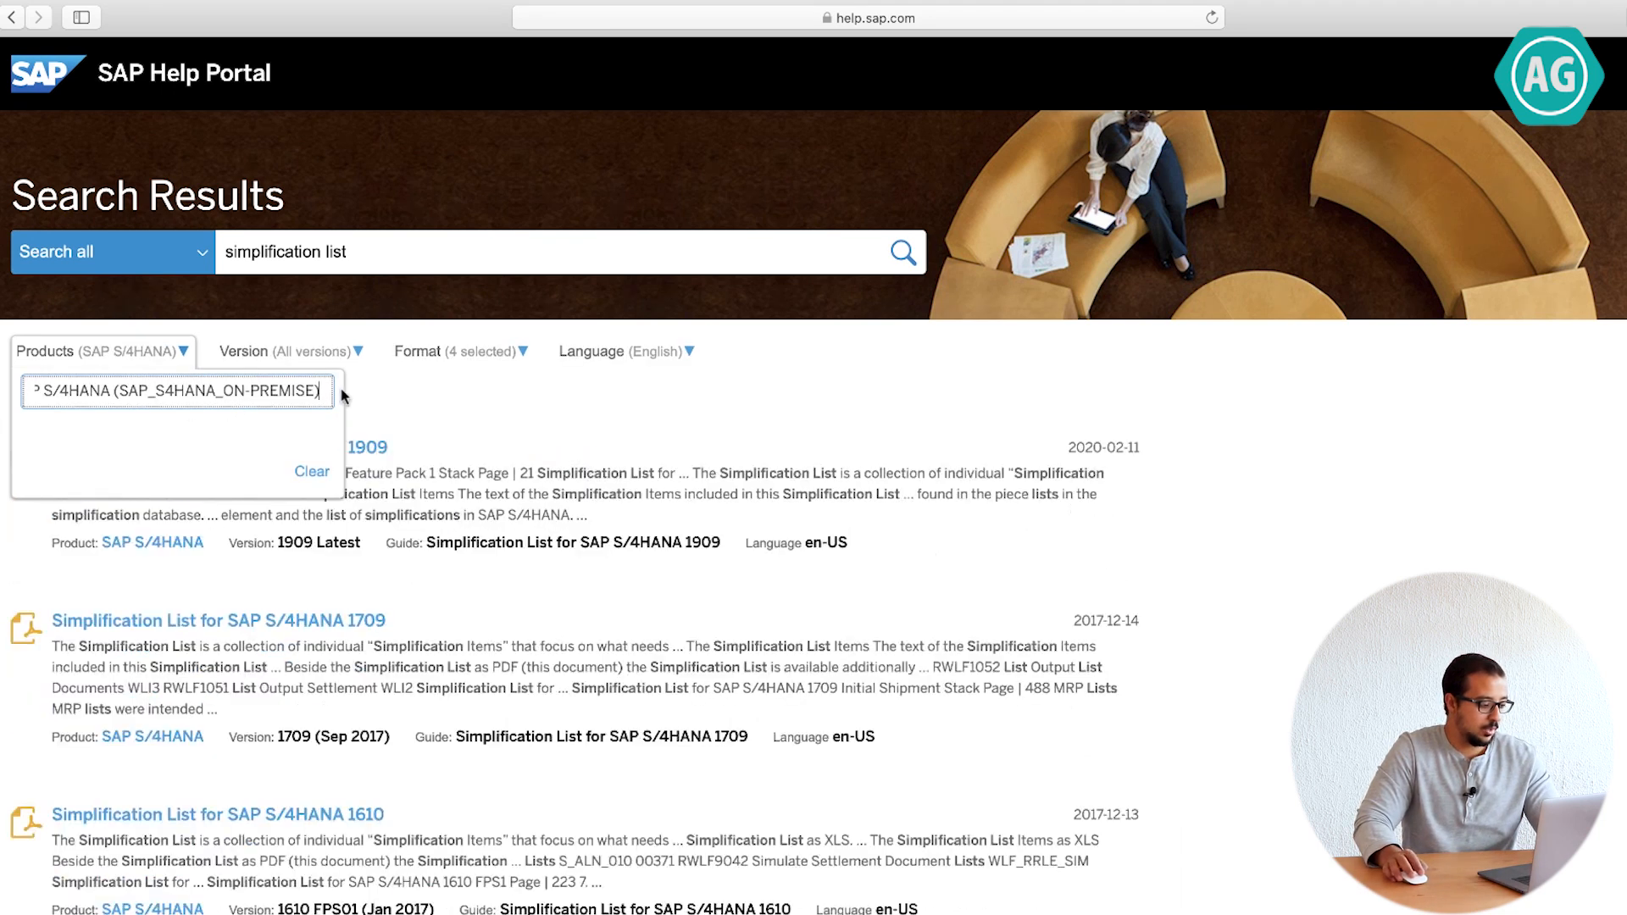
Restrict the result format to PDFs only and review the narrowed list.
{"action": "left_click", "coordinate": [454, 351]}
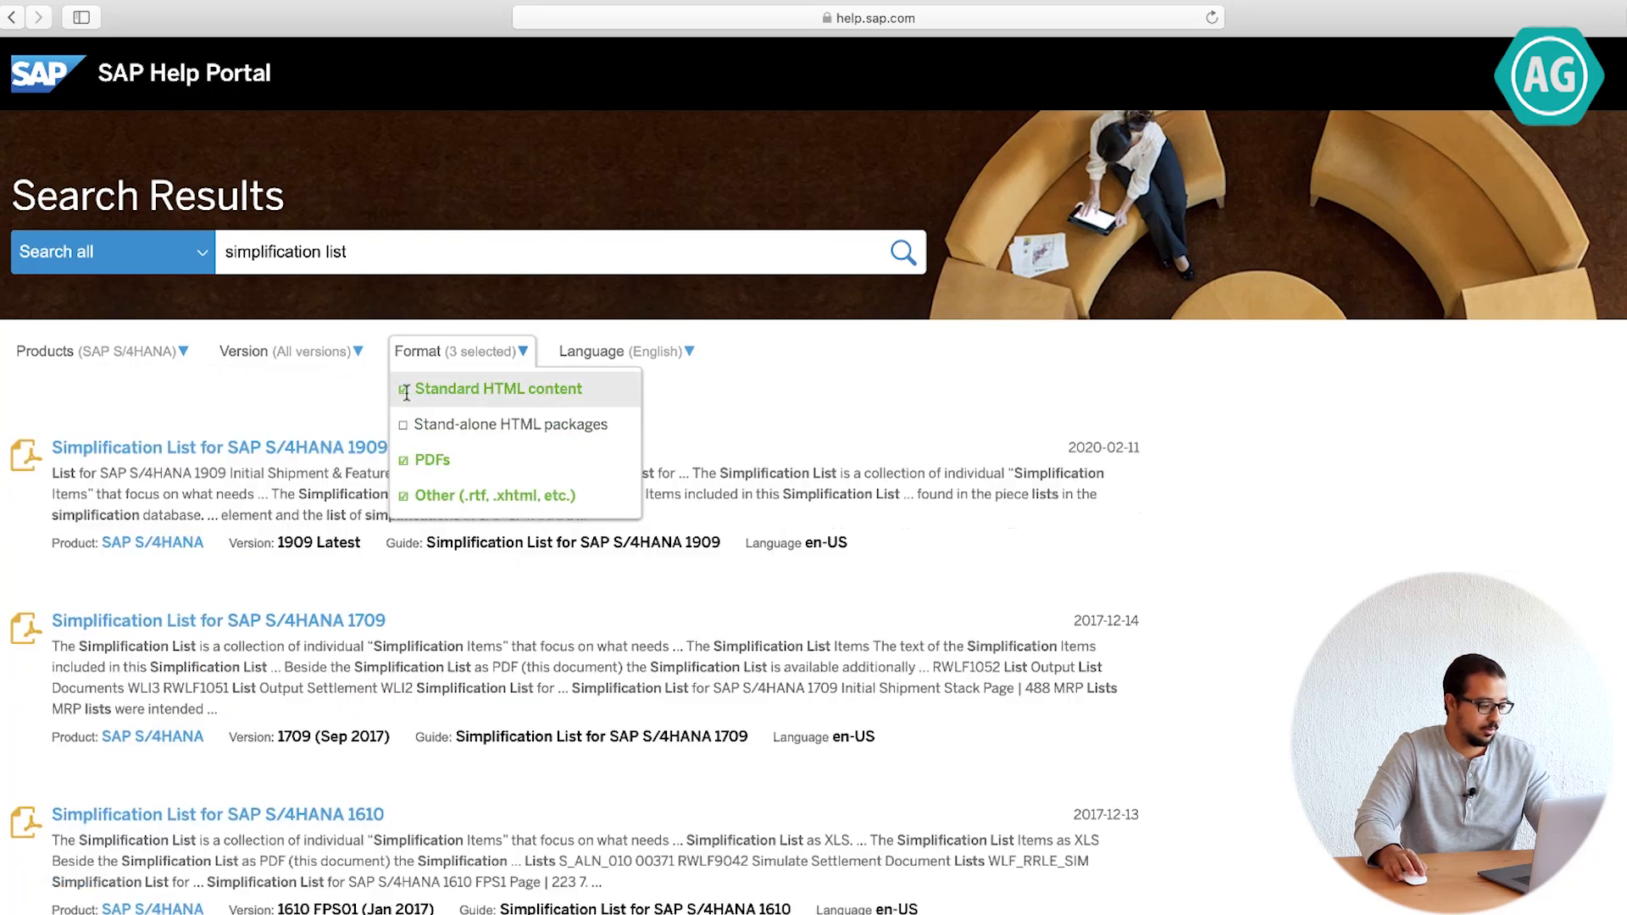
{"action": "left_click", "coordinate": [404, 388]}
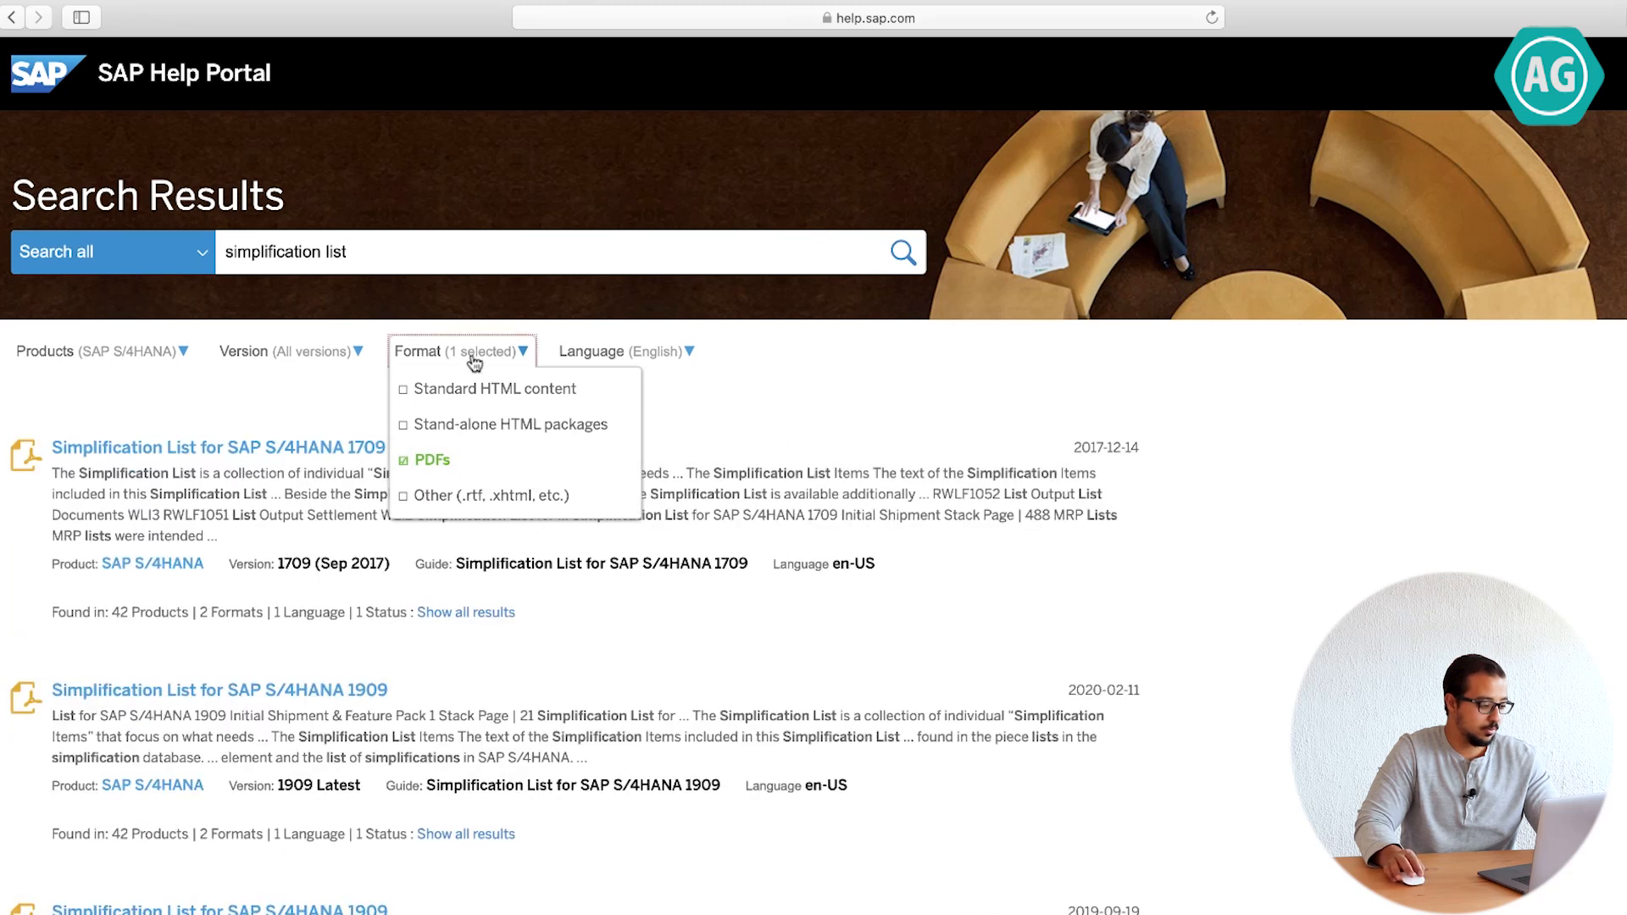
{"action": "left_click", "coordinate": [460, 351]}
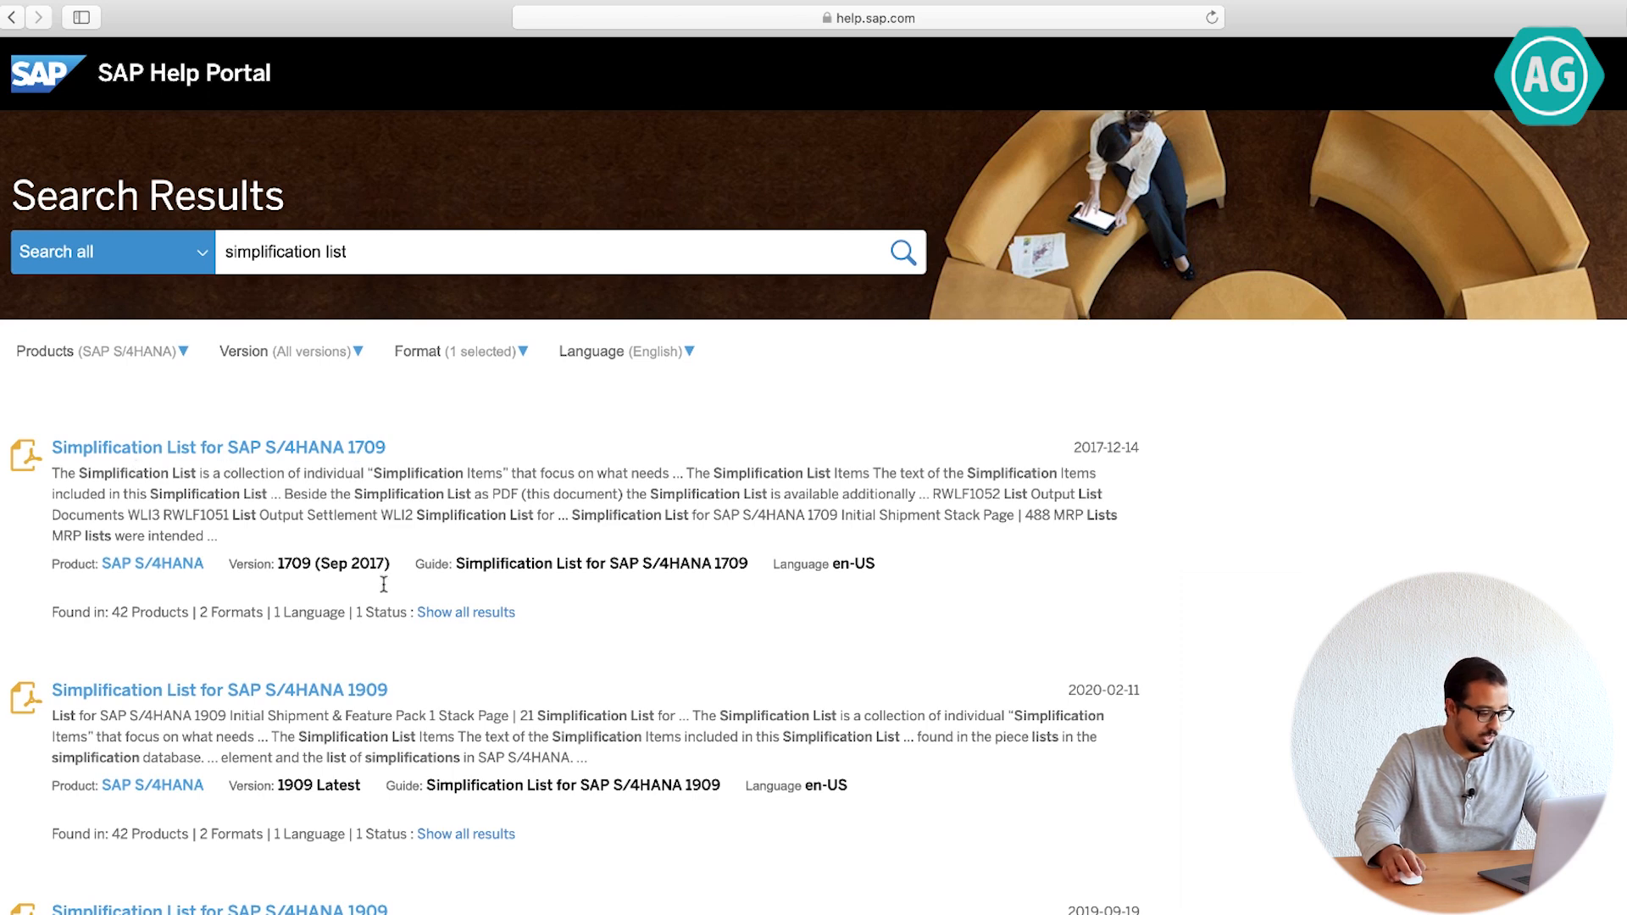
{"action": "scroll", "scroll_direction": "down", "scroll_amount": 3}
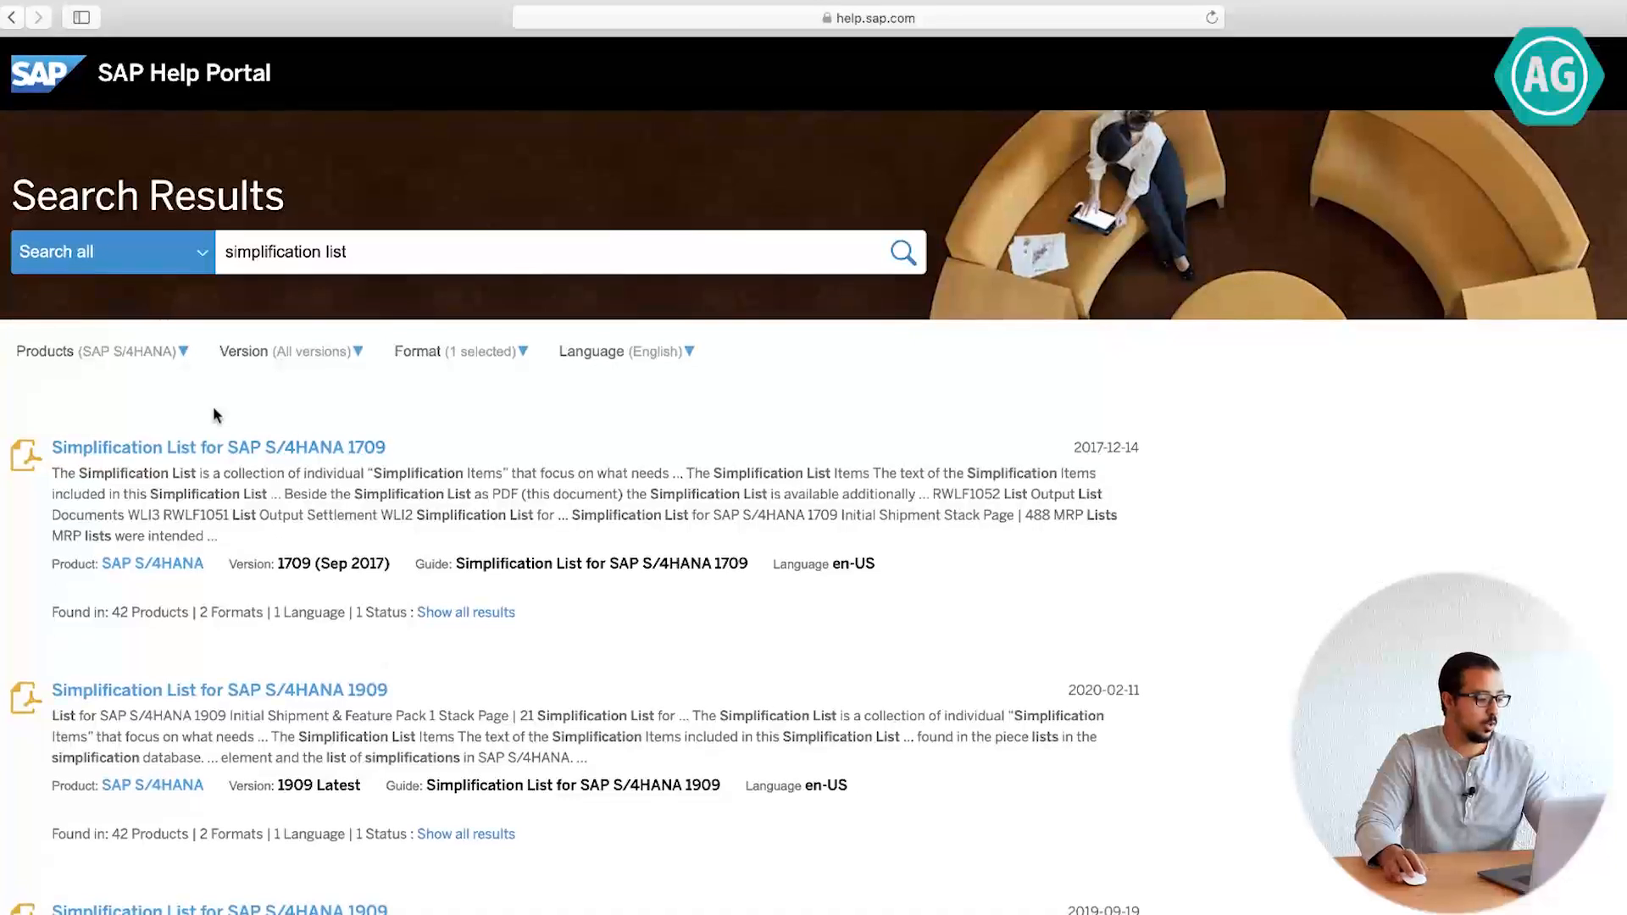
{"action": "mouse_move", "coordinate": [378, 367]}
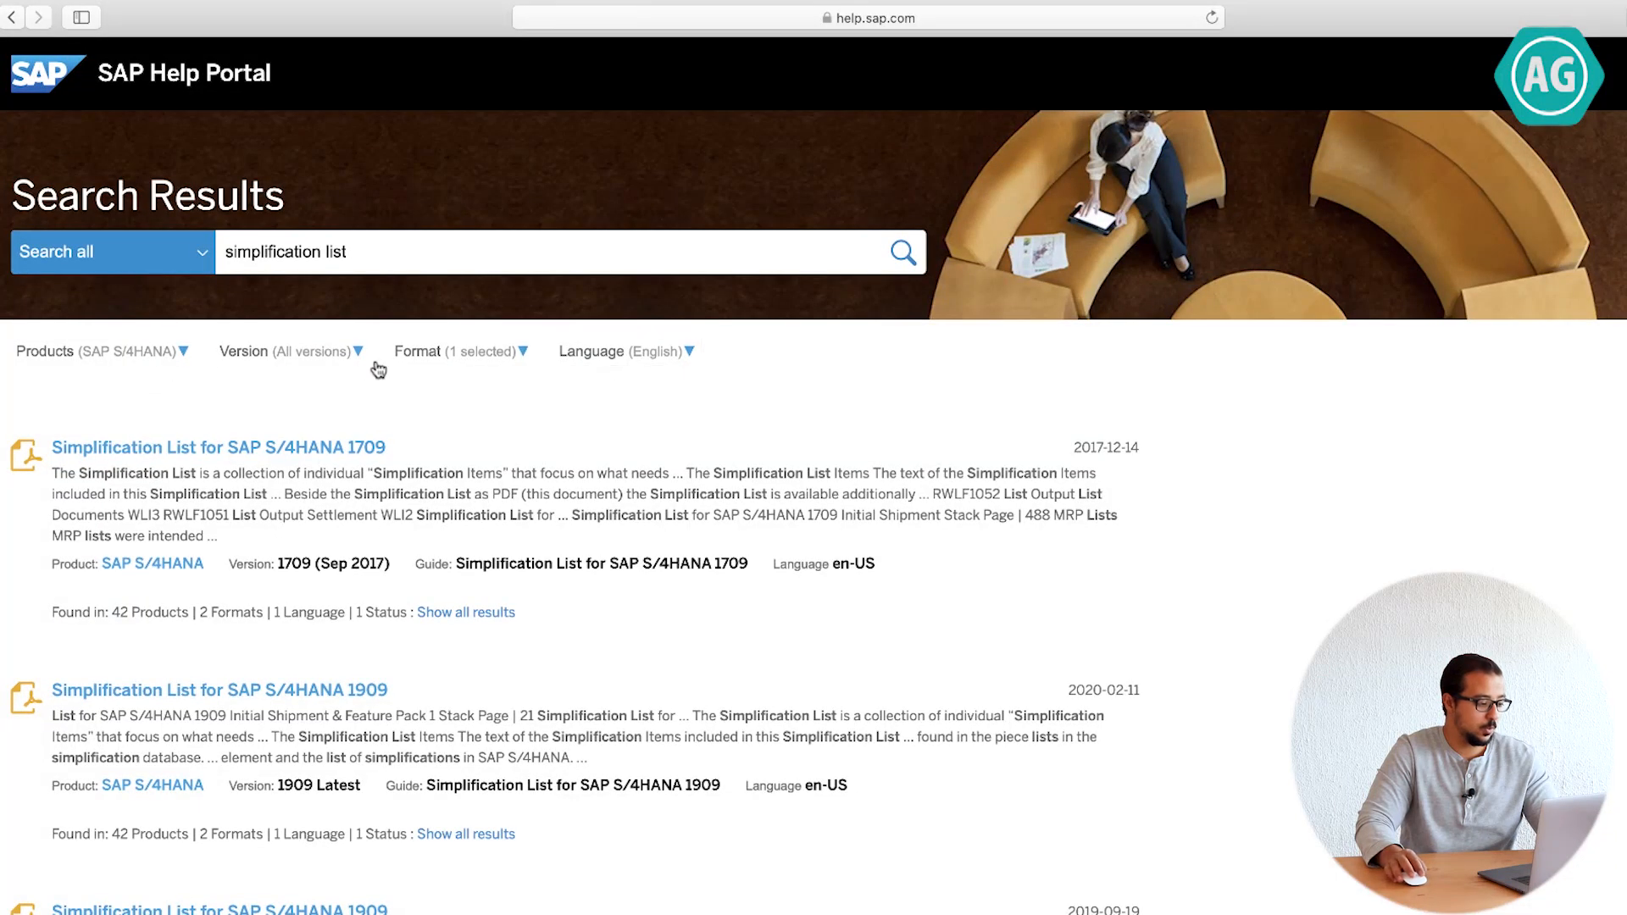
Limit the results to version 1511 (Nov 2015).
{"action": "left_click", "coordinate": [290, 350]}
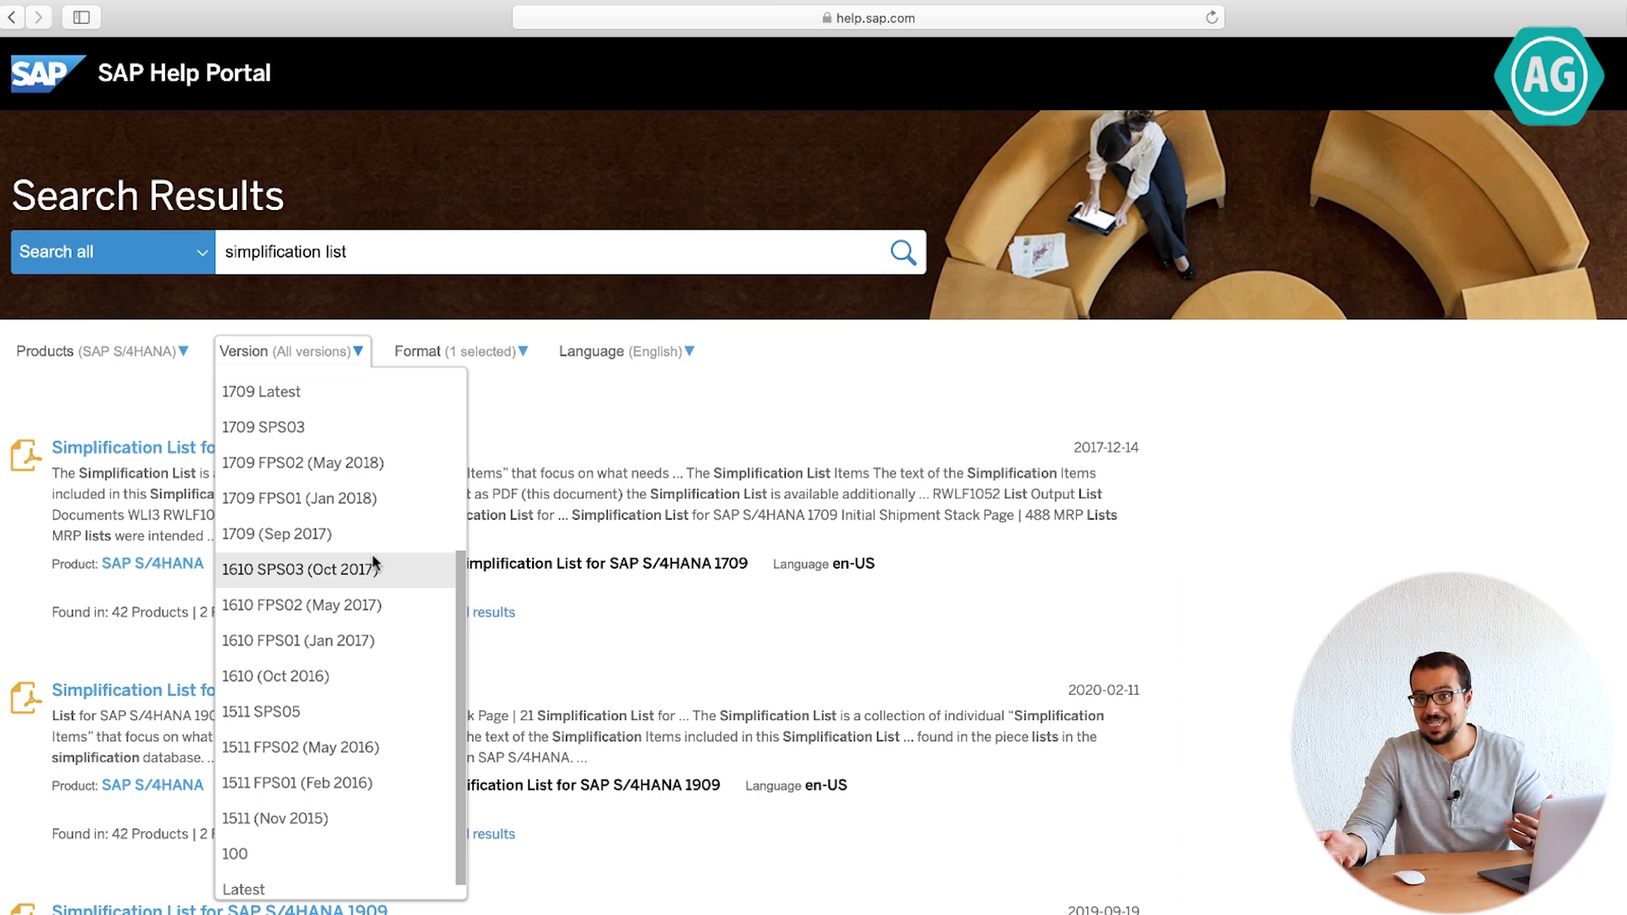
{"action": "mouse_move", "coordinate": [275, 818]}
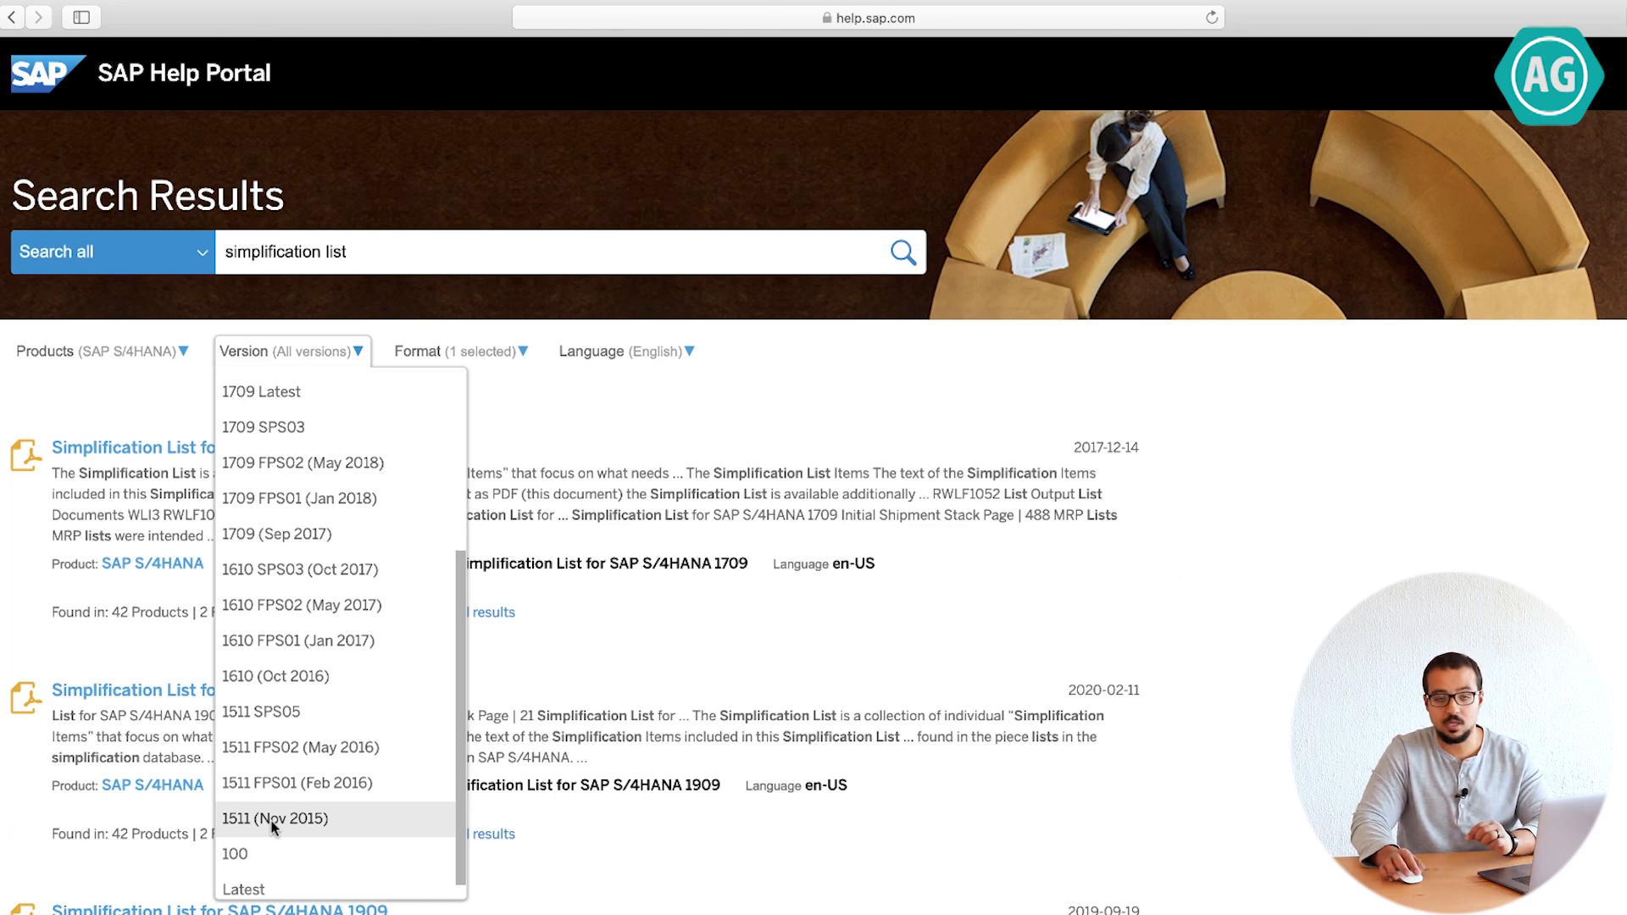
{"action": "left_click", "coordinate": [275, 819]}
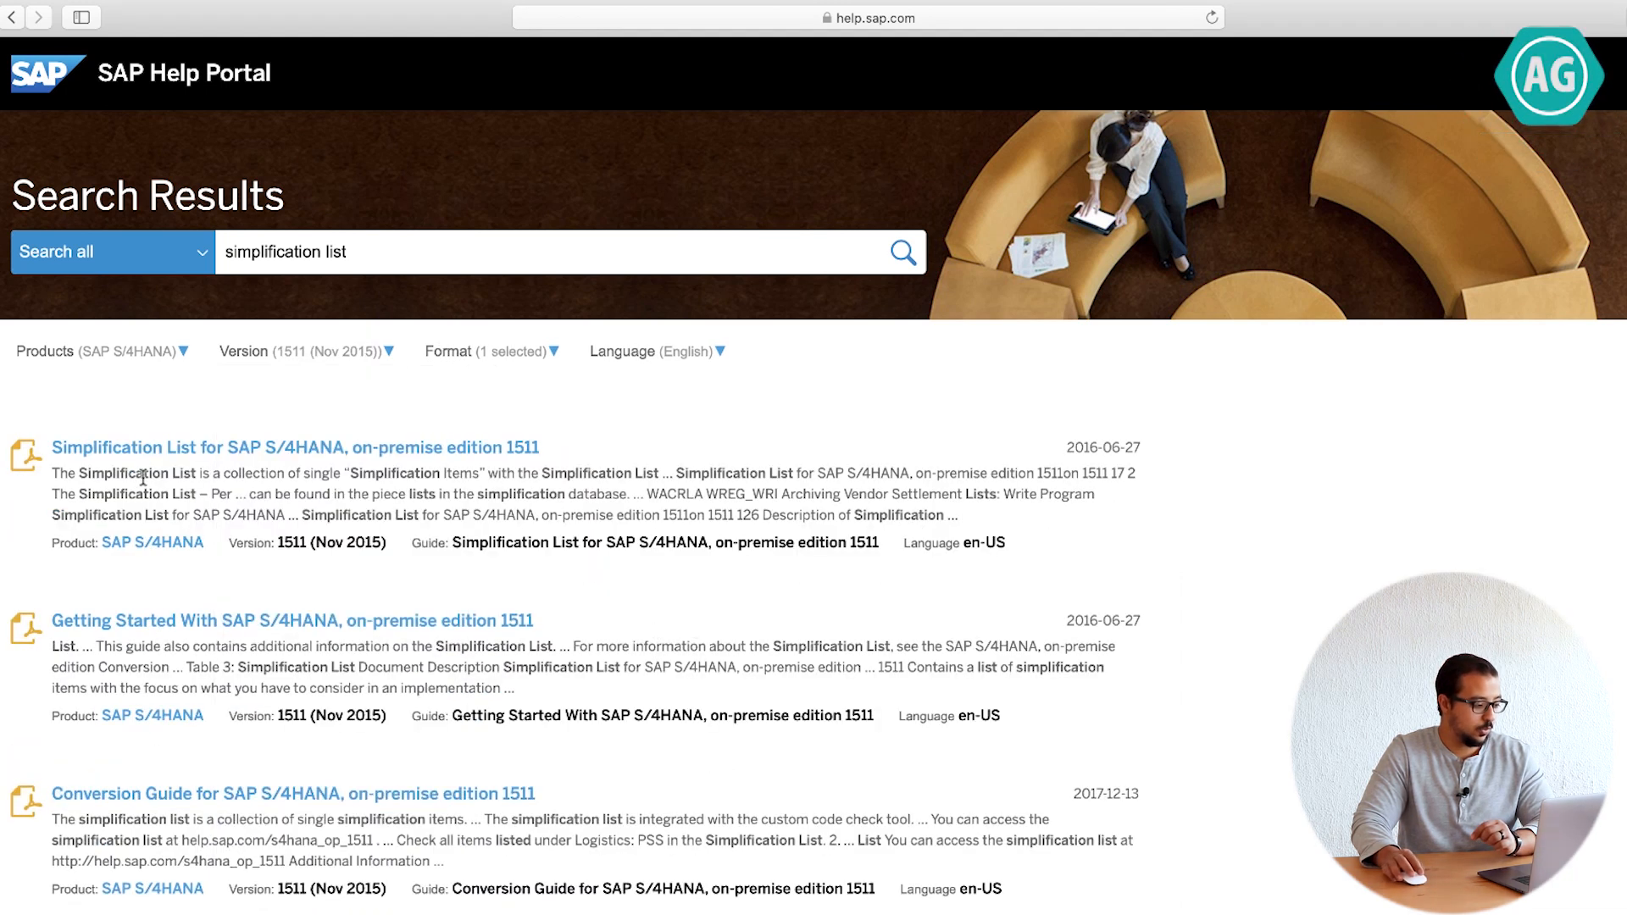
{"action": "mouse_move", "coordinate": [320, 466]}
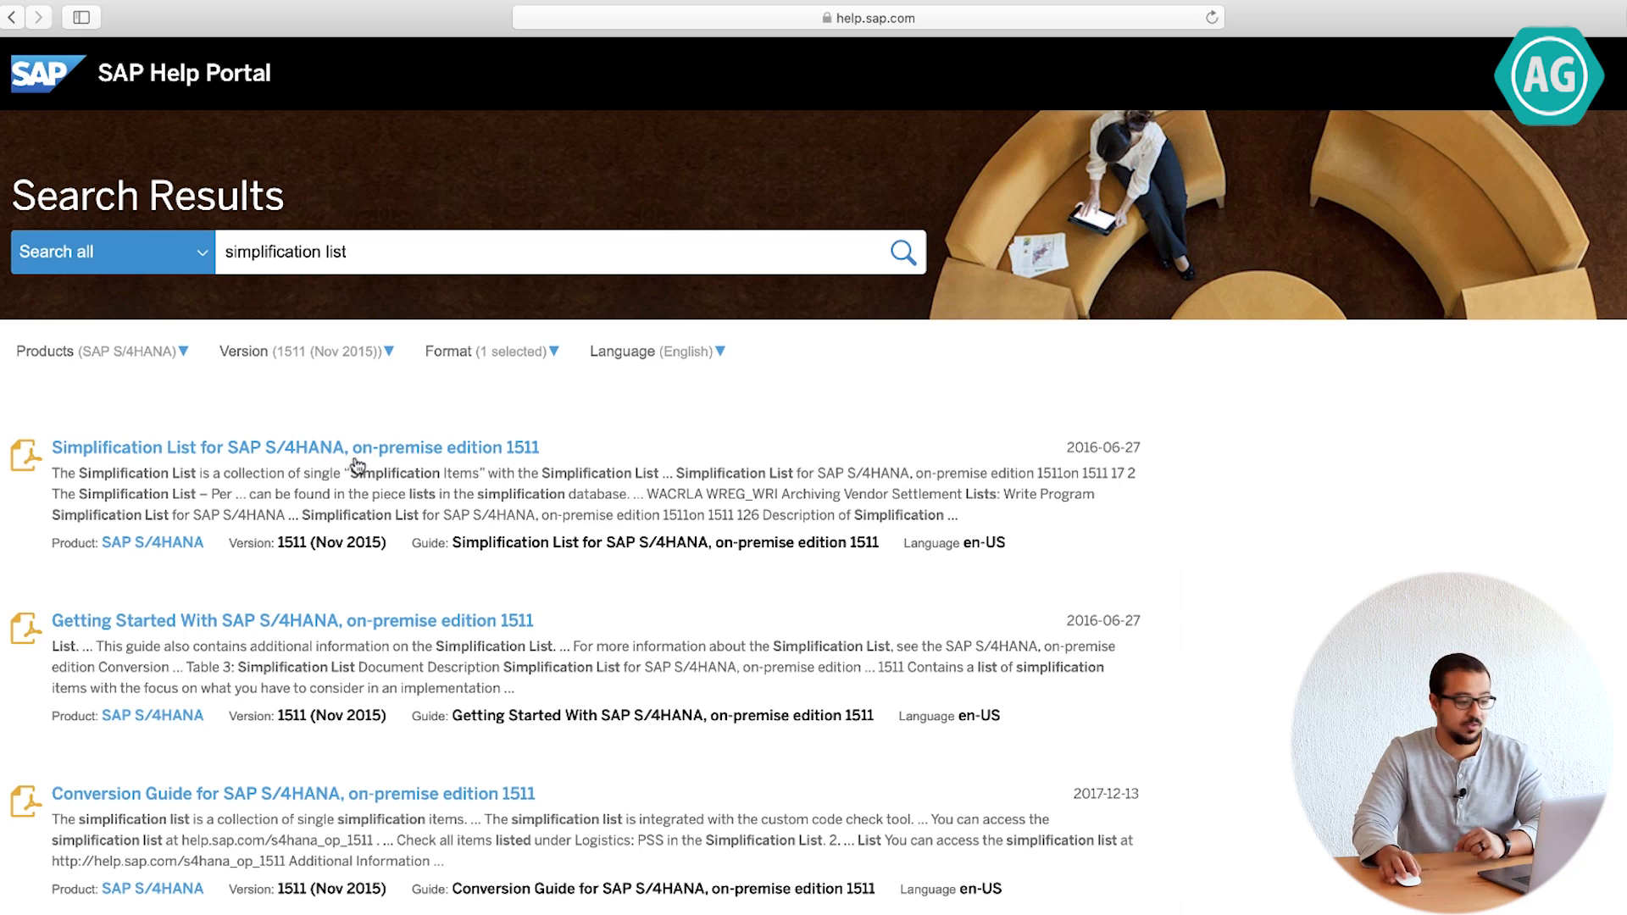
Open the 1511 Simplification List PDF in a new tab and scroll its table of contents.
{"action": "right_click", "coordinate": [295, 448]}
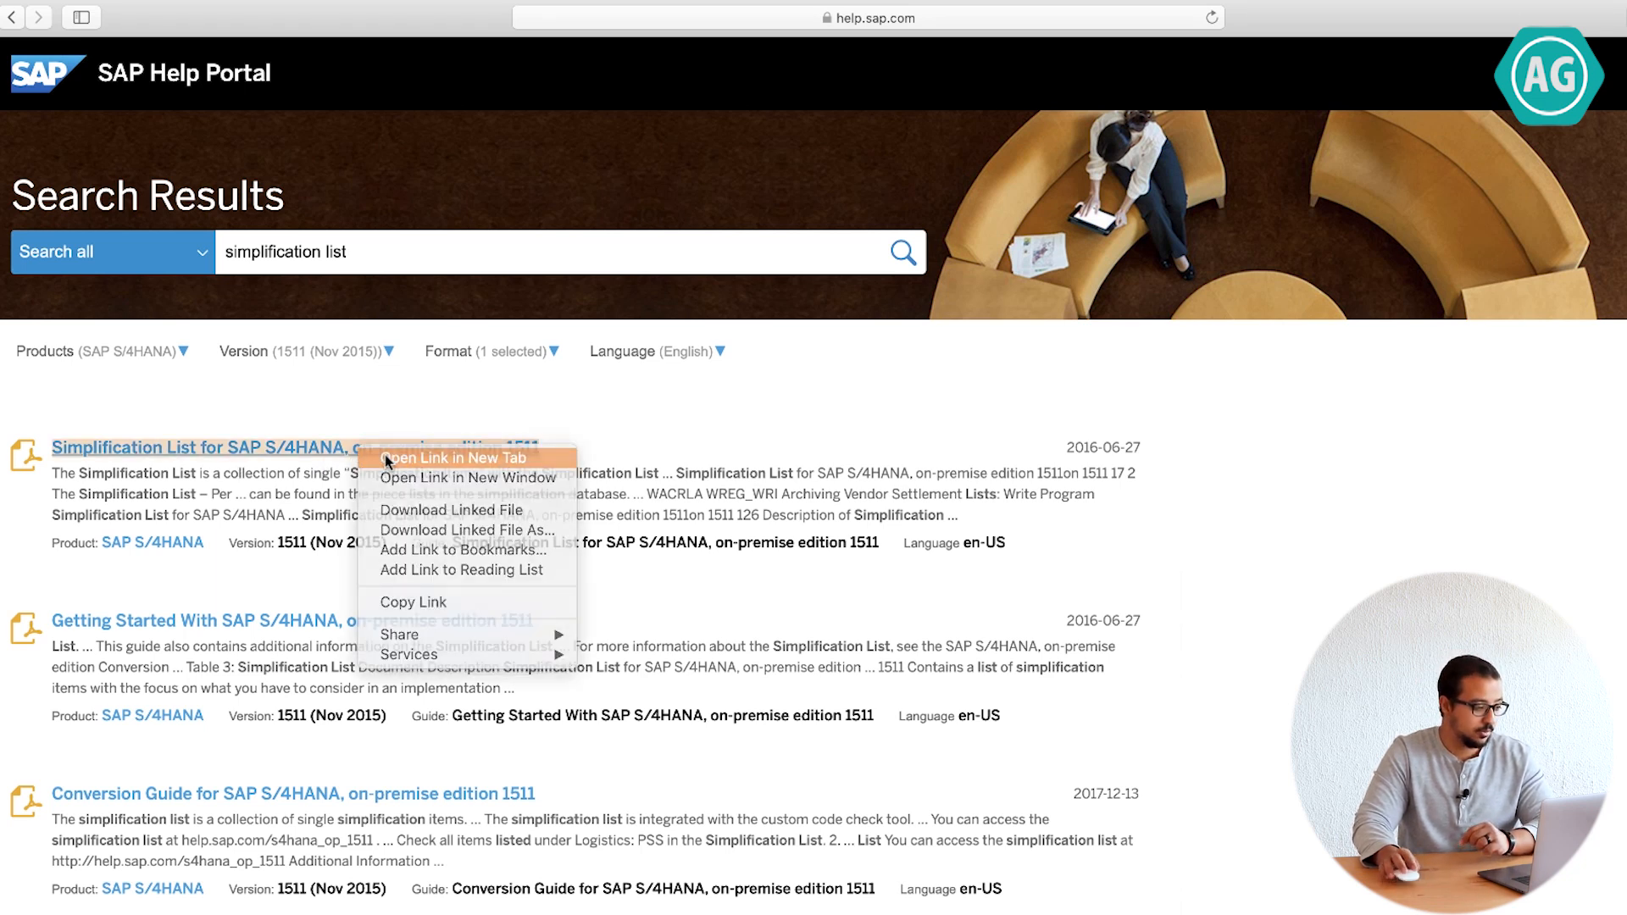
{"action": "left_click", "coordinate": [447, 457]}
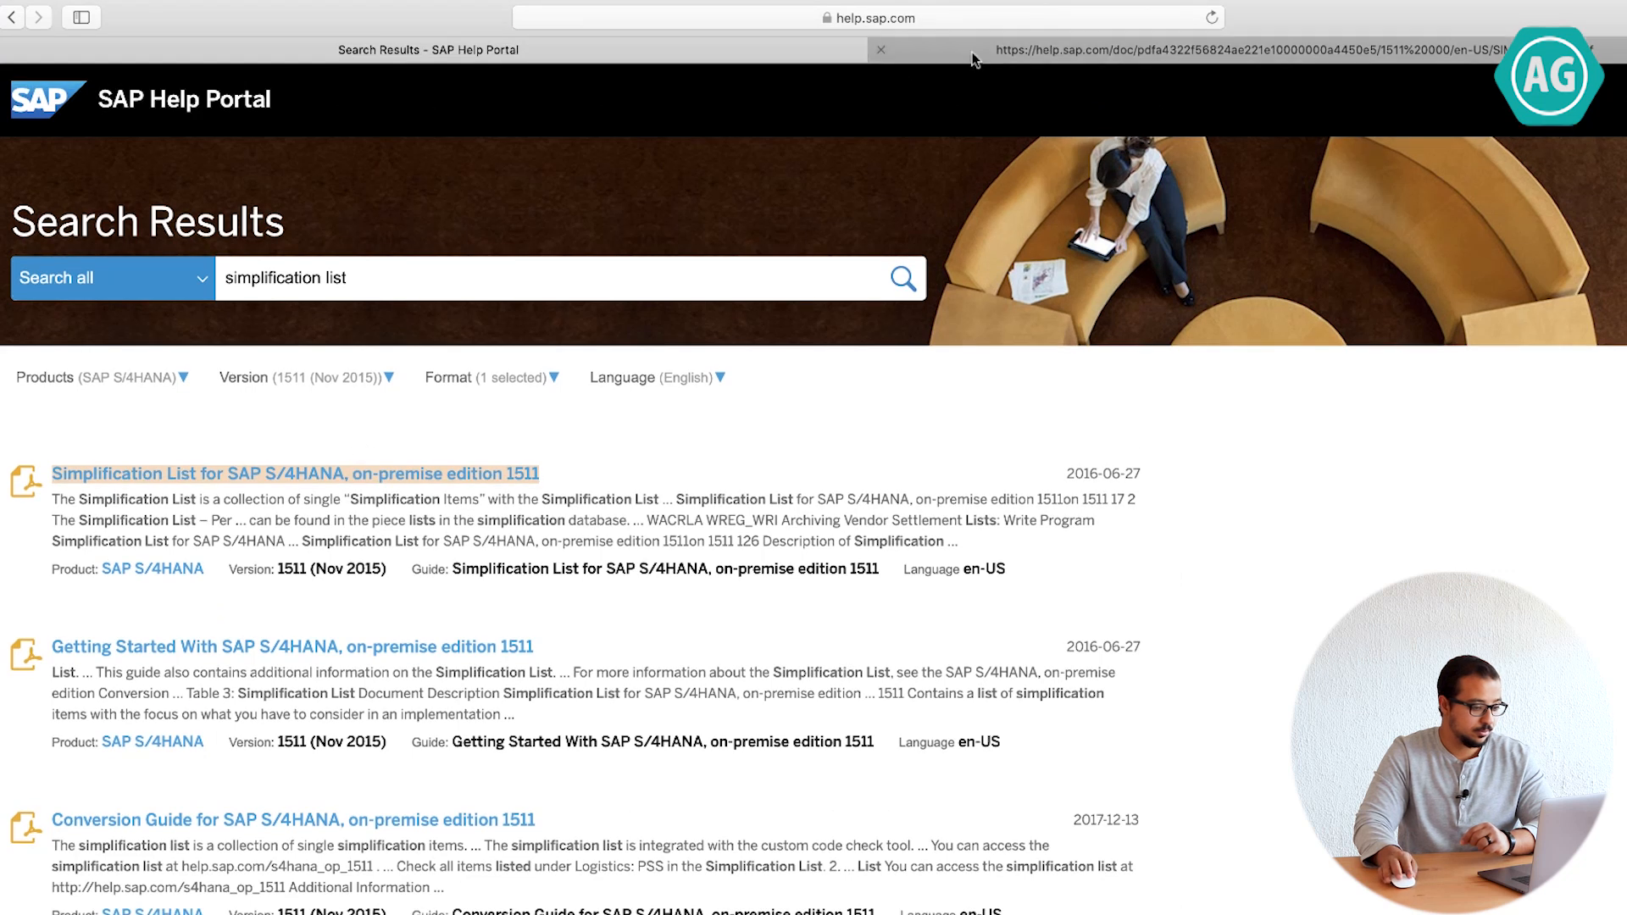
{"action": "left_click", "coordinate": [295, 473]}
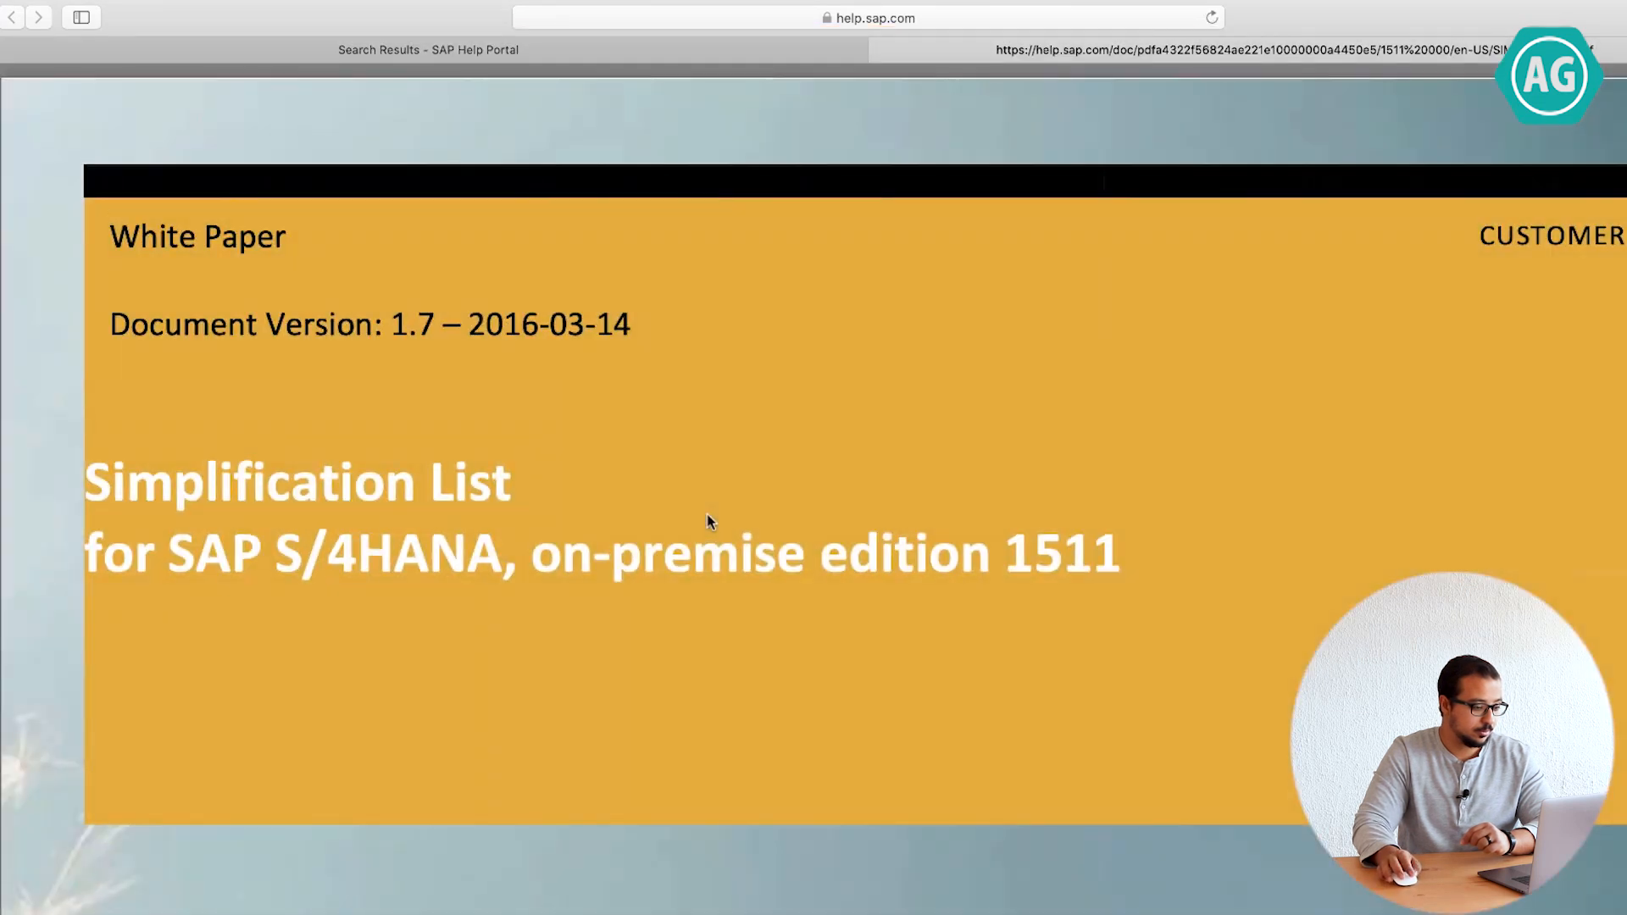
{"action": "scroll", "scroll_direction": "down", "scroll_amount": 3}
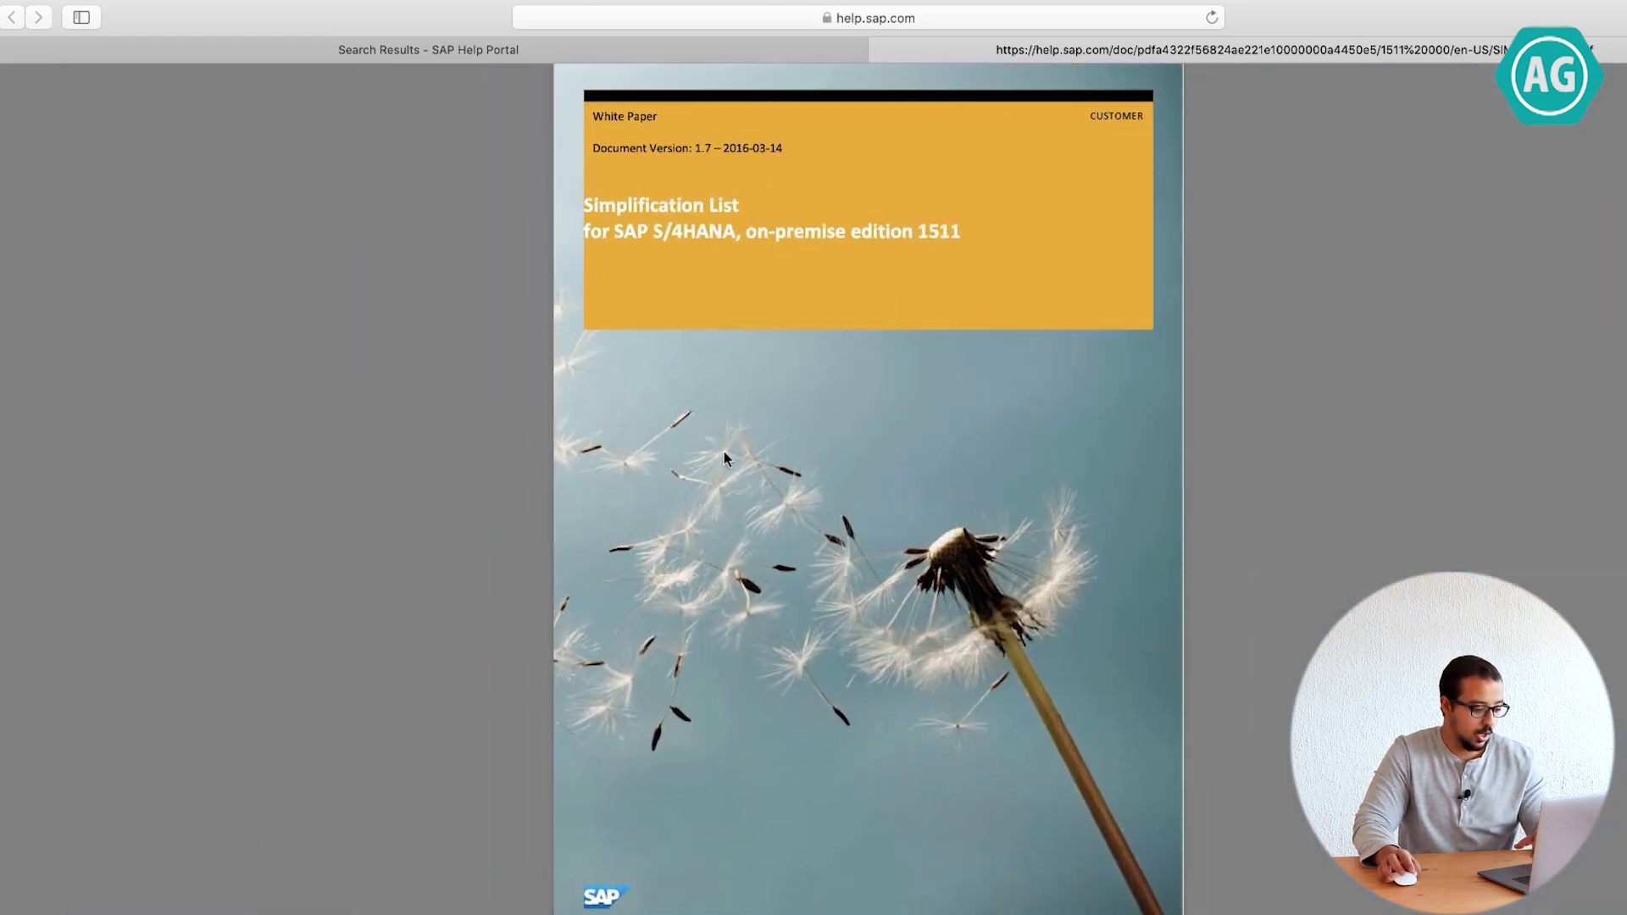
{"action": "scroll", "scroll_direction": "down", "scroll_amount": 3}
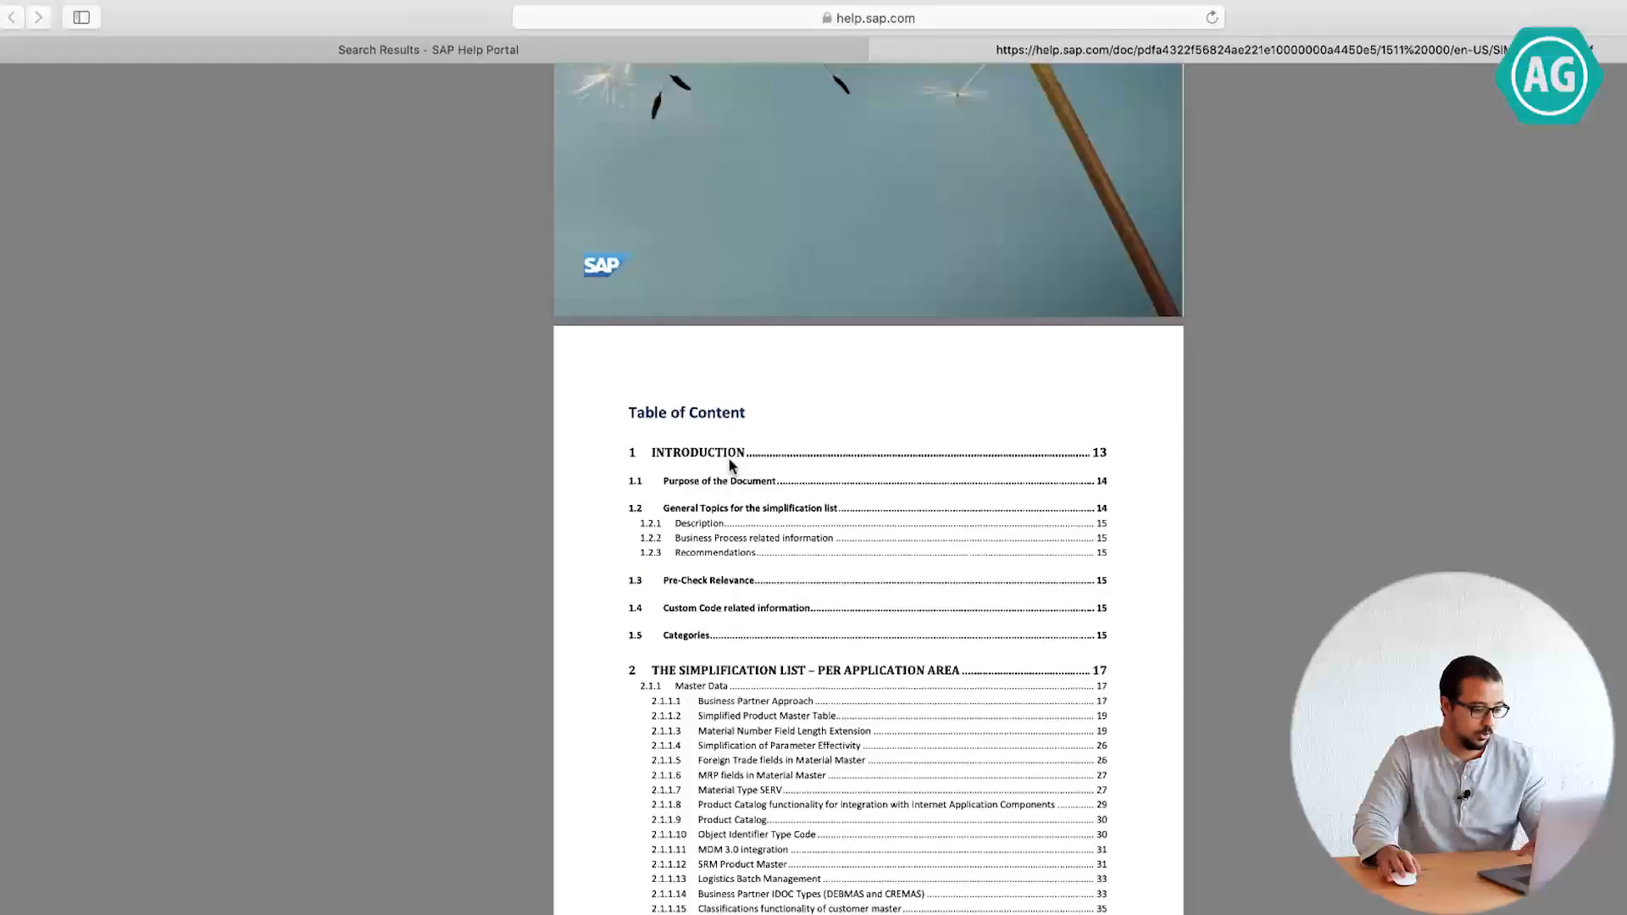
{"action": "scroll", "scroll_direction": "down", "scroll_amount": 3}
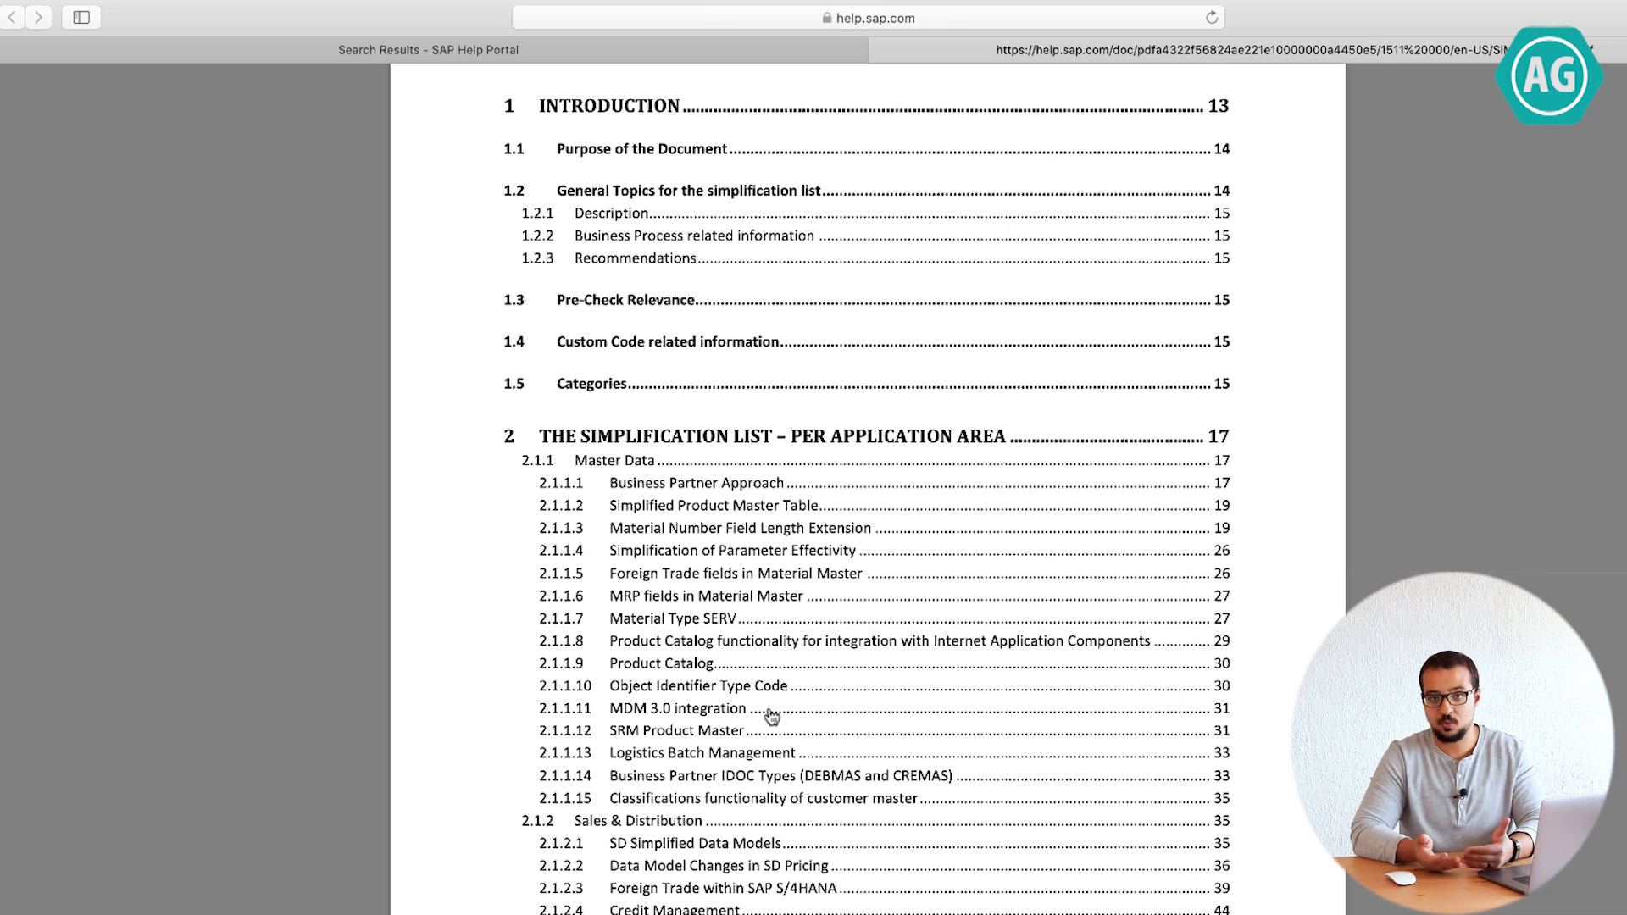
{"action": "mouse_move", "coordinate": [632, 751]}
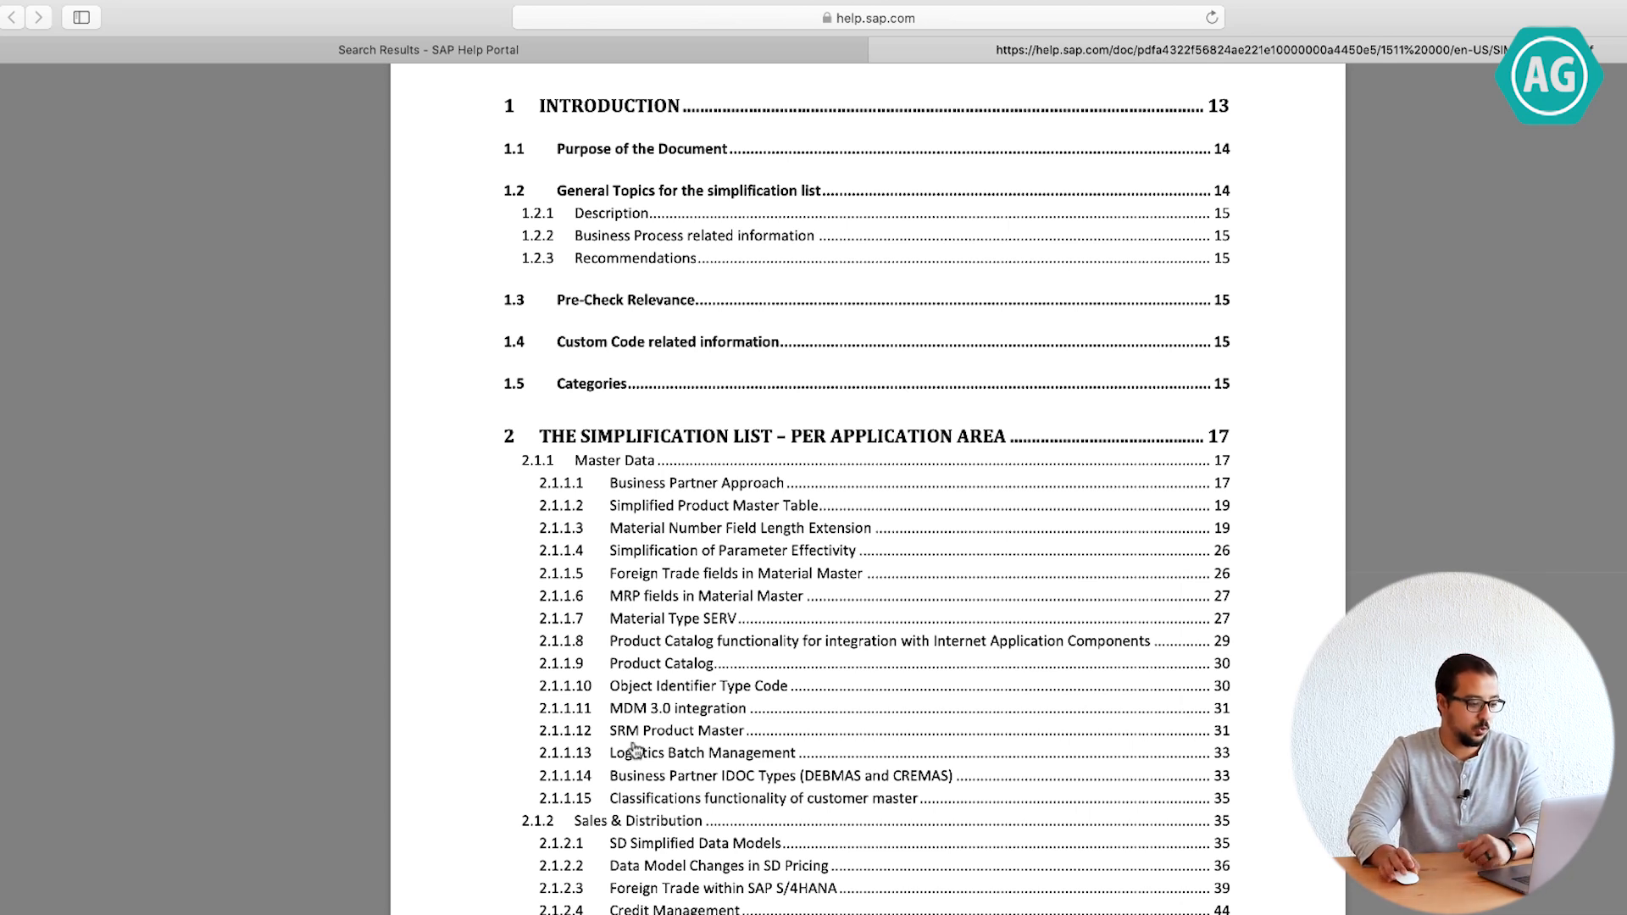
{"action": "mouse_move", "coordinate": [672, 488]}
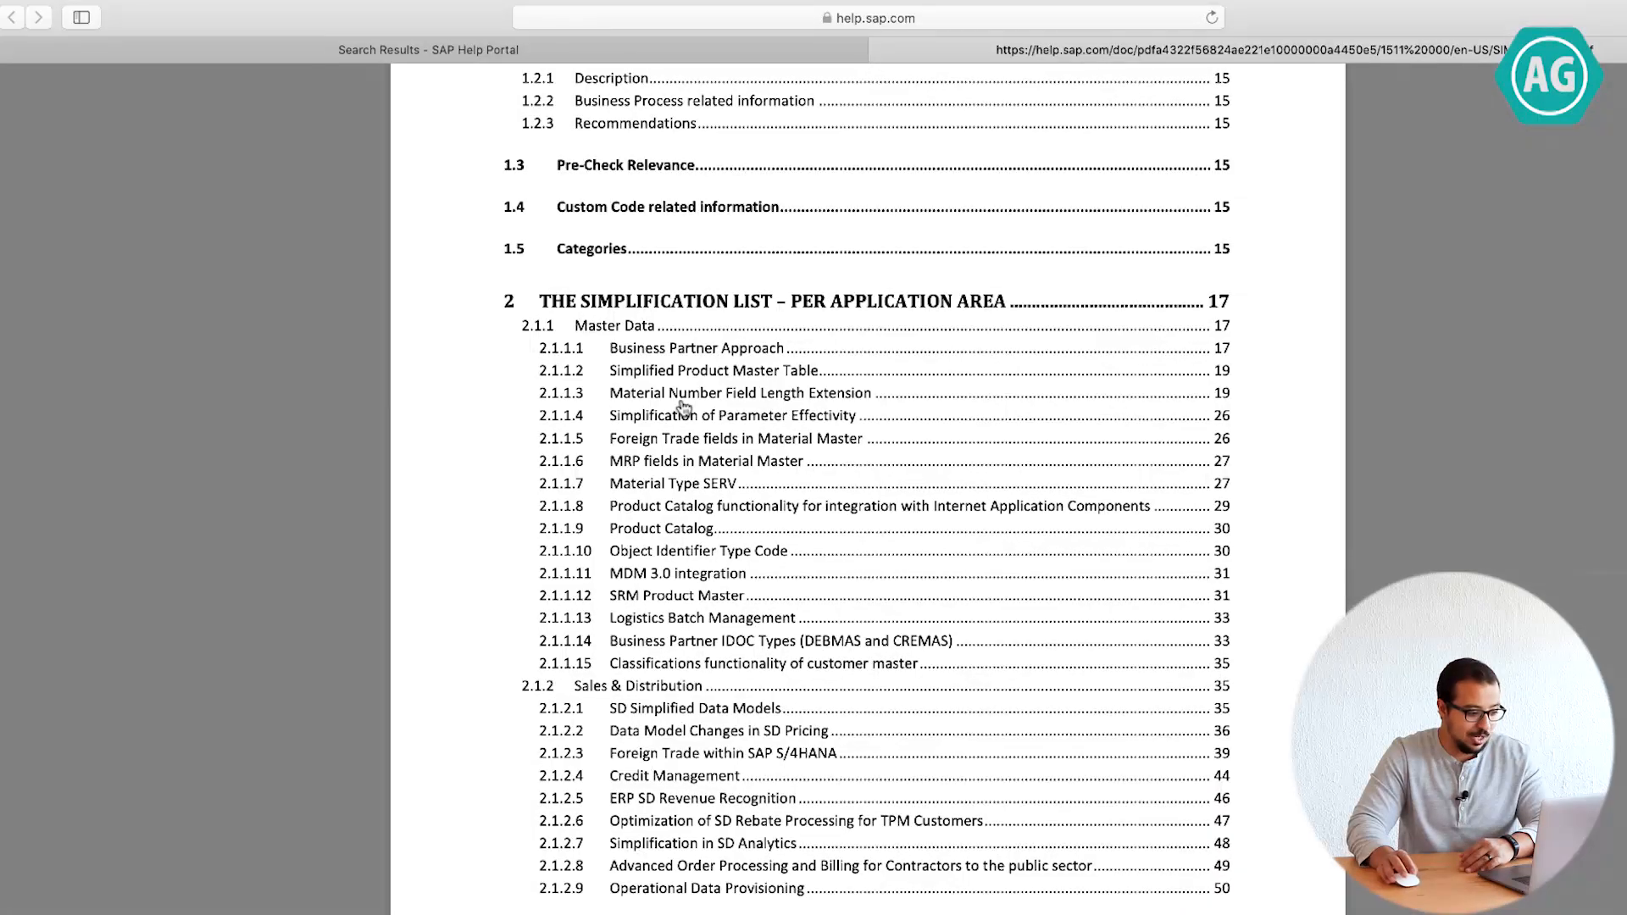
{"action": "mouse_move", "coordinate": [732, 405]}
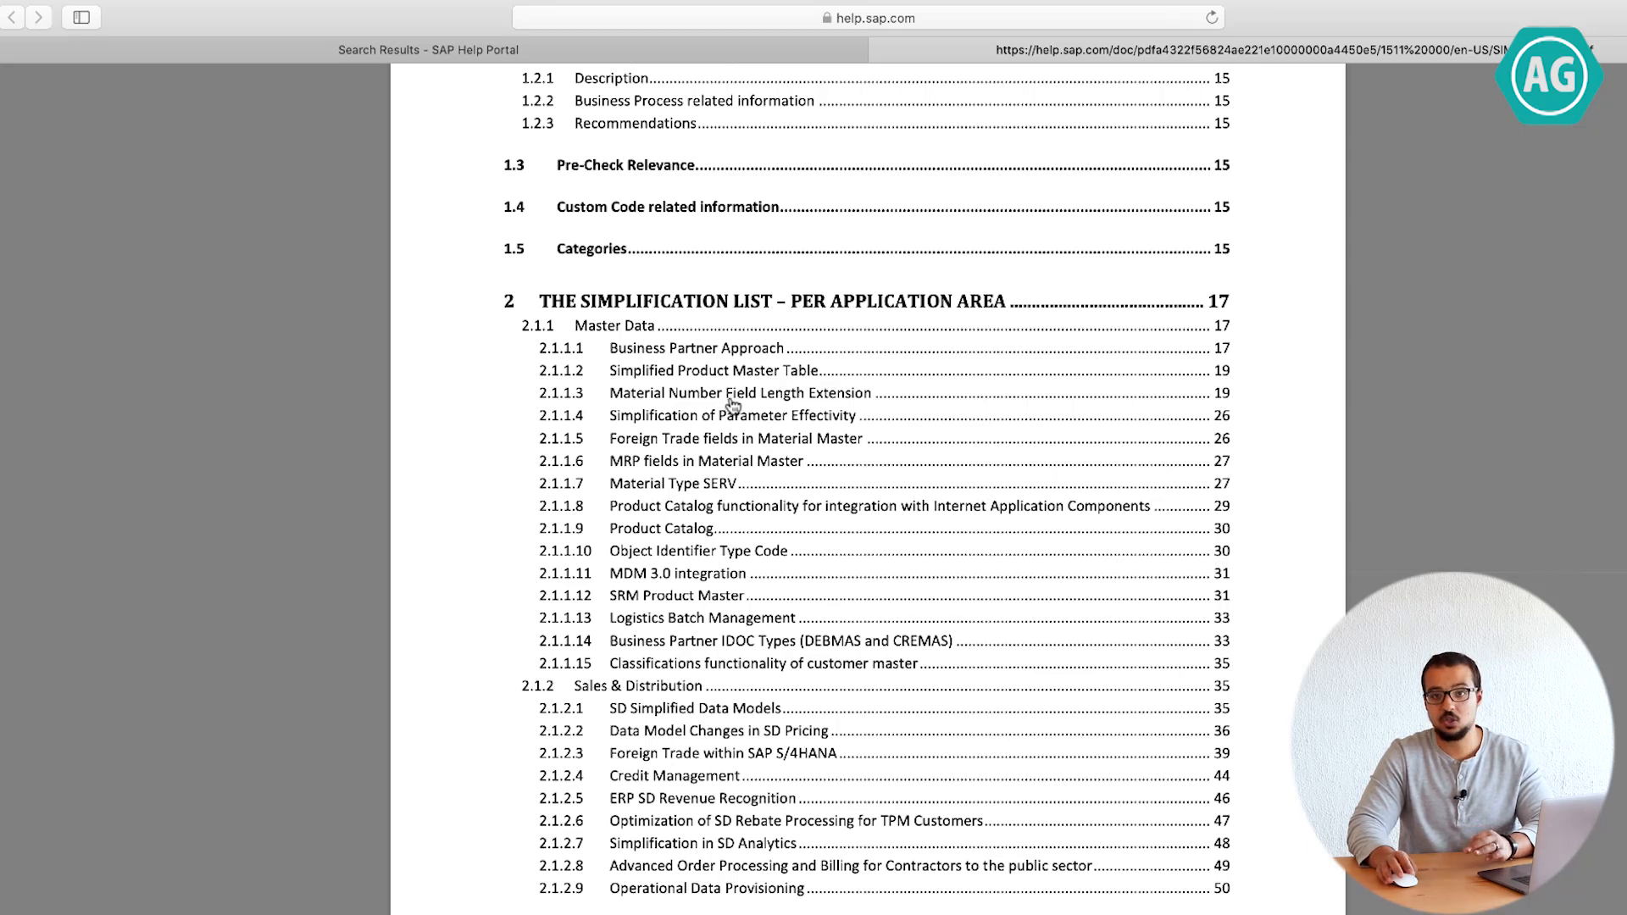
{"action": "mouse_move", "coordinate": [732, 405]}
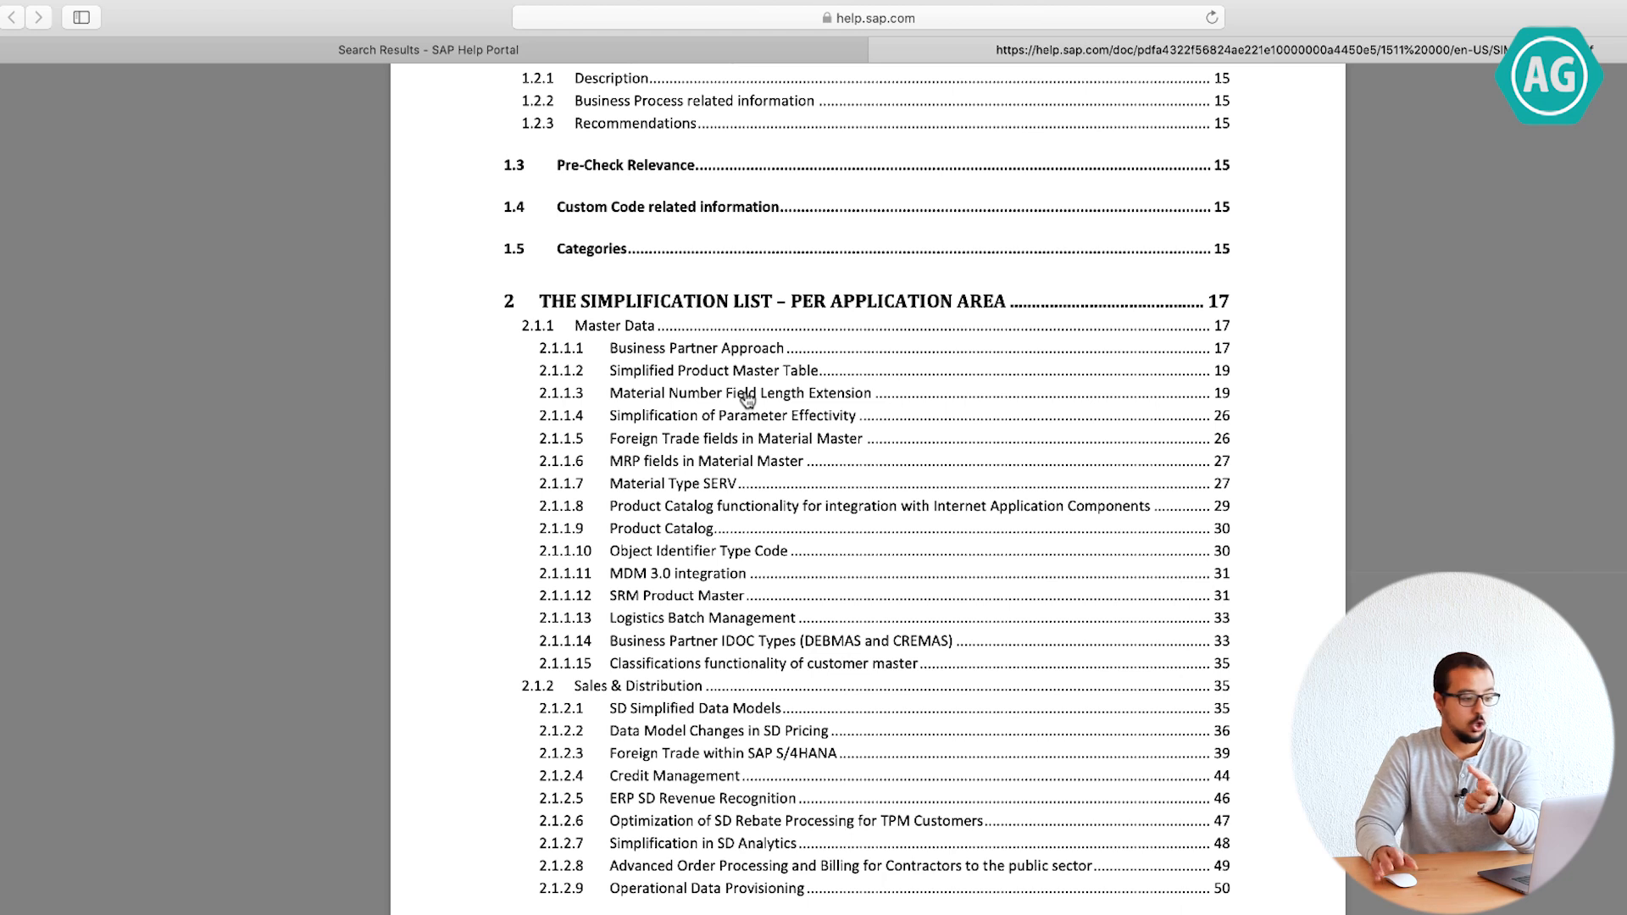
Read section 2.1.1.3 Material Number Field Length Extension, then return to the search results.
{"action": "left_click", "coordinate": [739, 391]}
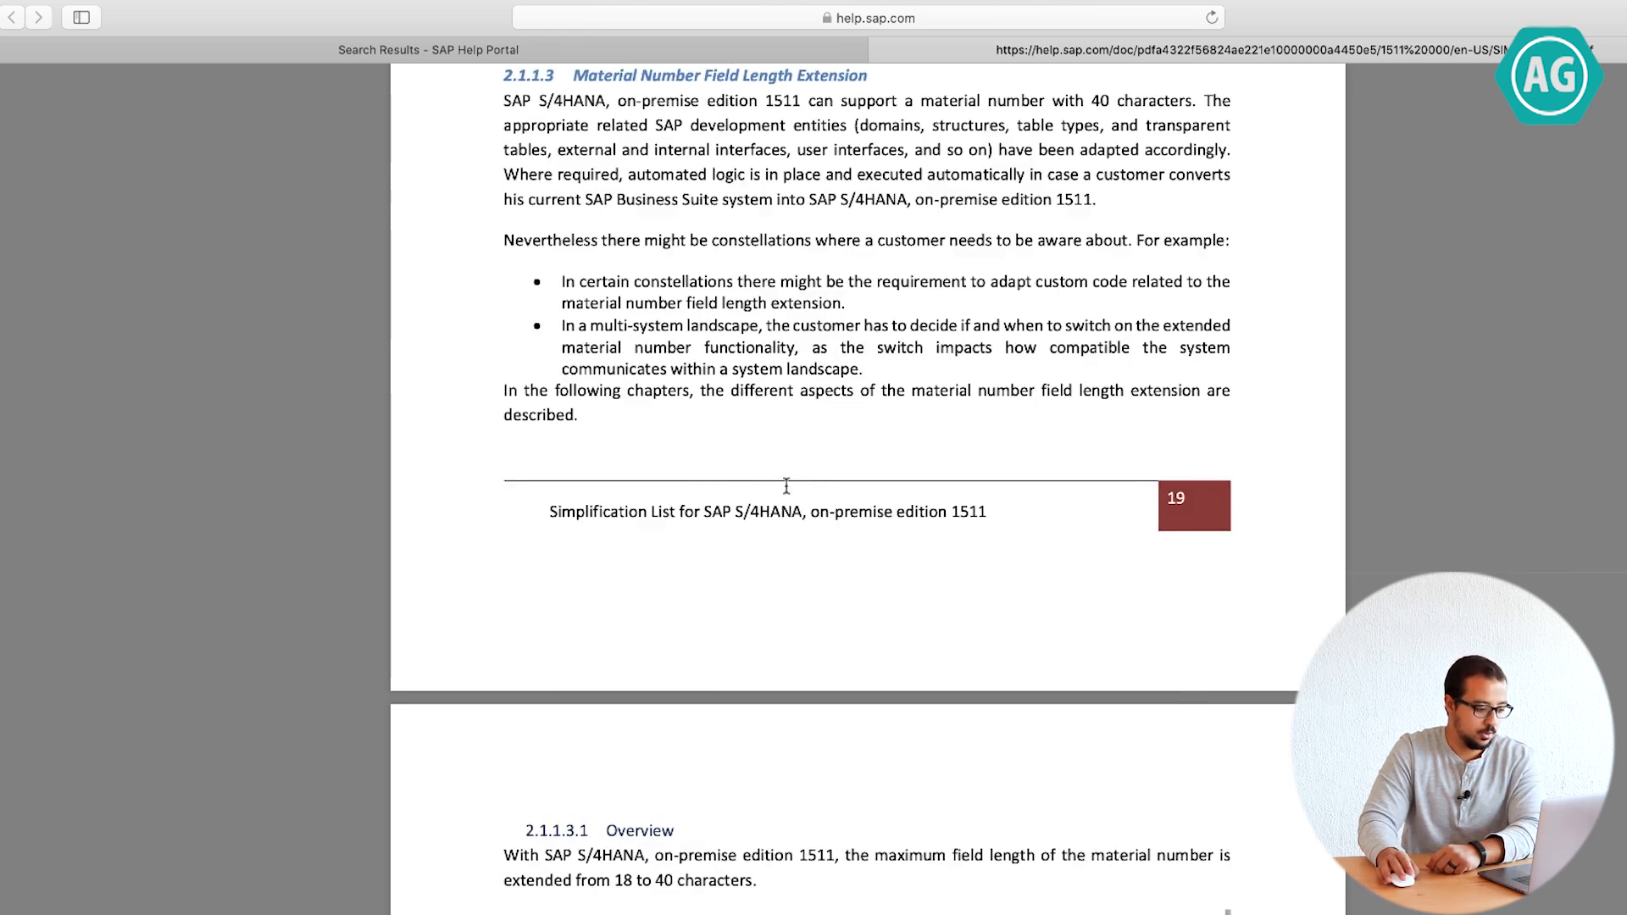
{"action": "scroll", "scroll_direction": "down", "scroll_amount": 3}
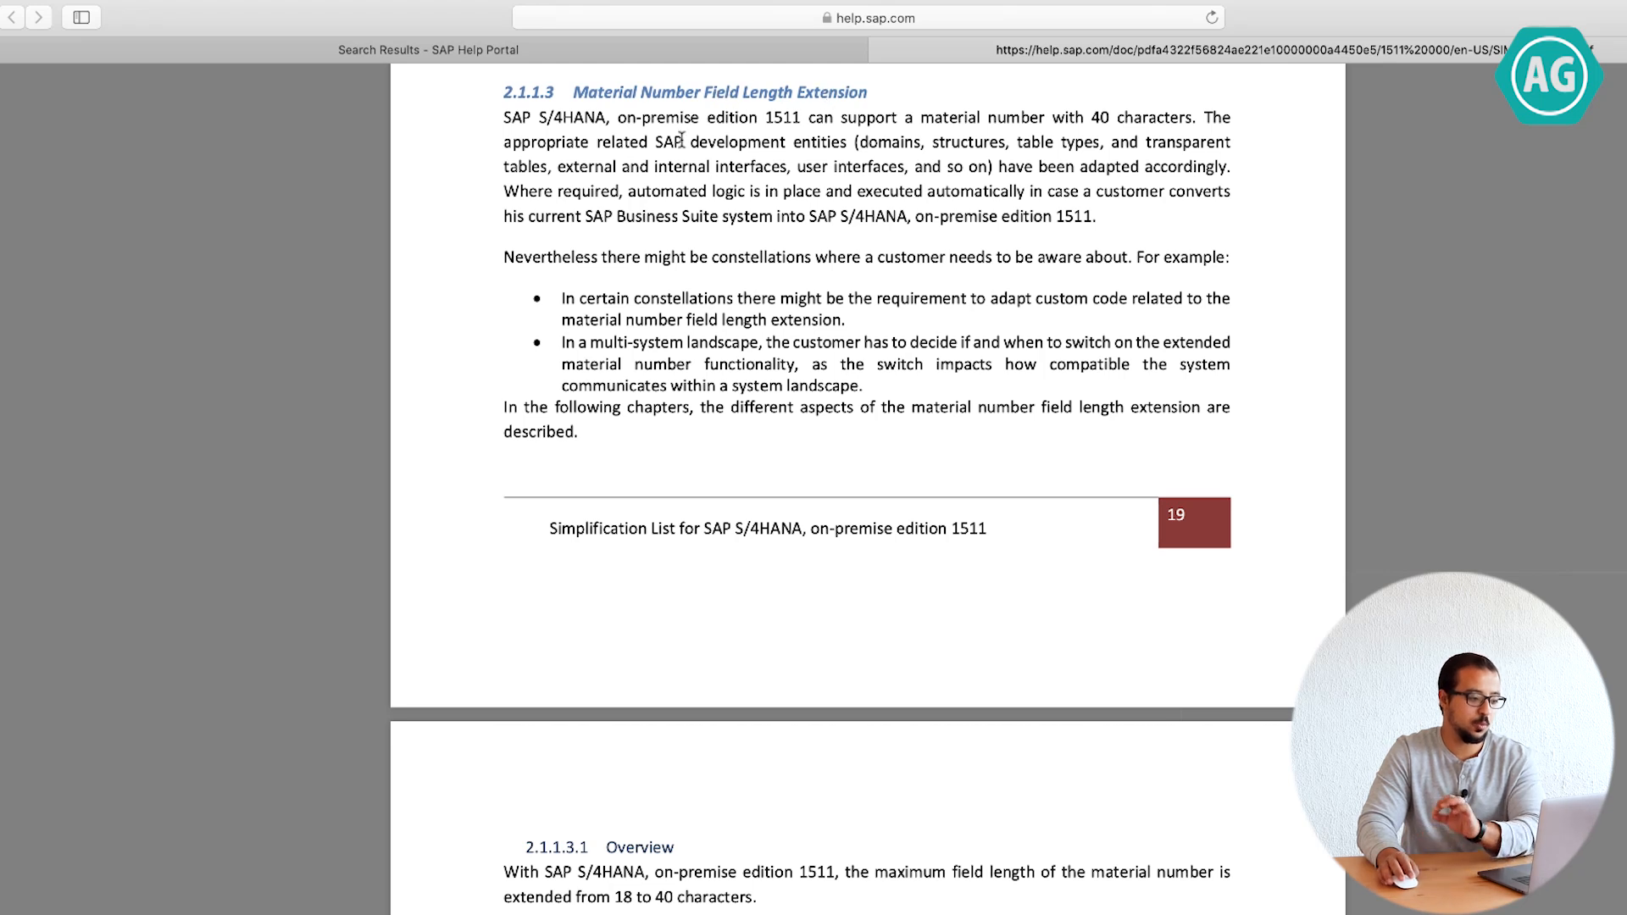
{"action": "mouse_move", "coordinate": [903, 137]}
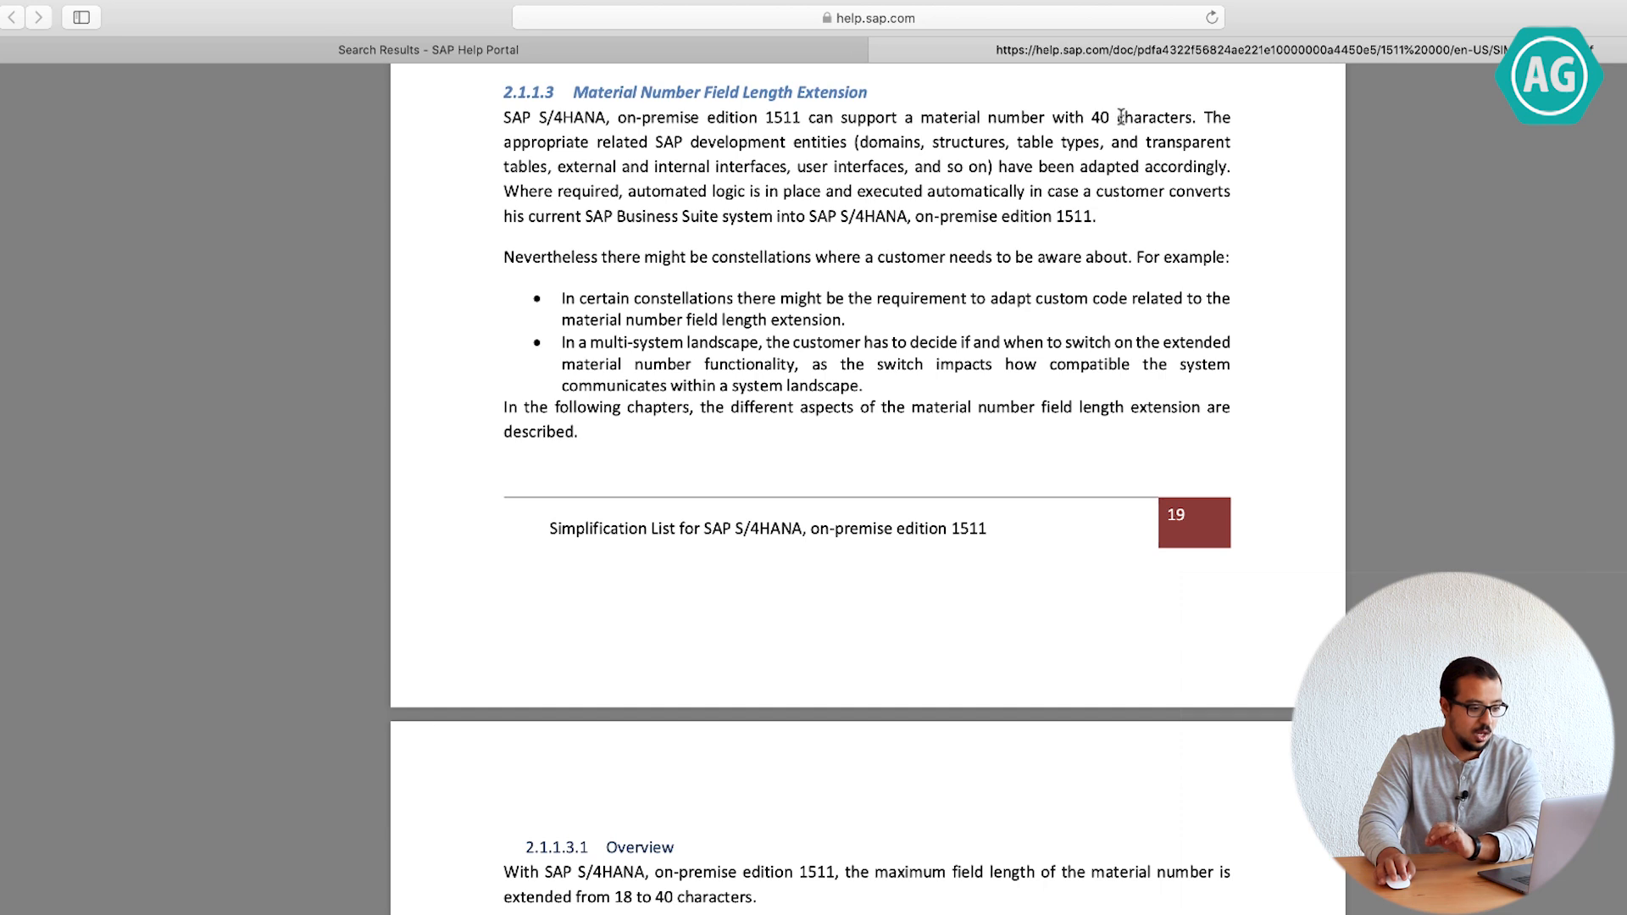
{"action": "scroll", "scroll_direction": "down", "scroll_amount": 3}
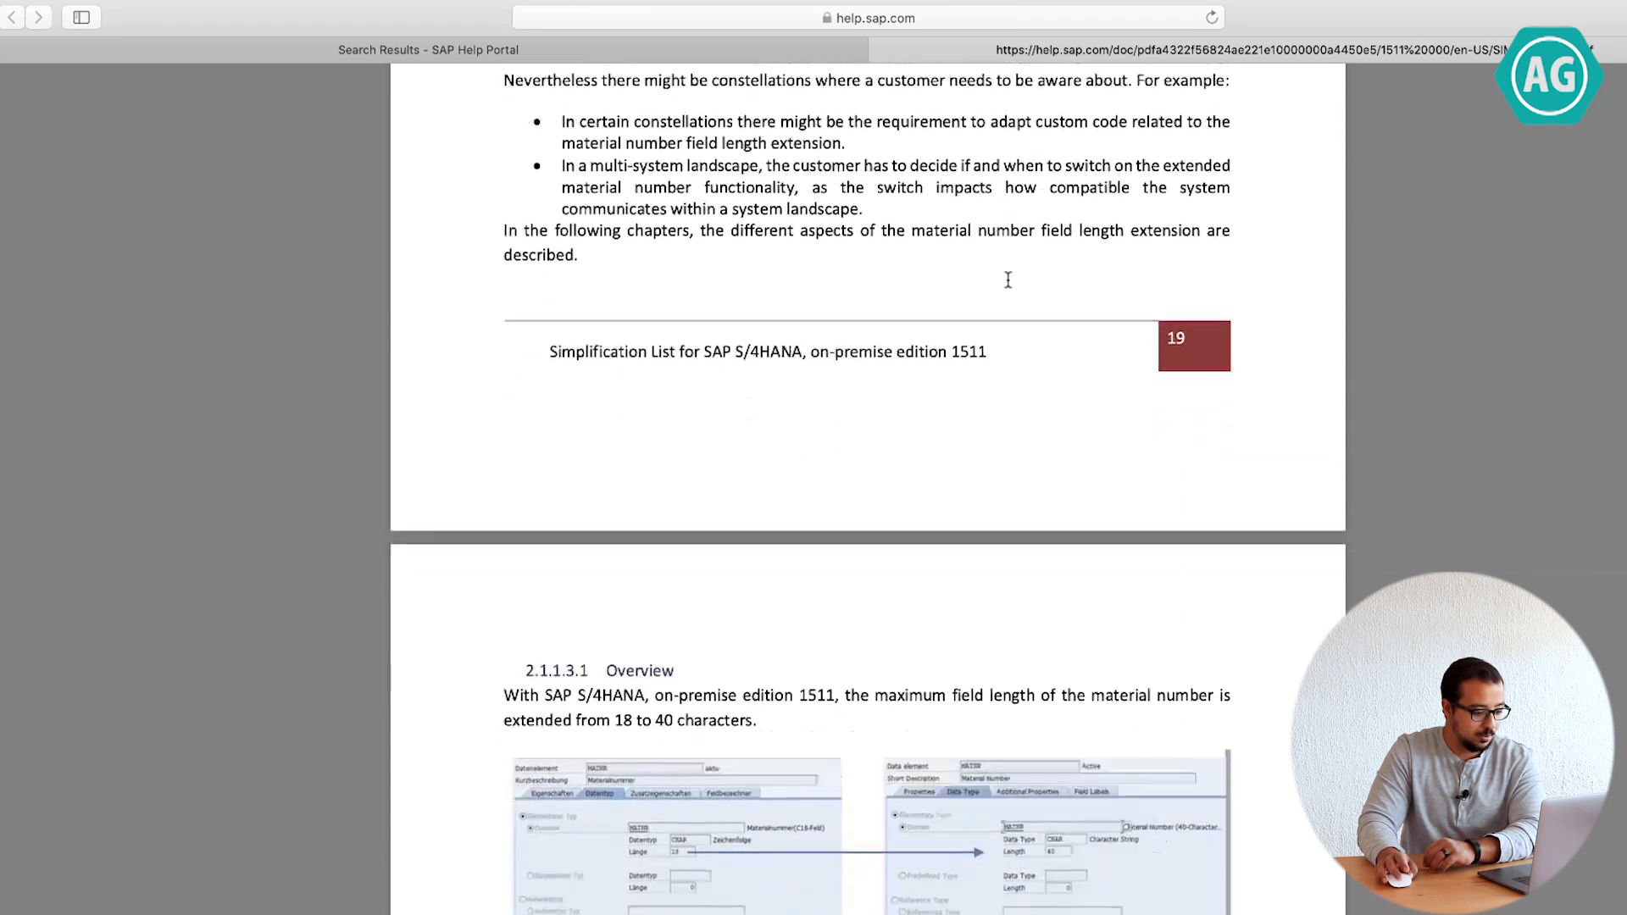
{"action": "scroll", "scroll_direction": "down", "scroll_amount": 3}
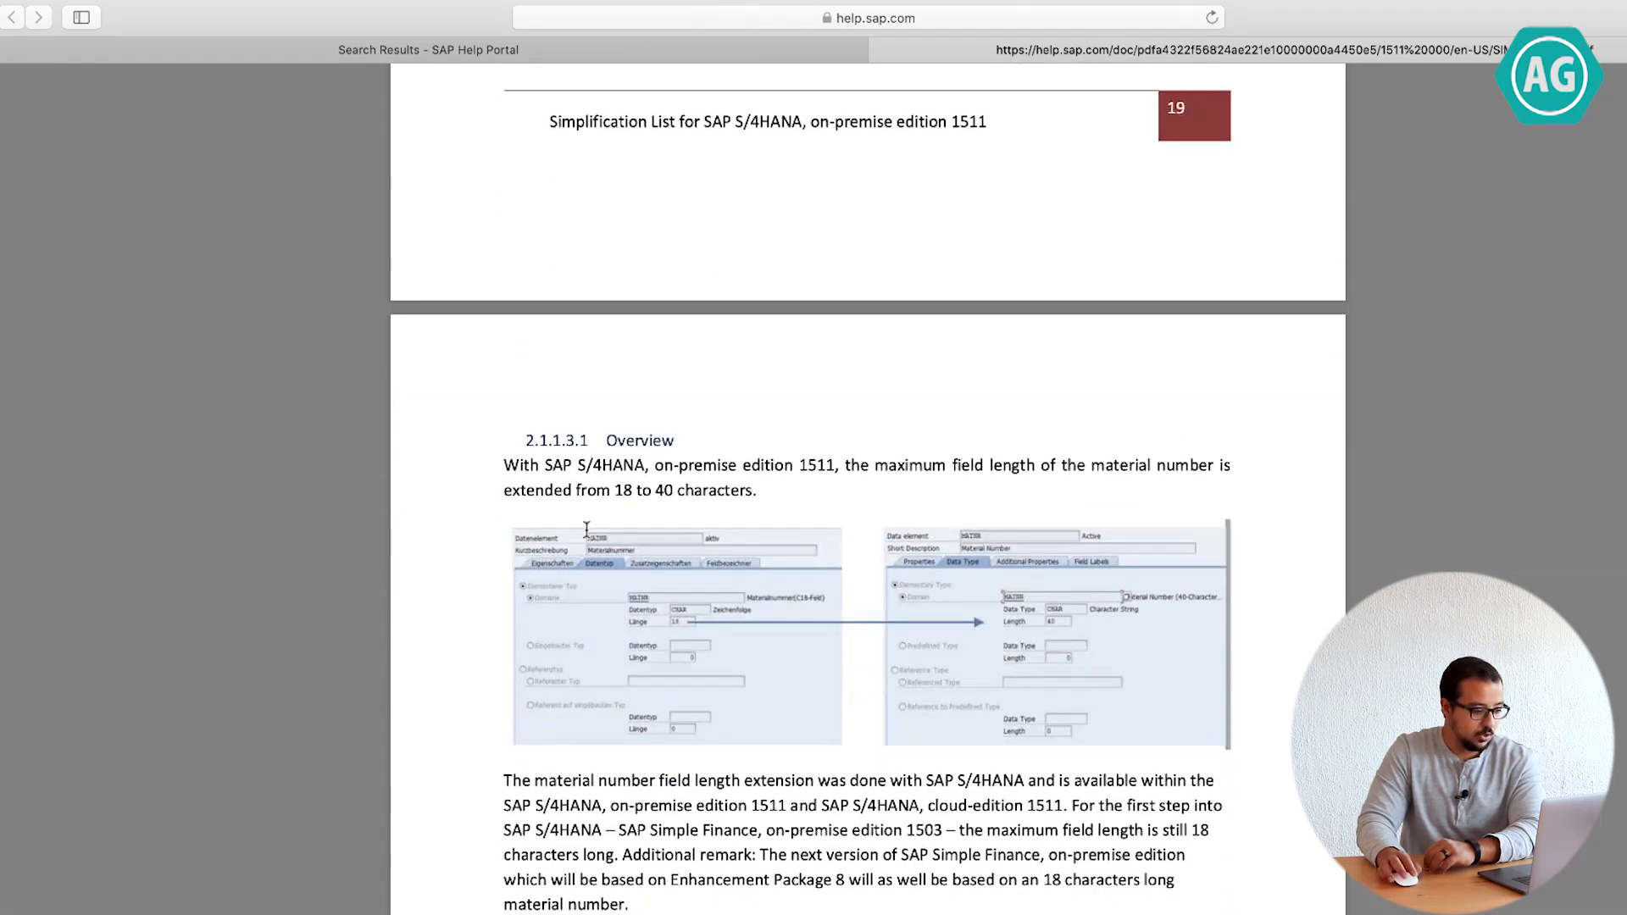
{"action": "left_click_drag", "start_coordinate": [504, 489], "coordinate": [699, 489]}
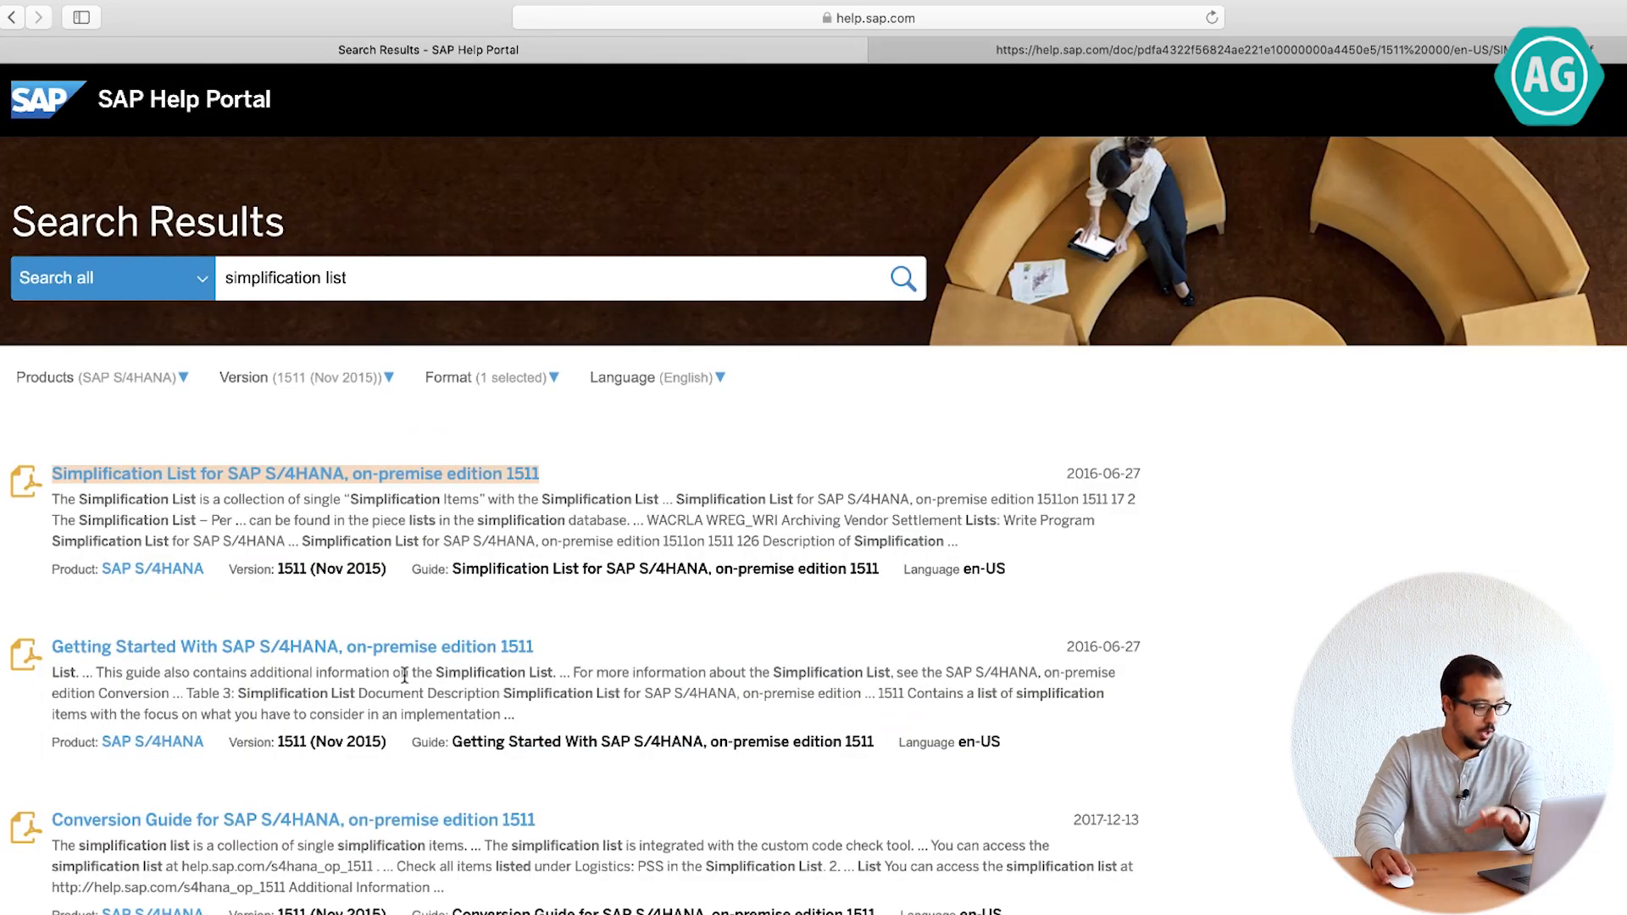
Limit the search results to version 1909 Latest.
{"action": "scroll", "scroll_direction": "down", "scroll_amount": 3}
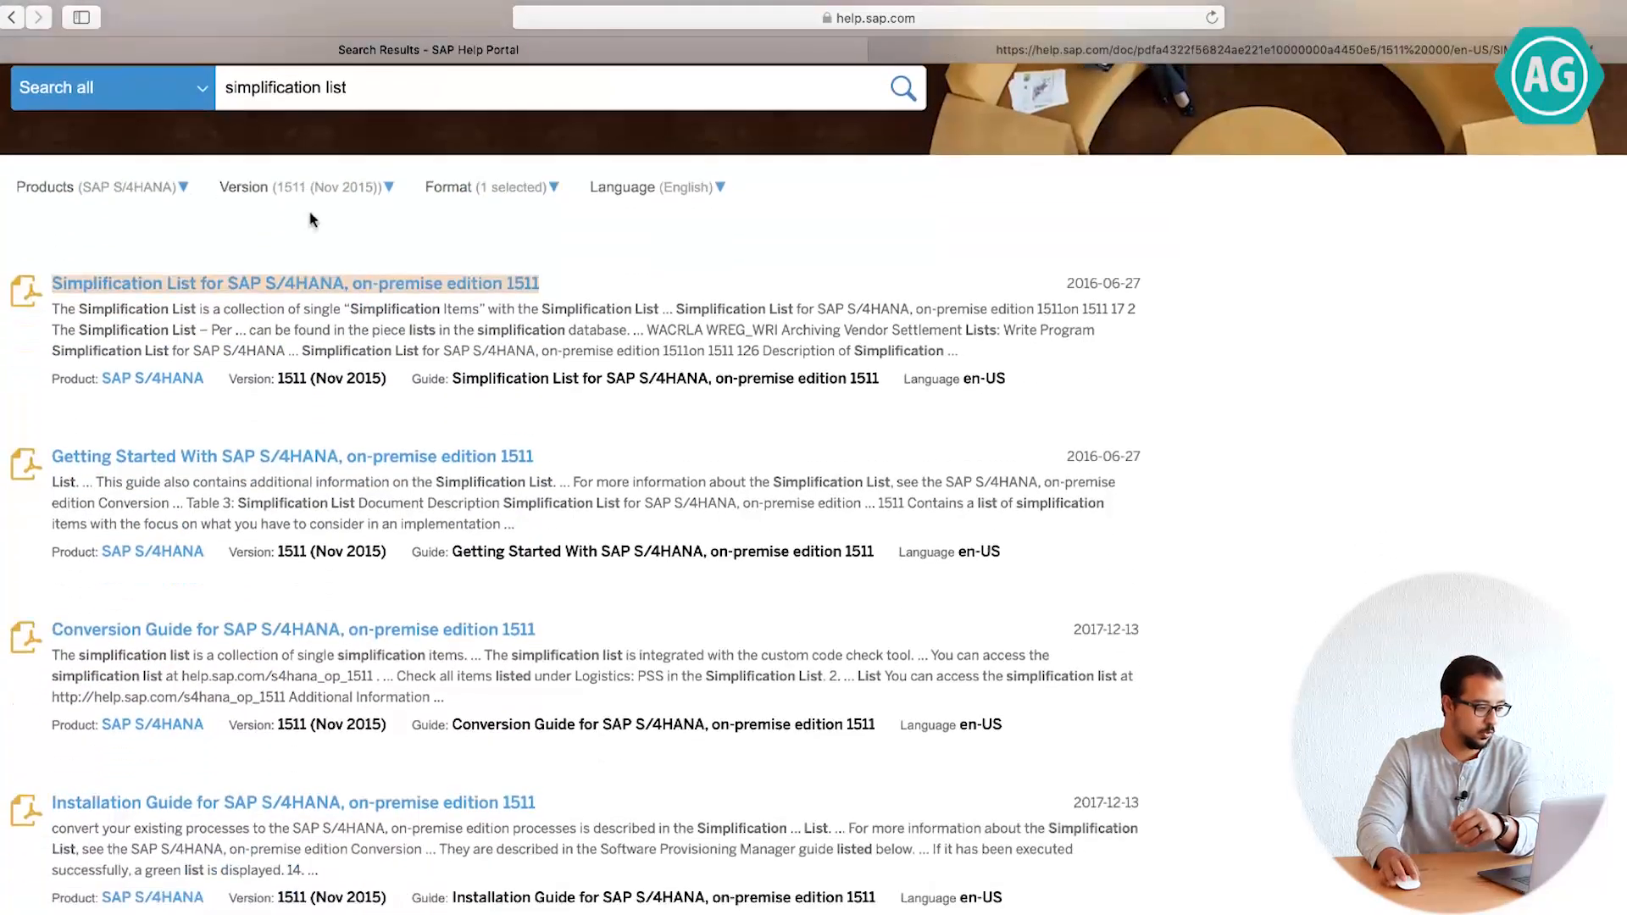
{"action": "left_click", "coordinate": [307, 187]}
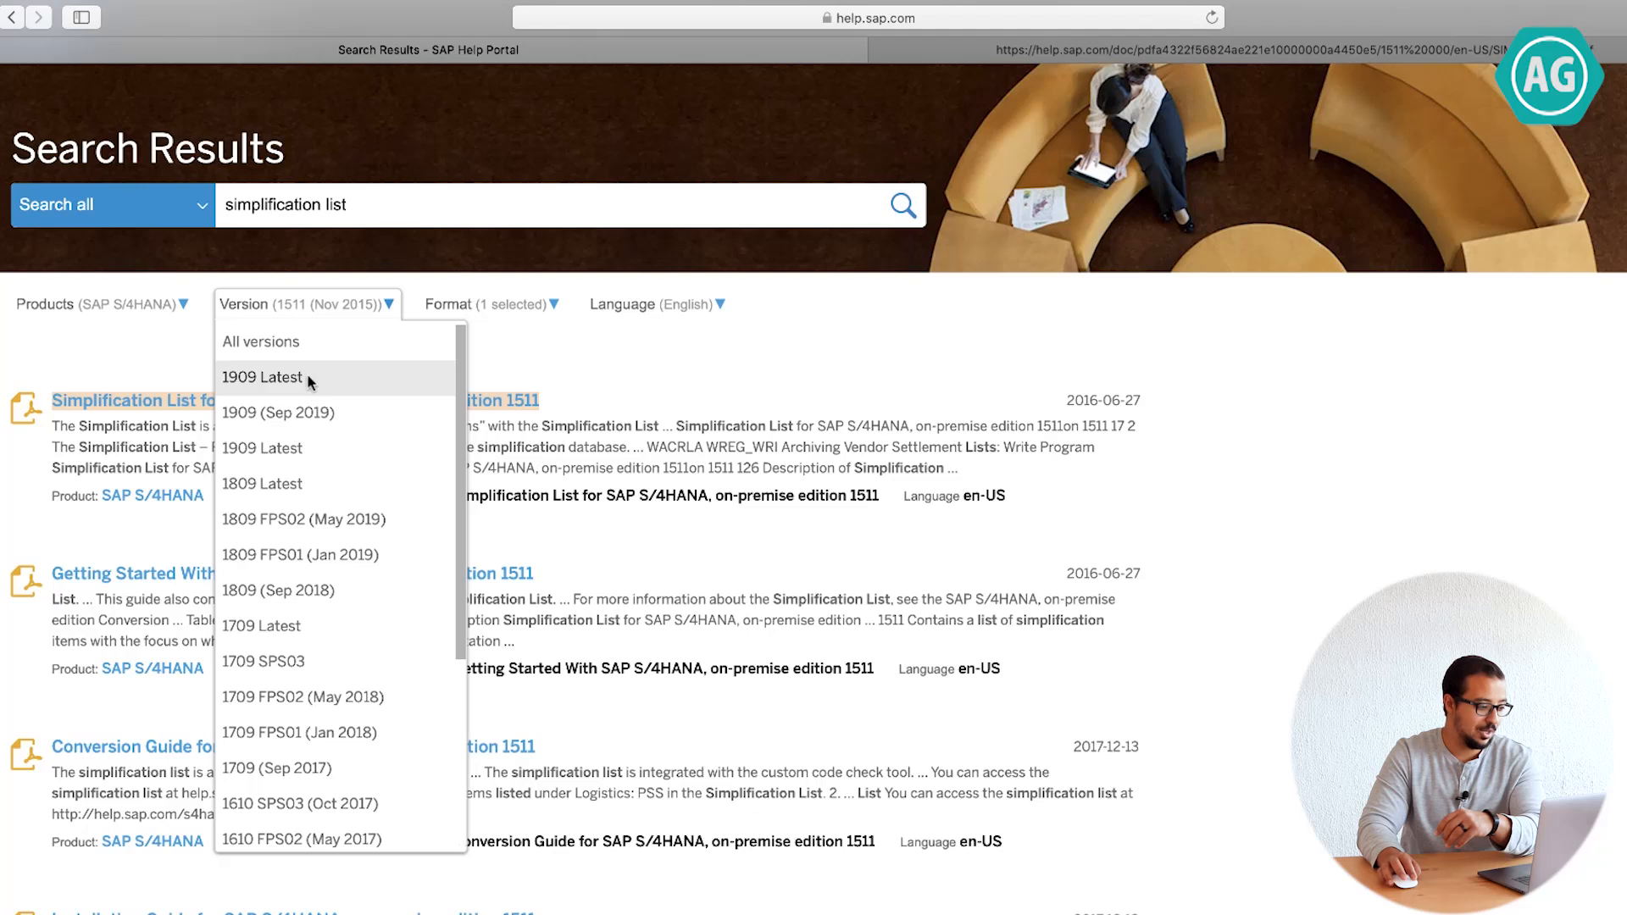
{"action": "left_click", "coordinate": [263, 376]}
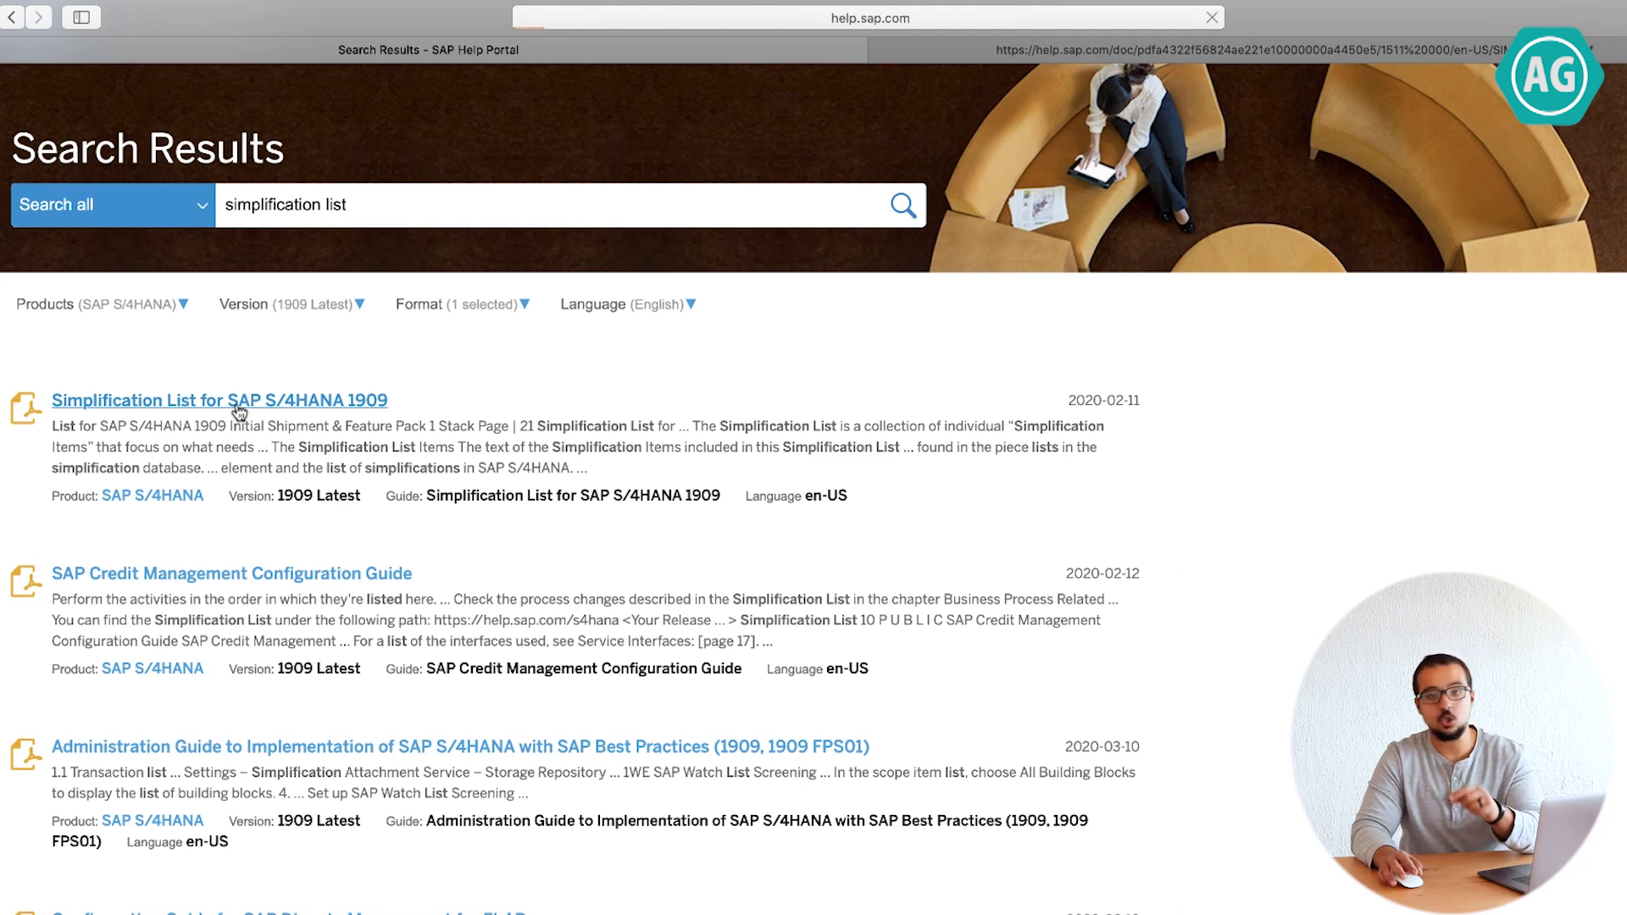
Open the Simplification List for SAP S/4HANA 1909 PDF.
{"action": "left_click", "coordinate": [218, 400]}
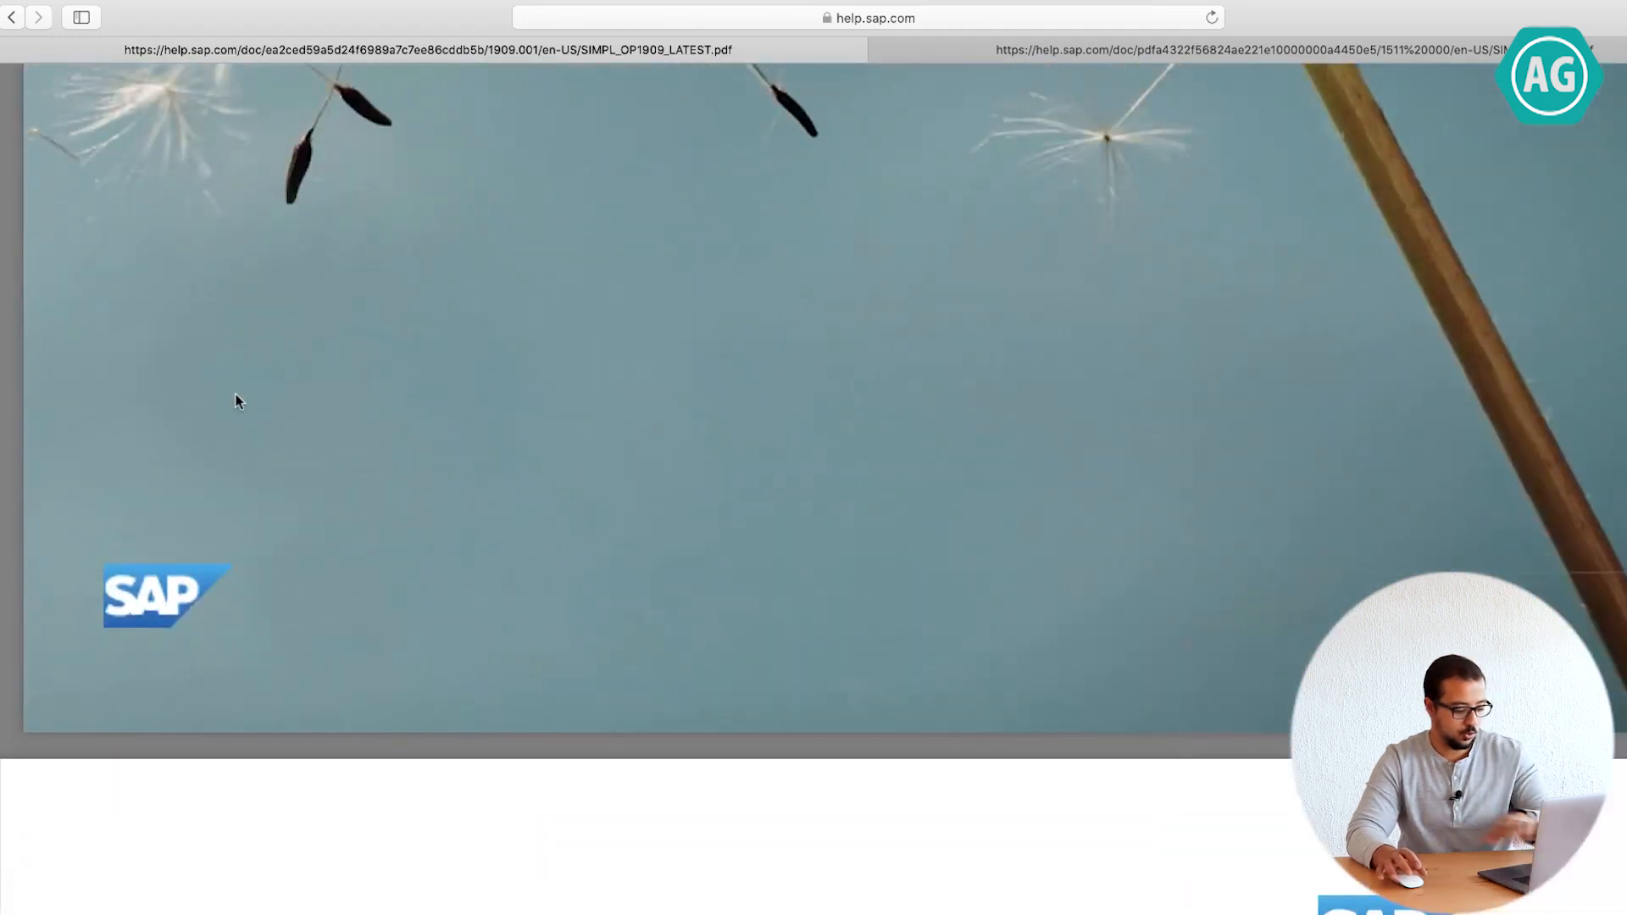
Scroll the 1909 table of contents from Cross Topics through Commodity Management into Customer Service.
{"action": "scroll", "scroll_direction": "down", "scroll_amount": 3}
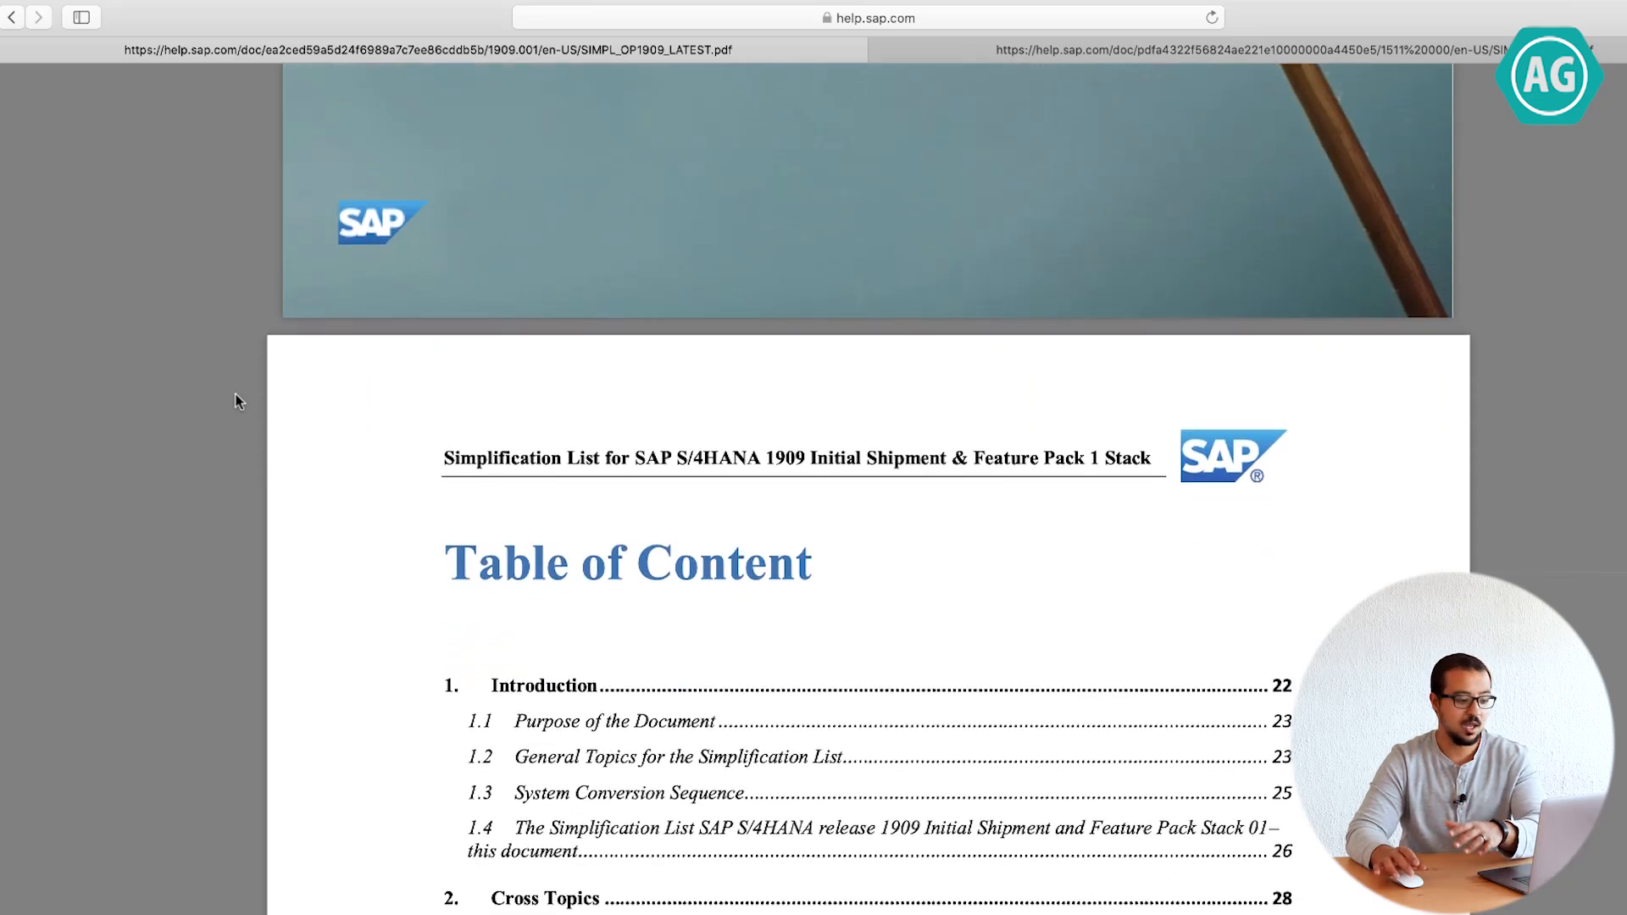
{"action": "scroll", "scroll_direction": "down", "scroll_amount": 3}
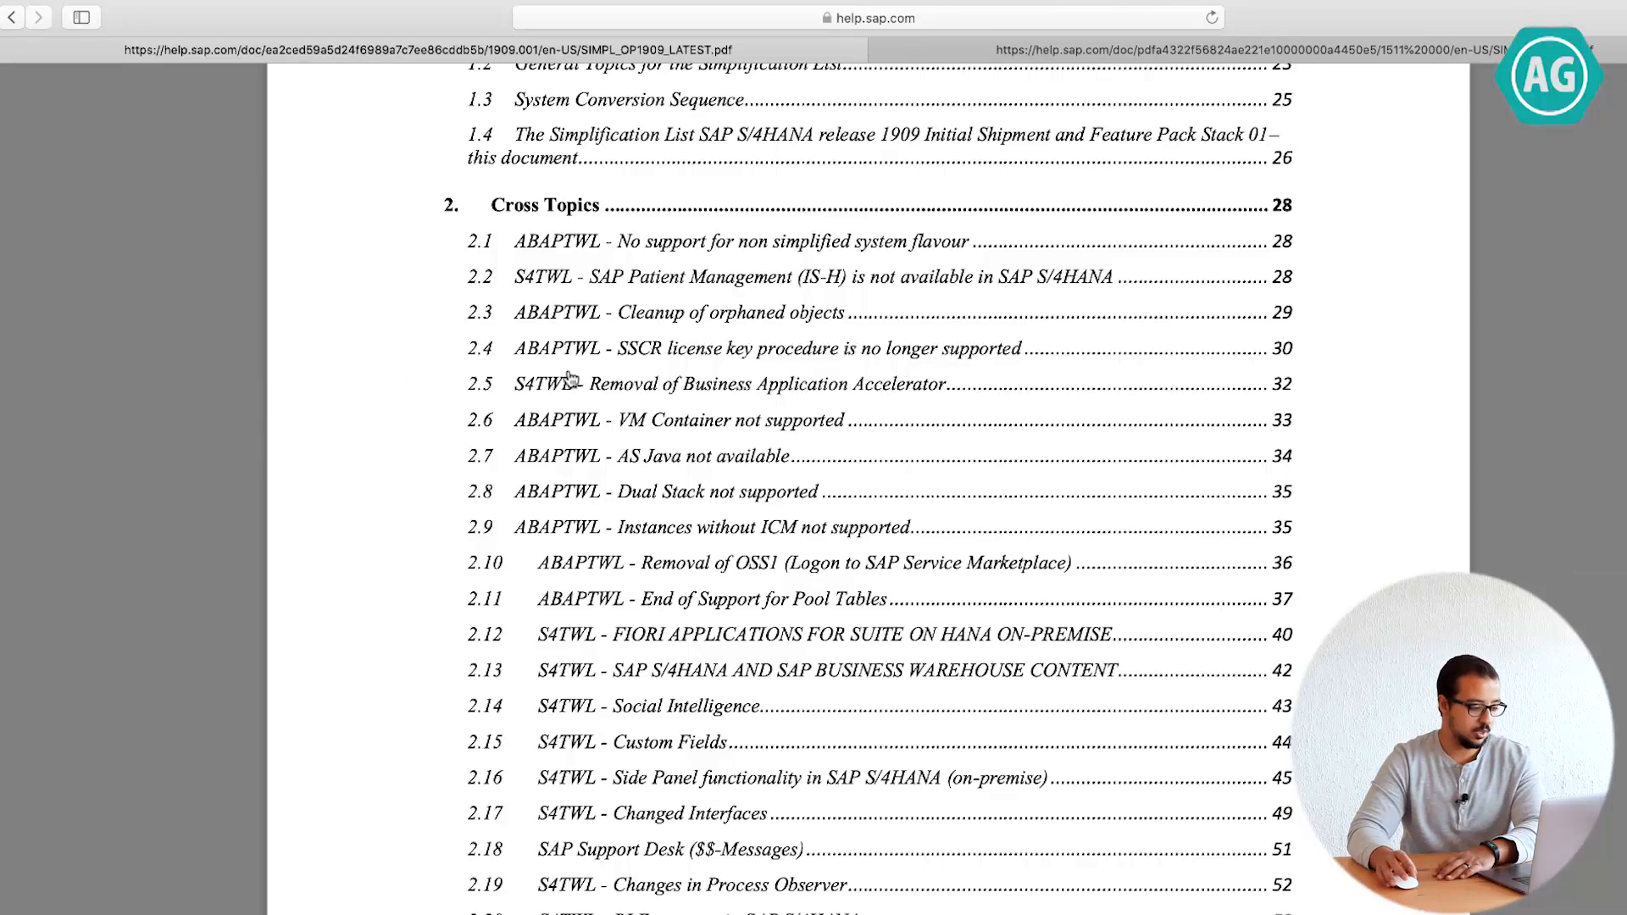
{"action": "mouse_move", "coordinate": [732, 509]}
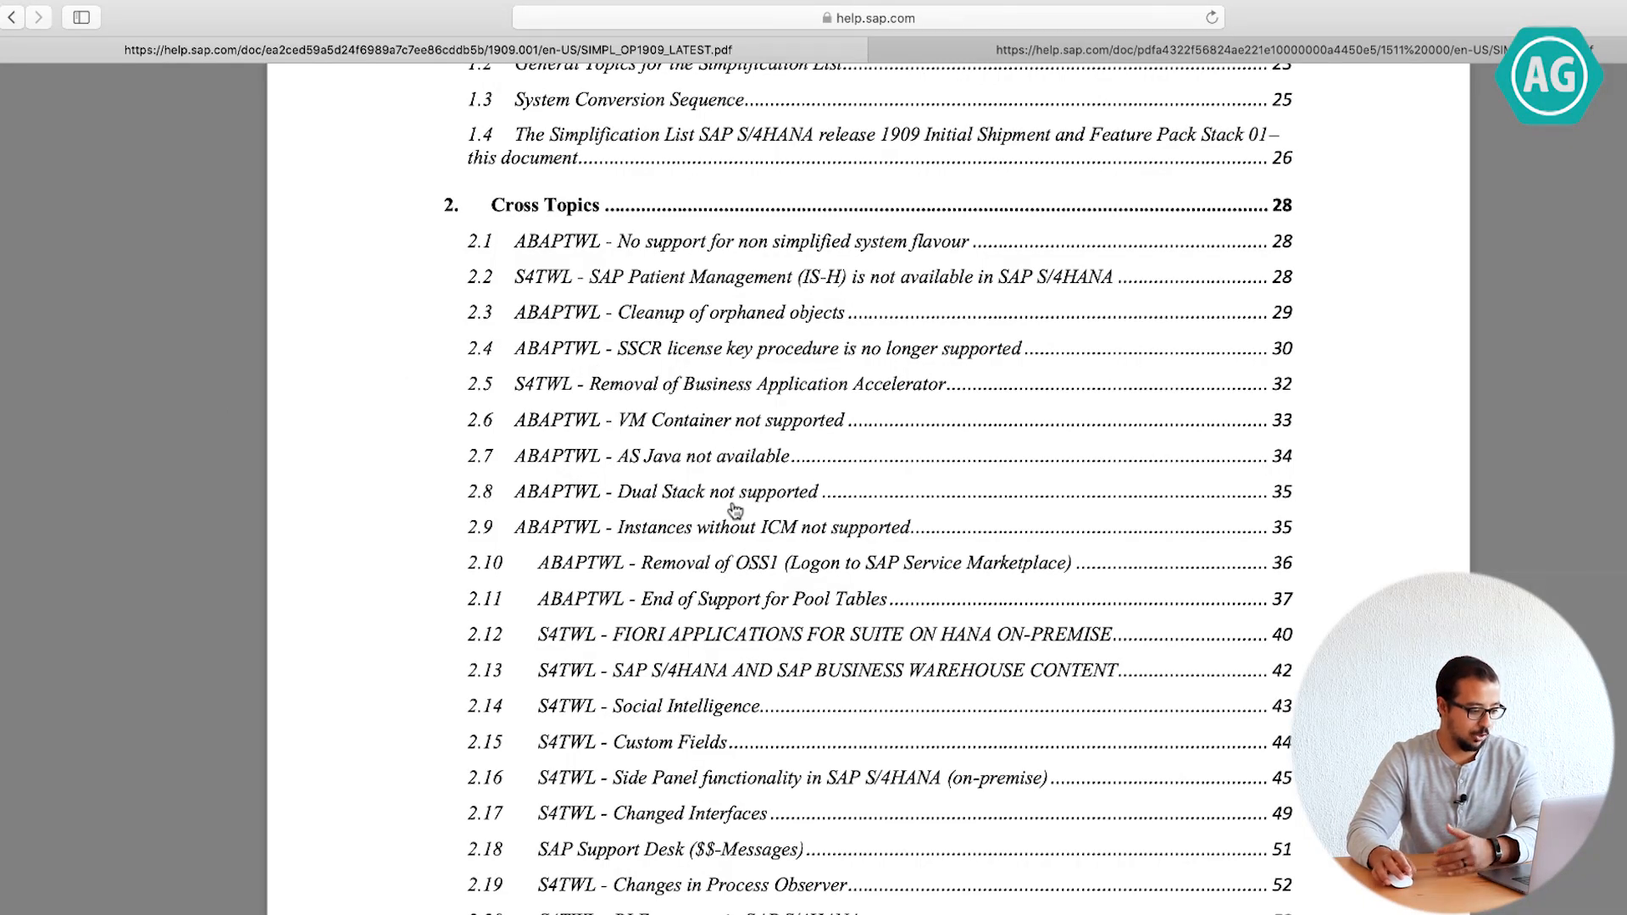
{"action": "mouse_move", "coordinate": [678, 781]}
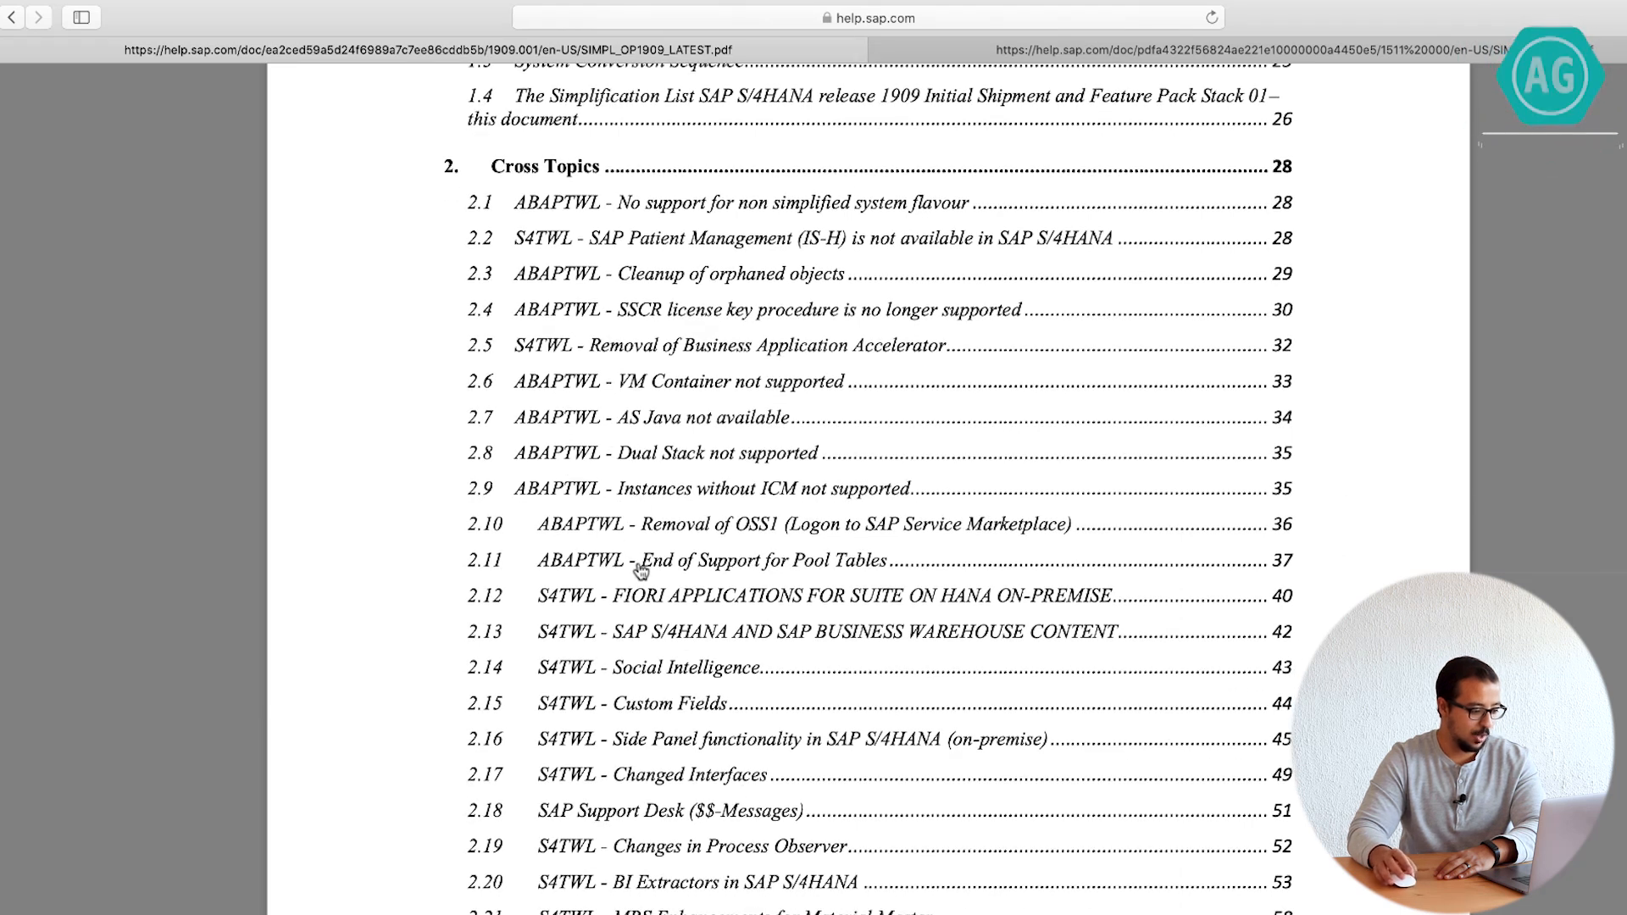
{"action": "scroll", "scroll_direction": "down", "scroll_amount": 3}
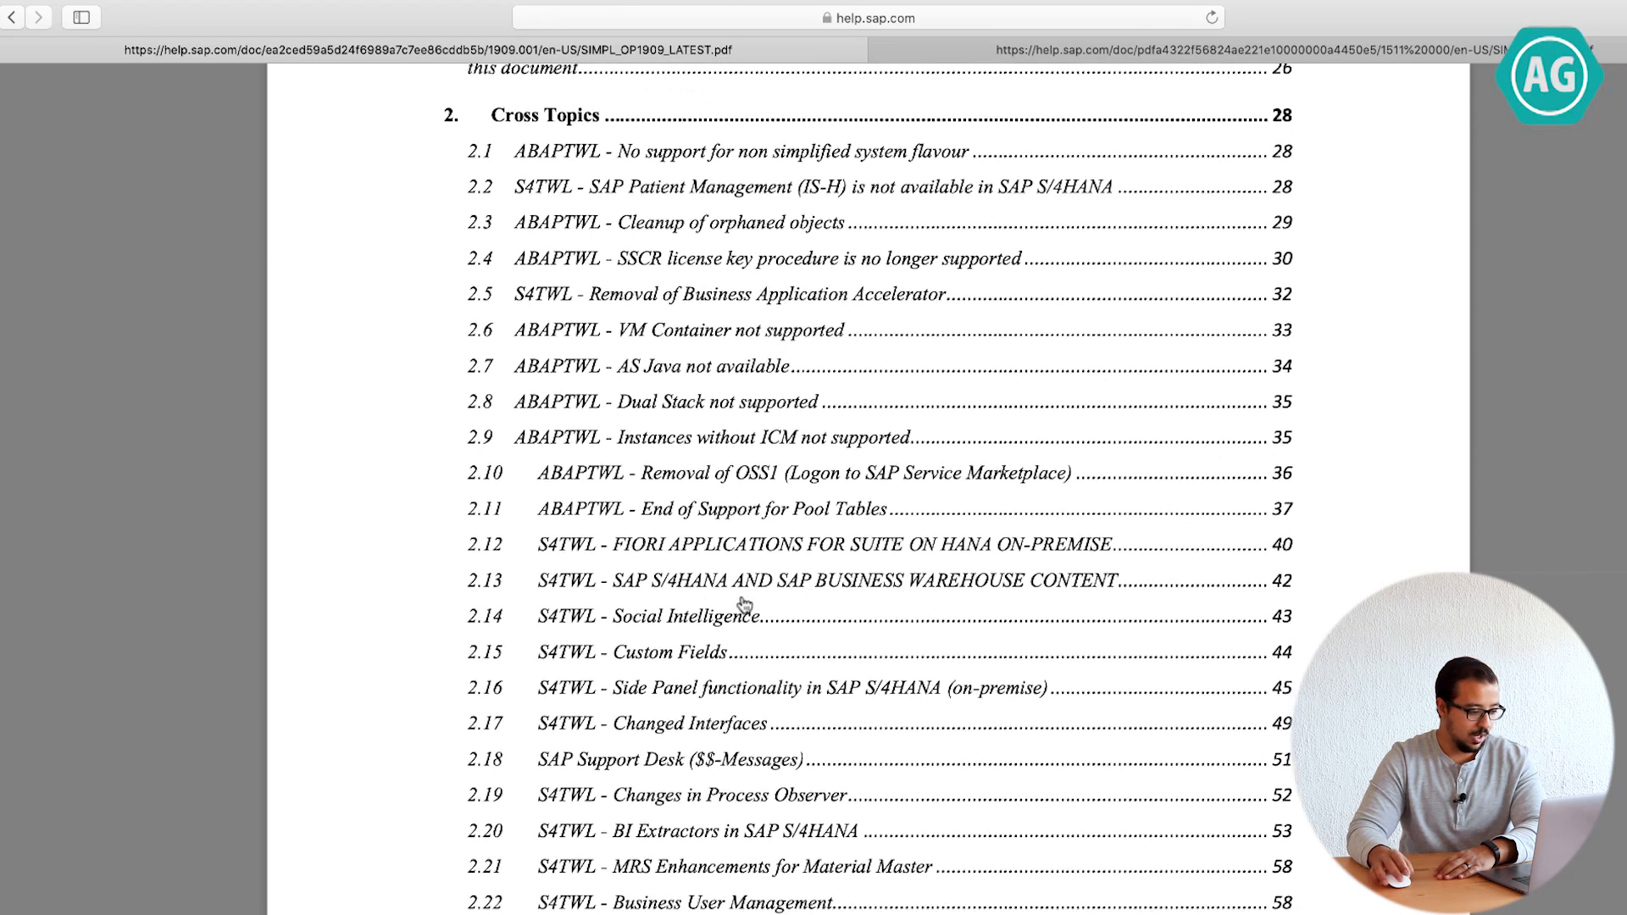
{"action": "scroll", "scroll_direction": "down", "scroll_amount": 3}
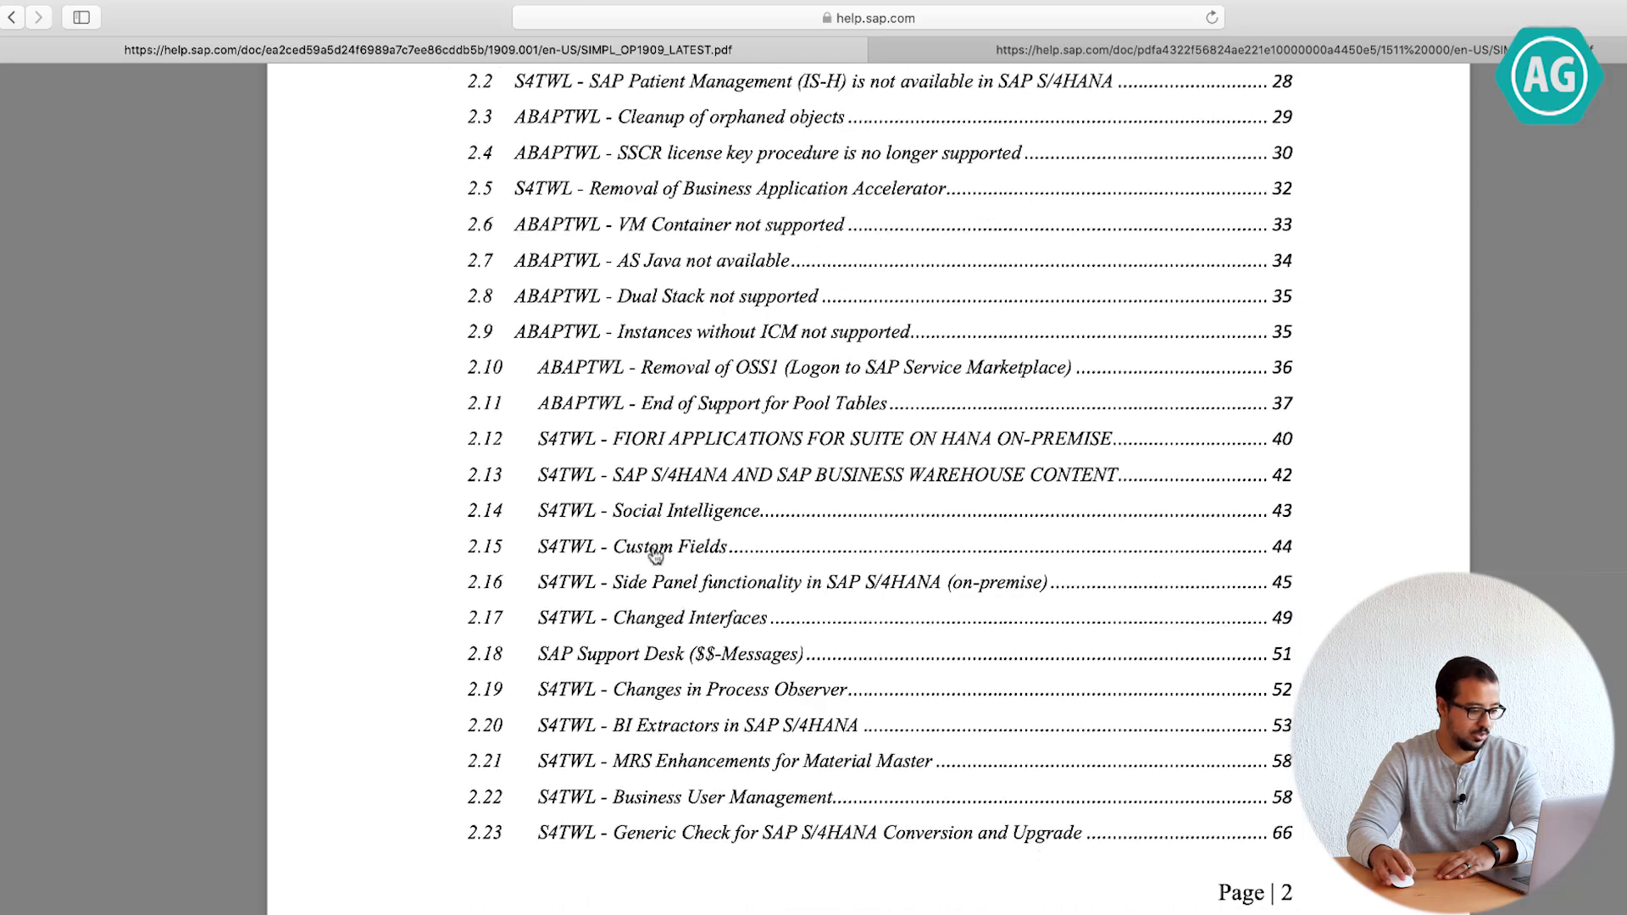
{"action": "scroll", "scroll_direction": "down", "scroll_amount": 3}
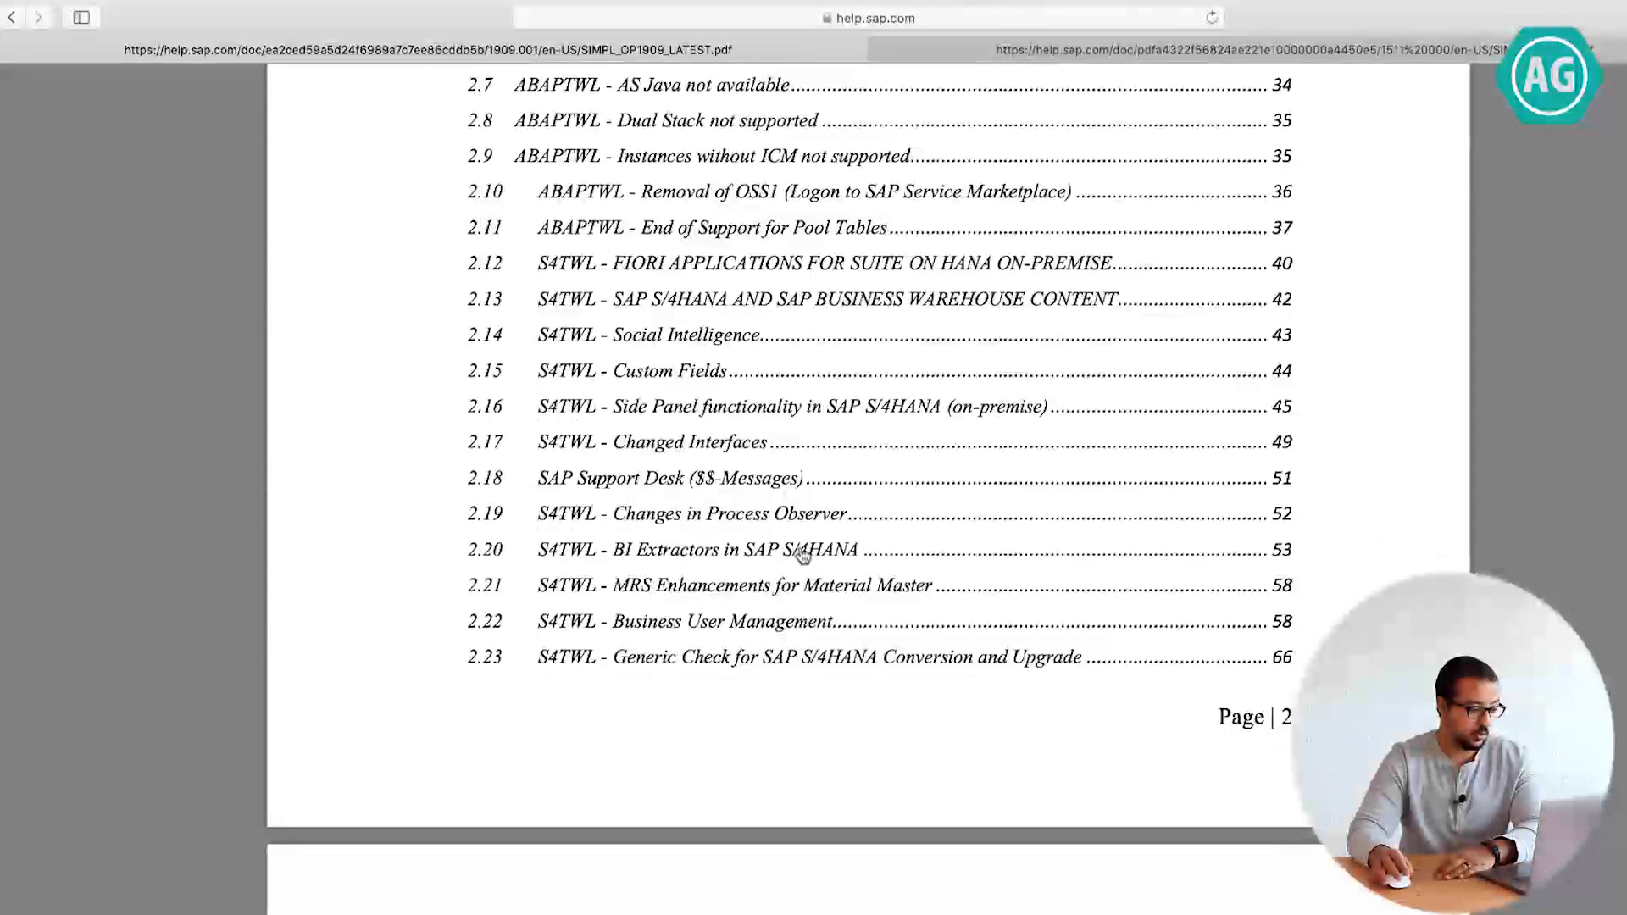
{"action": "scroll", "scroll_direction": "down", "scroll_amount": 3}
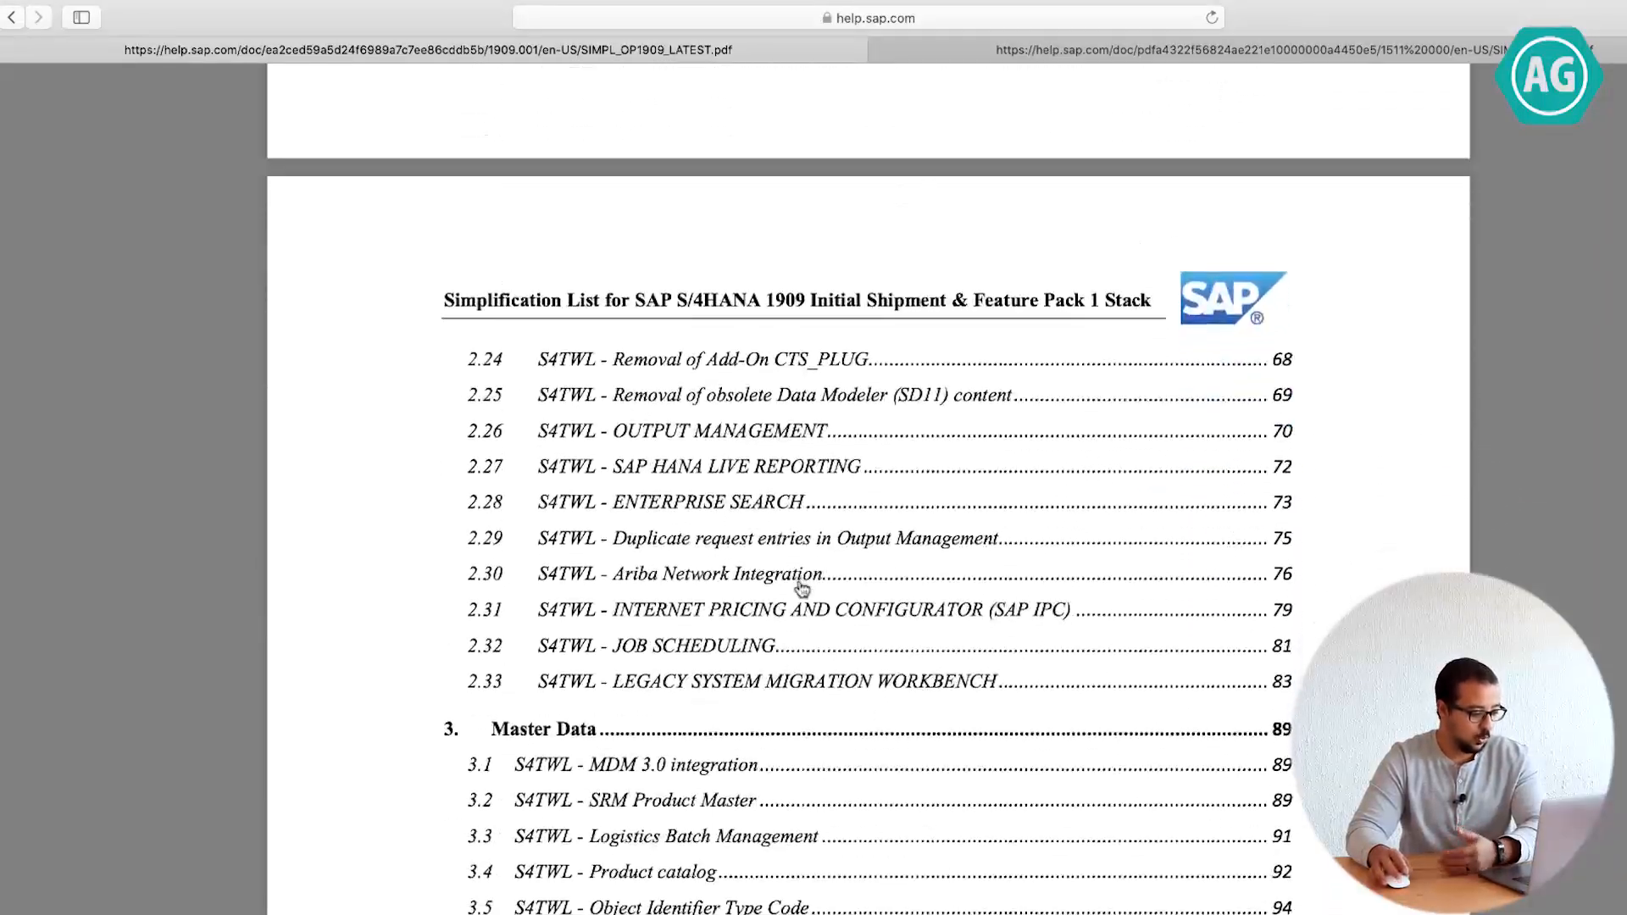
{"action": "scroll", "scroll_direction": "down", "scroll_amount": 3}
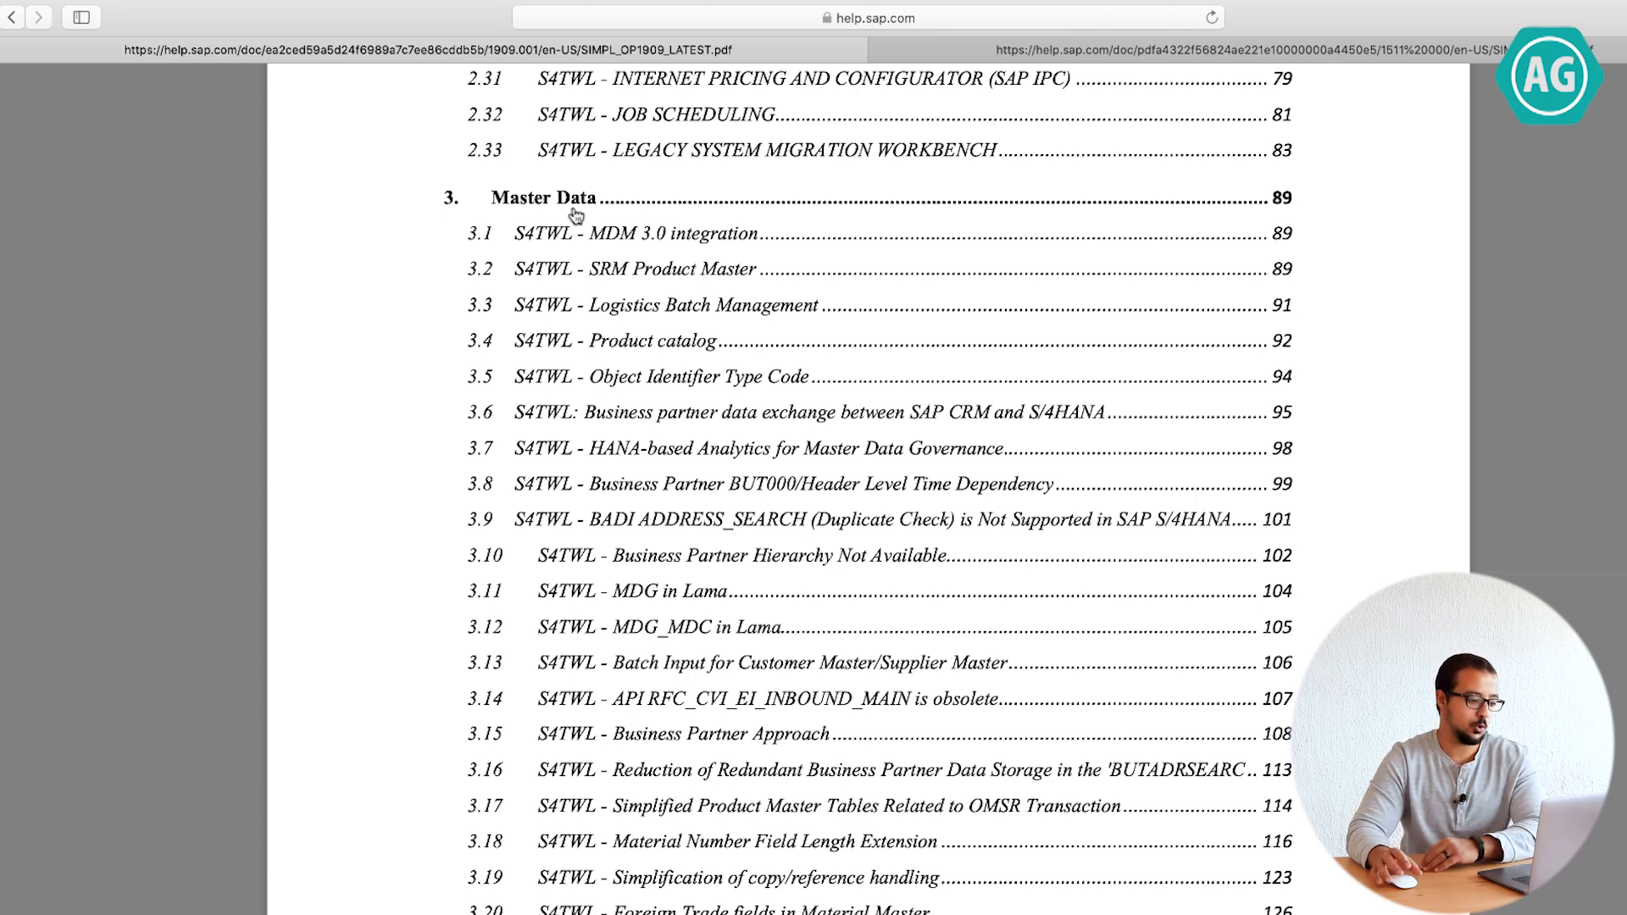
{"action": "mouse_move", "coordinate": [697, 257]}
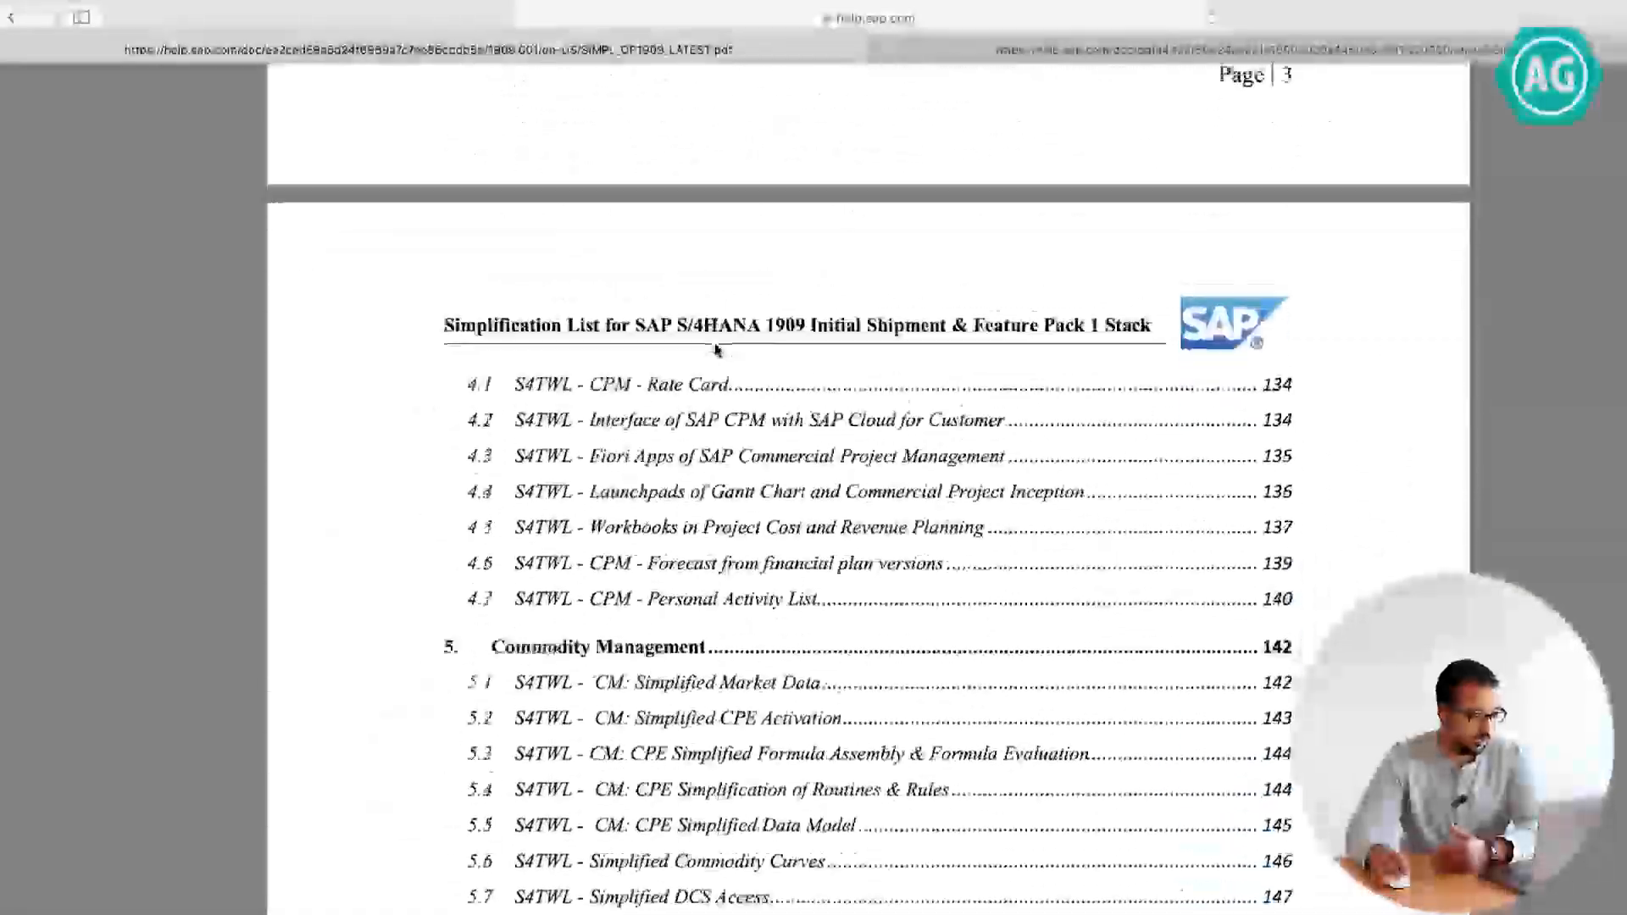
{"action": "scroll", "scroll_direction": "down", "scroll_amount": 3}
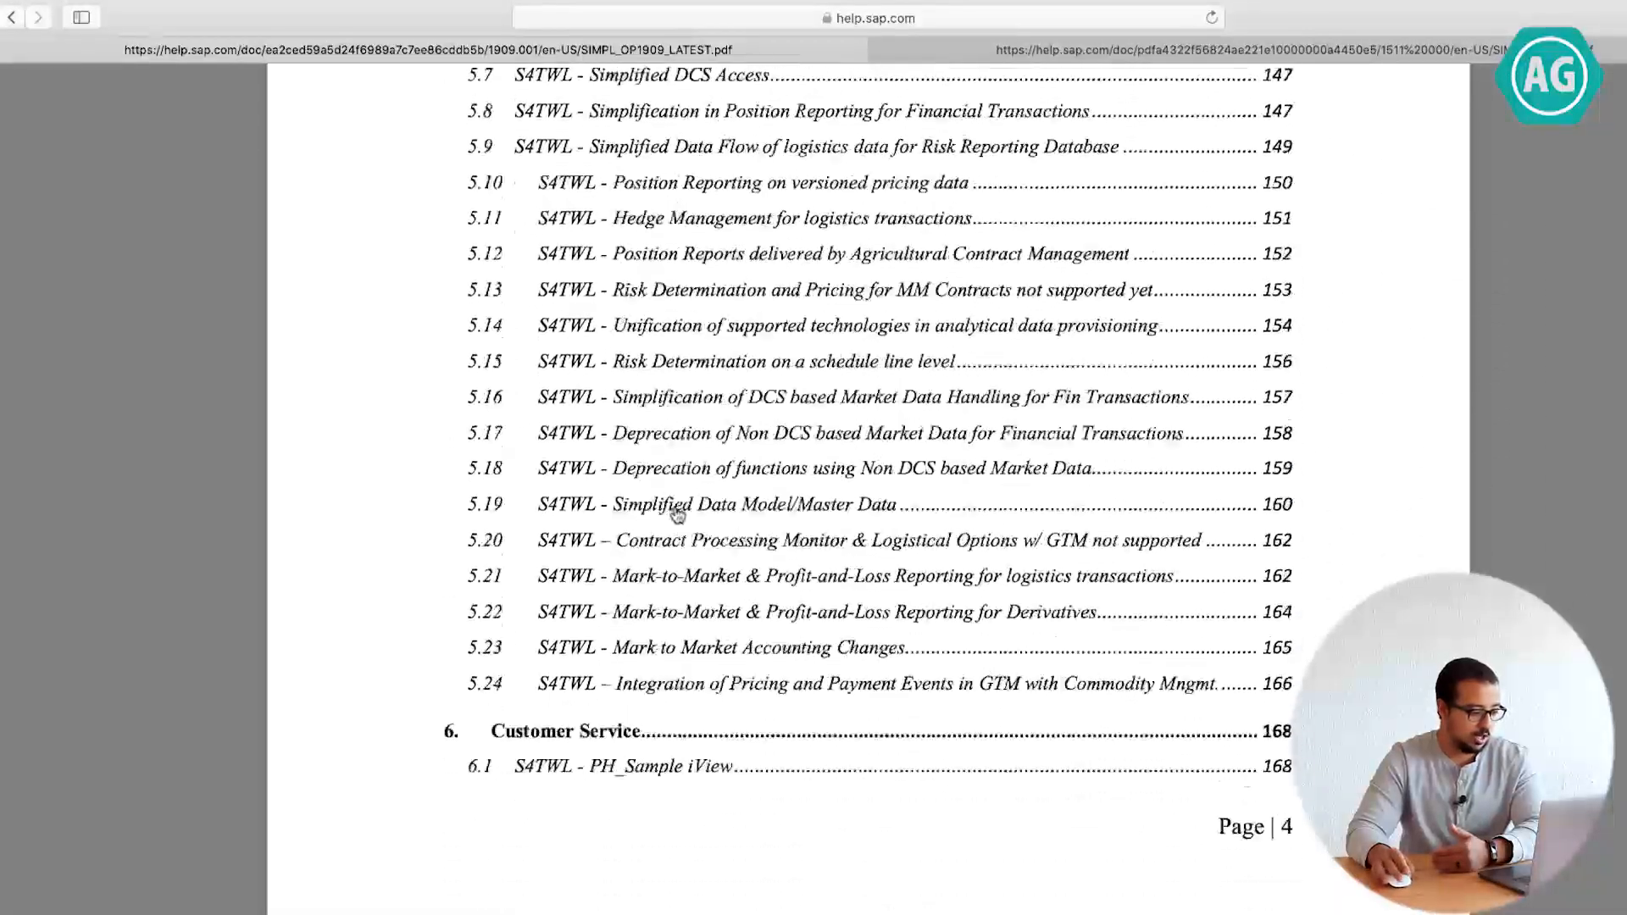